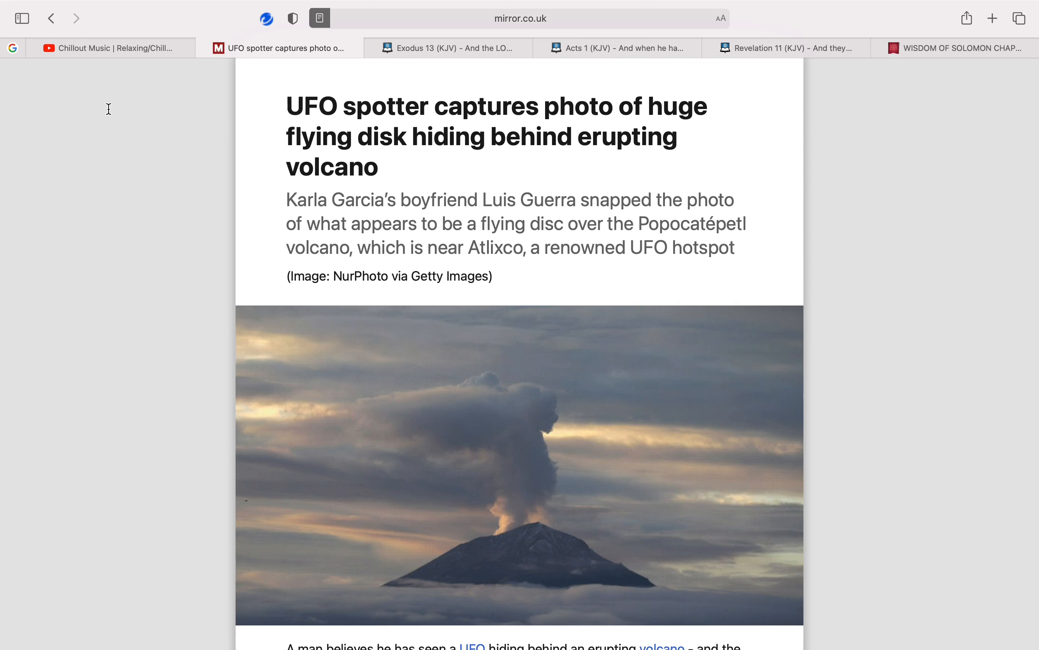
mouse_move(262, 219)
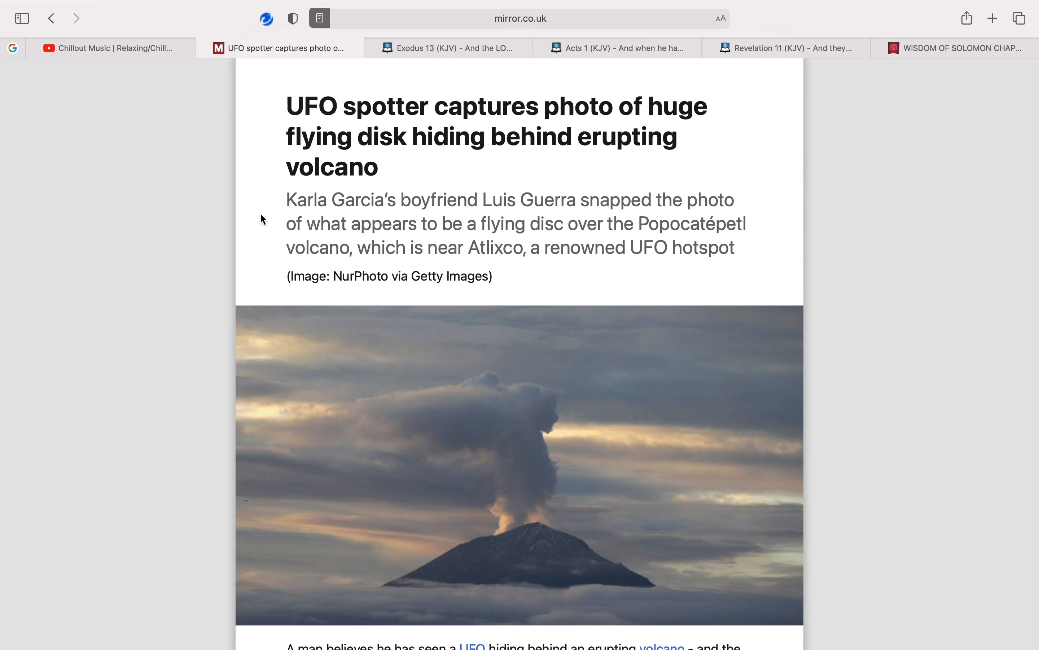
Read down the full mirror.co.uk UFO volcano article past the byline and opening paragraphs
scroll(down, 3)
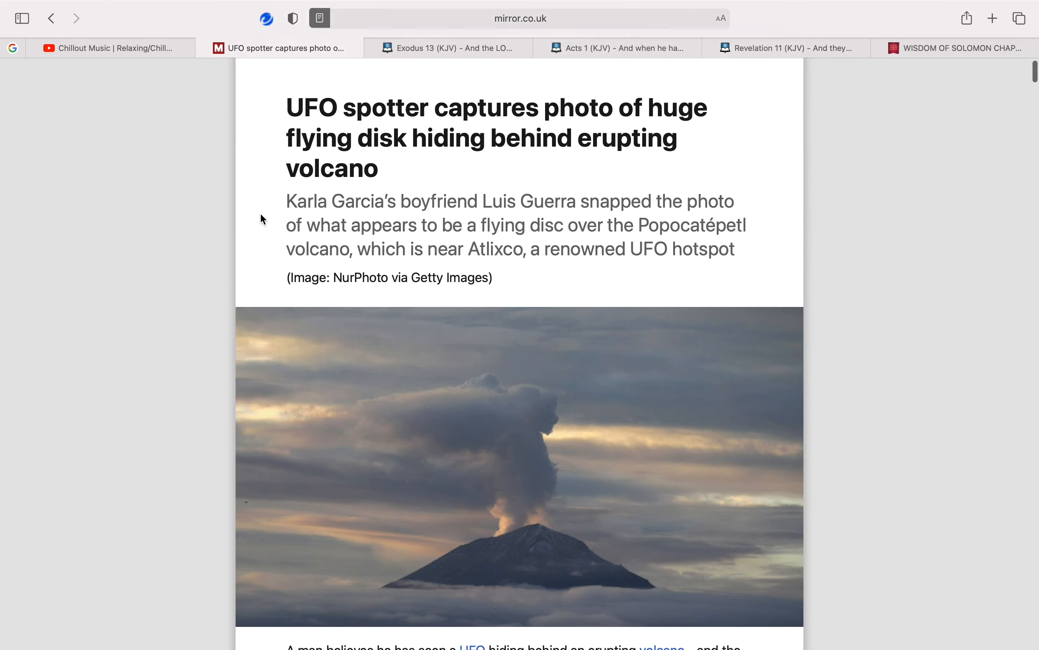
scroll(down, 3)
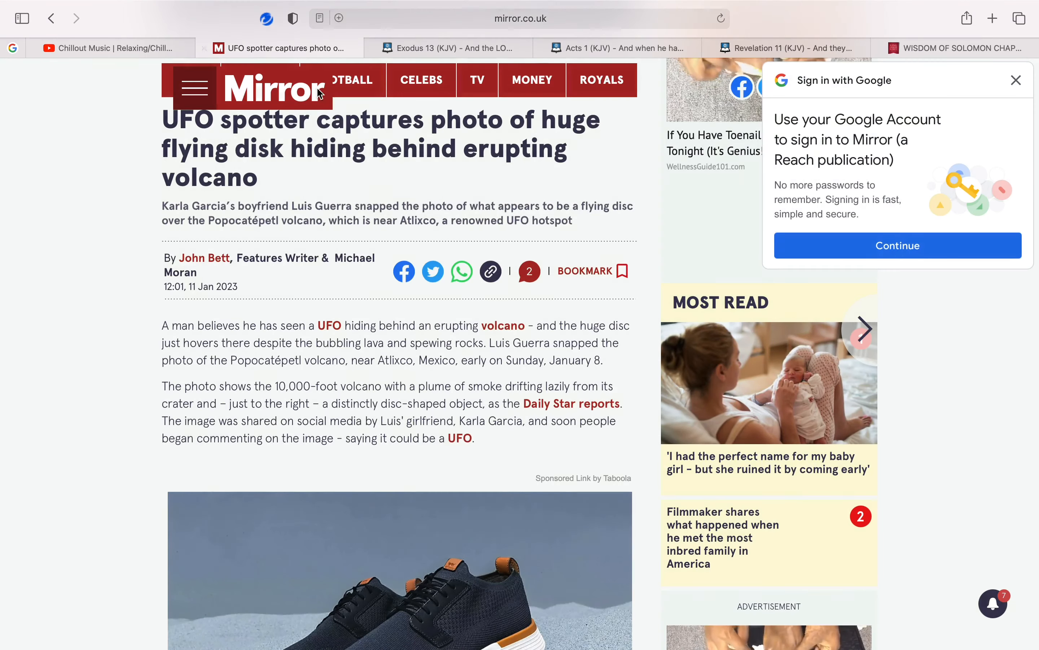
mouse_move(306, 296)
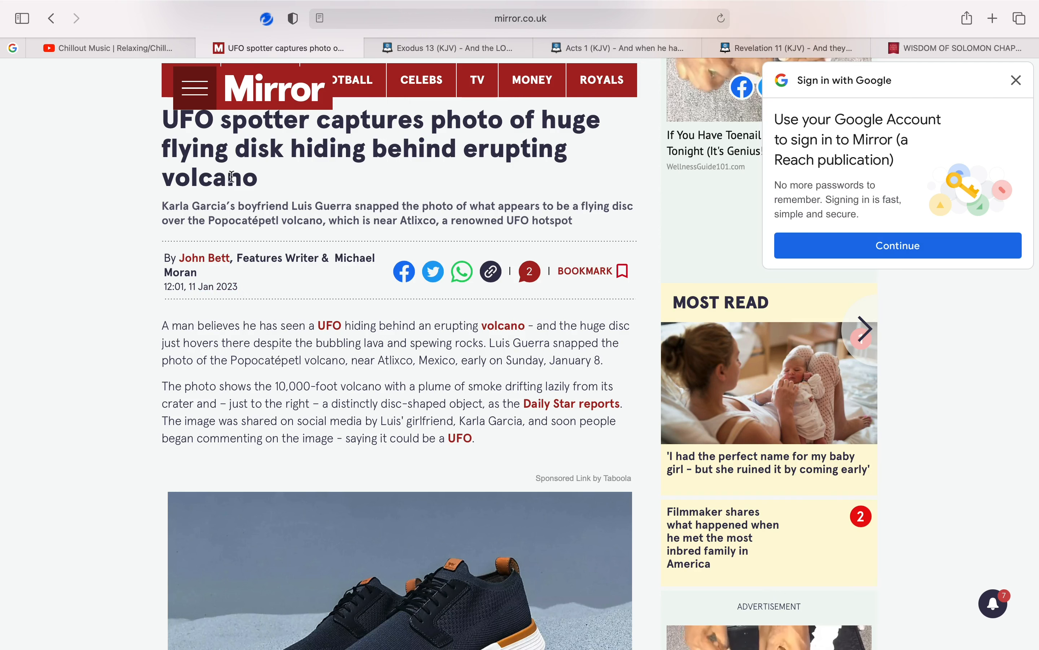
Switch the article back to Reader view and read down to the headline, standfirst and volcano photo
click(319, 18)
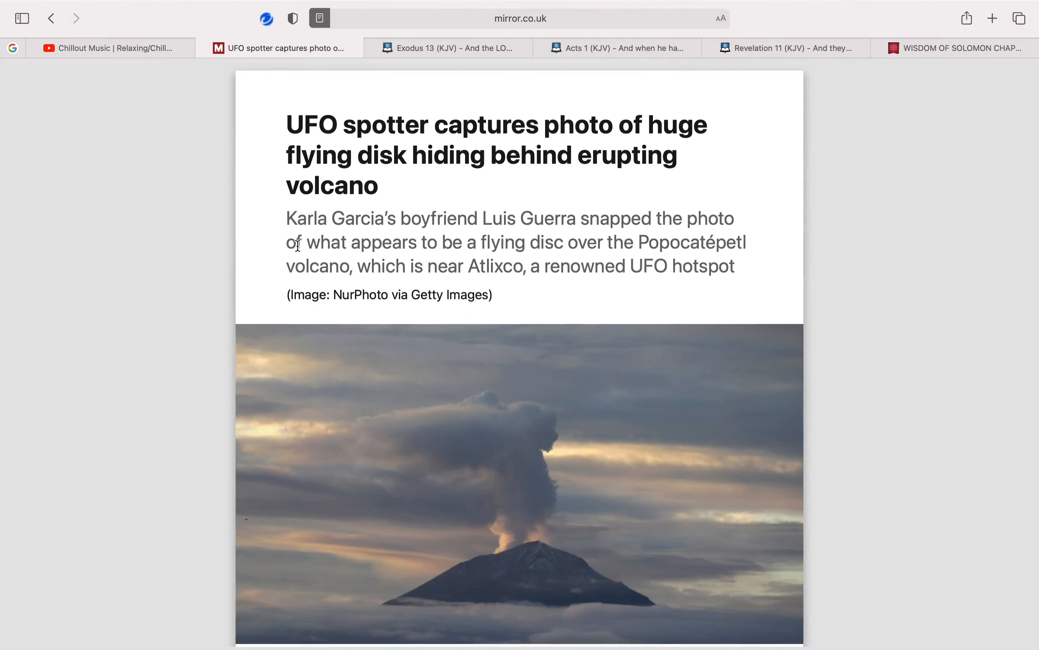
scroll(down, 3)
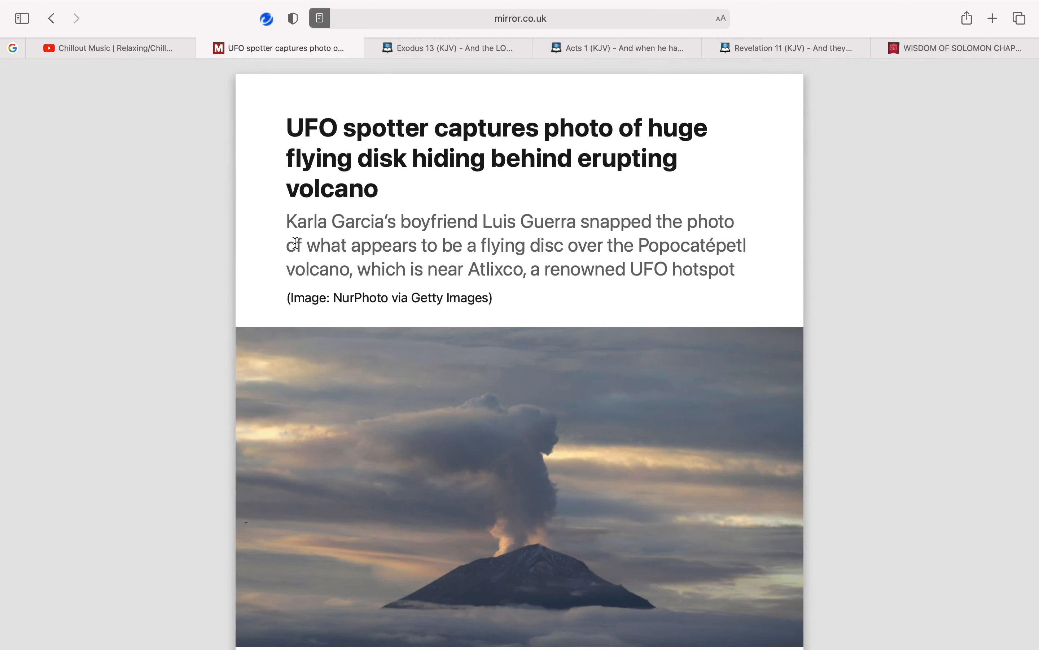
mouse_move(337, 248)
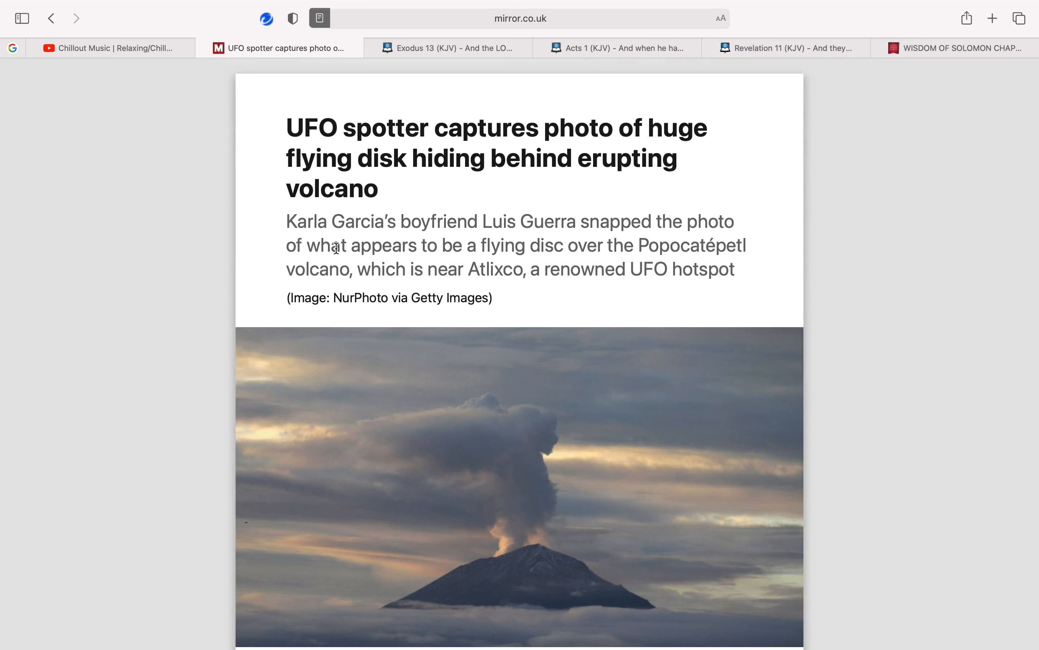
scroll(down, 3)
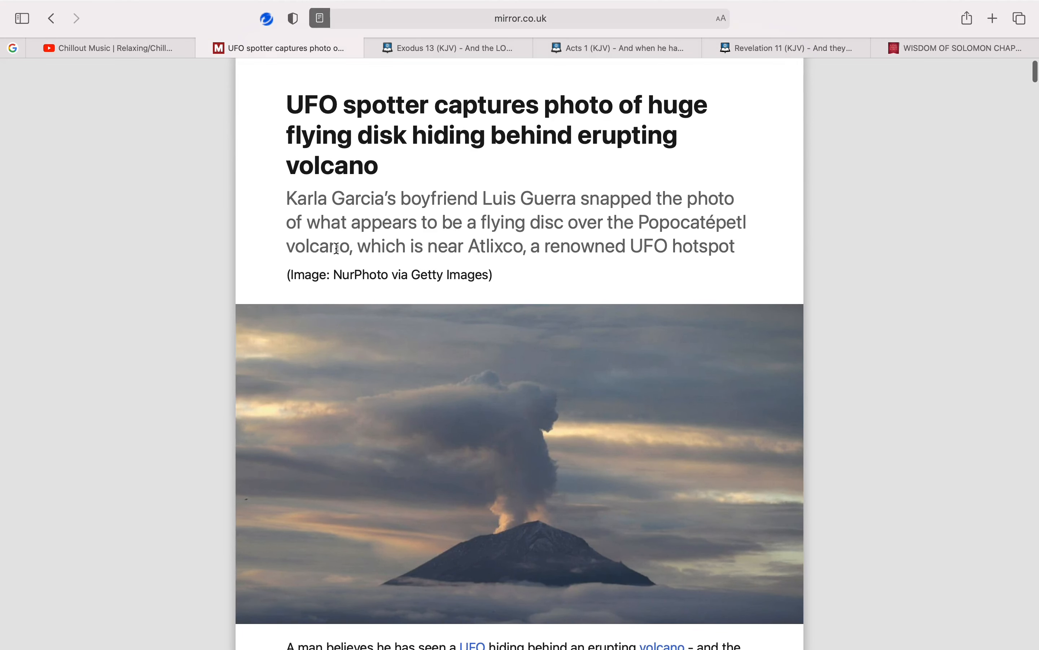
scroll(down, 3)
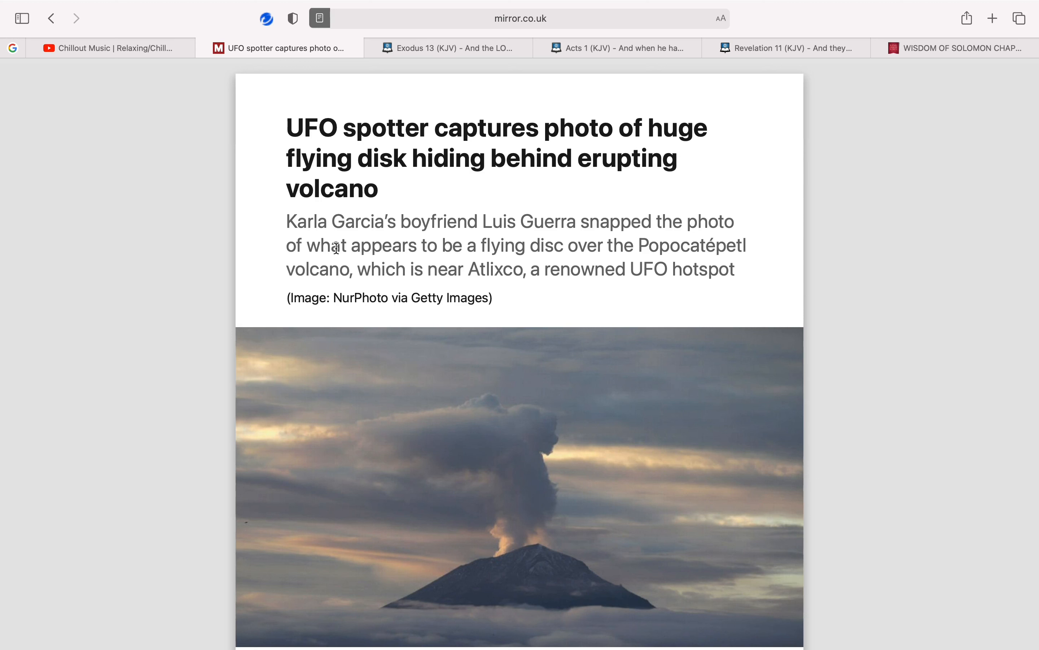
mouse_move(326, 231)
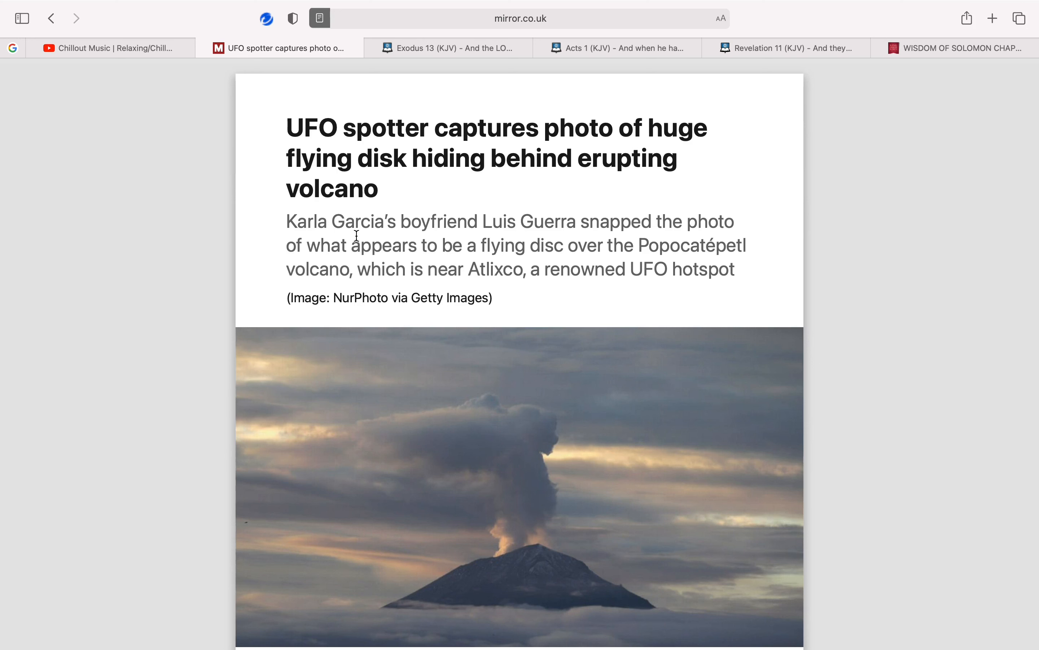
Read down the article to the second volcano photo with the disc-shaped 'UFO' caption
scroll(down, 3)
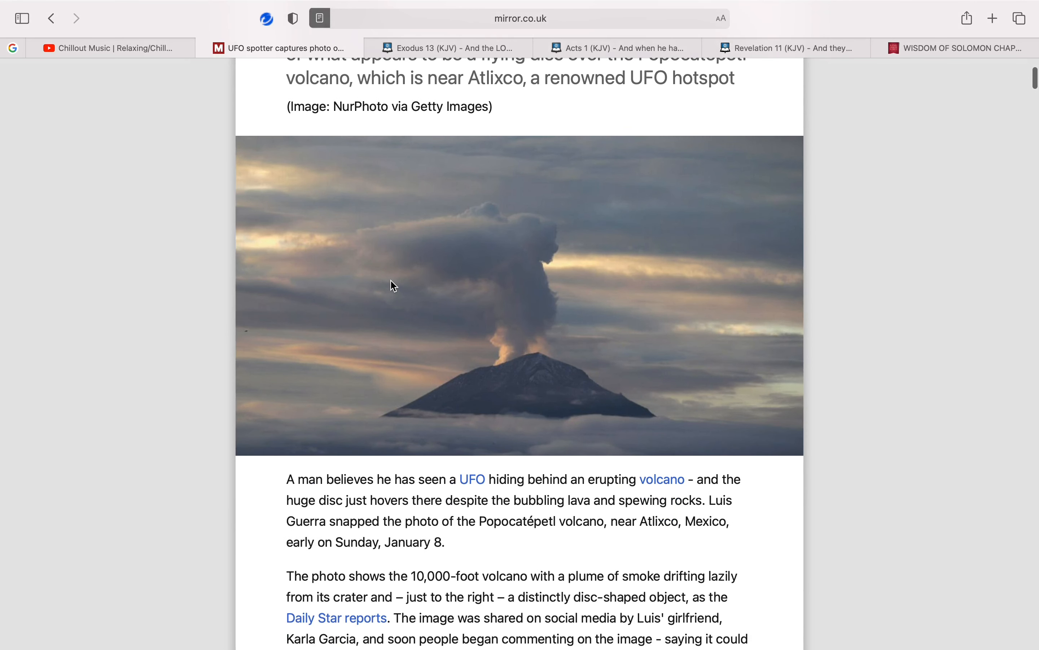
scroll(down, 3)
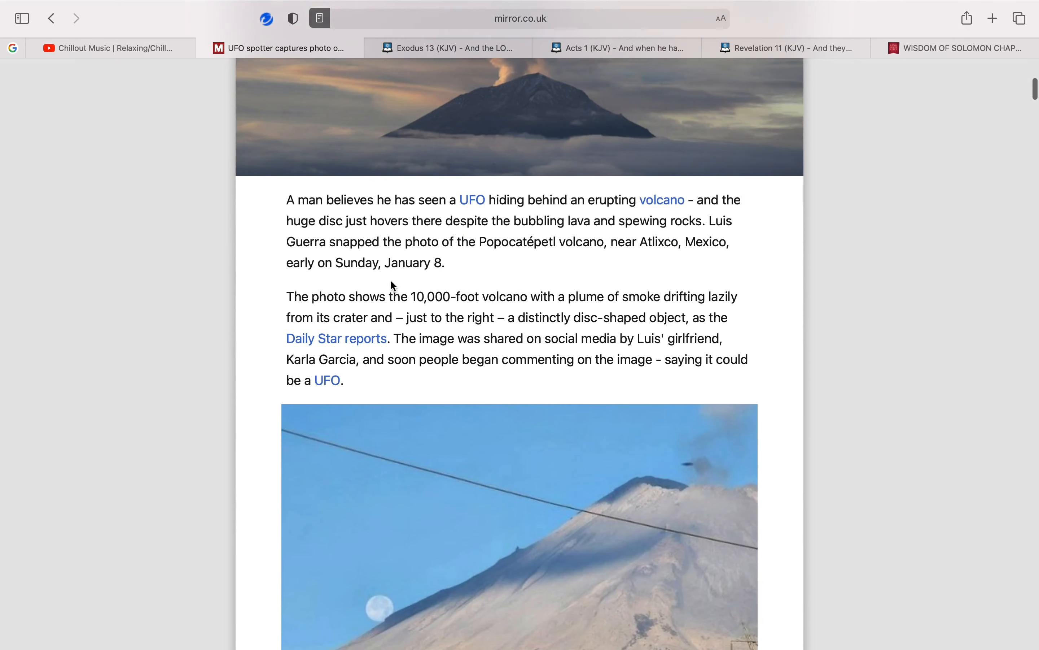
scroll(down, 3)
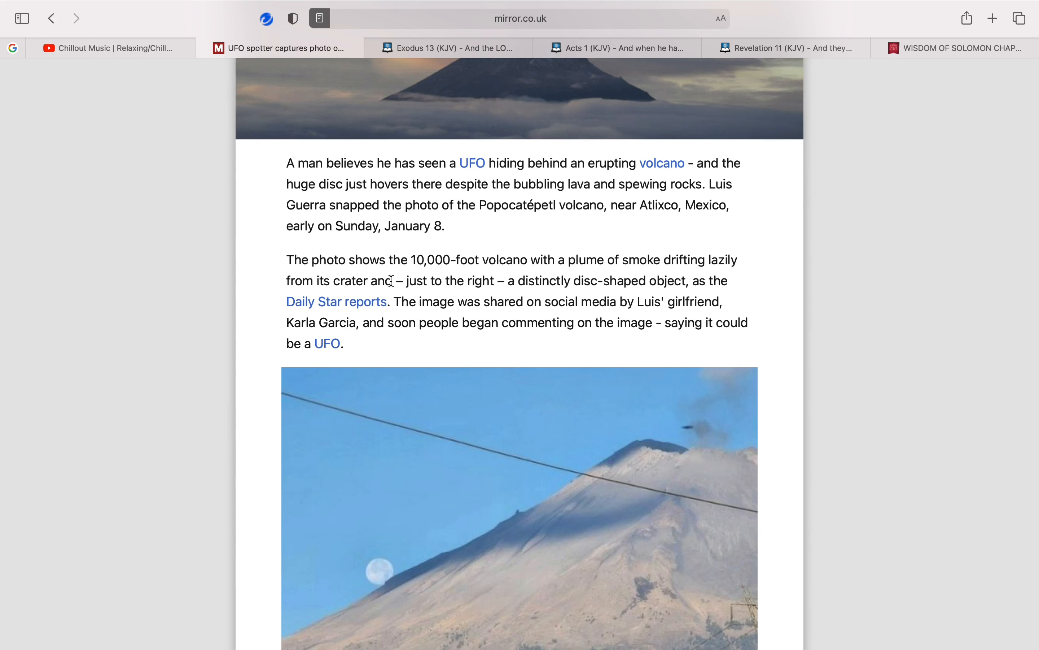
scroll(down, 3)
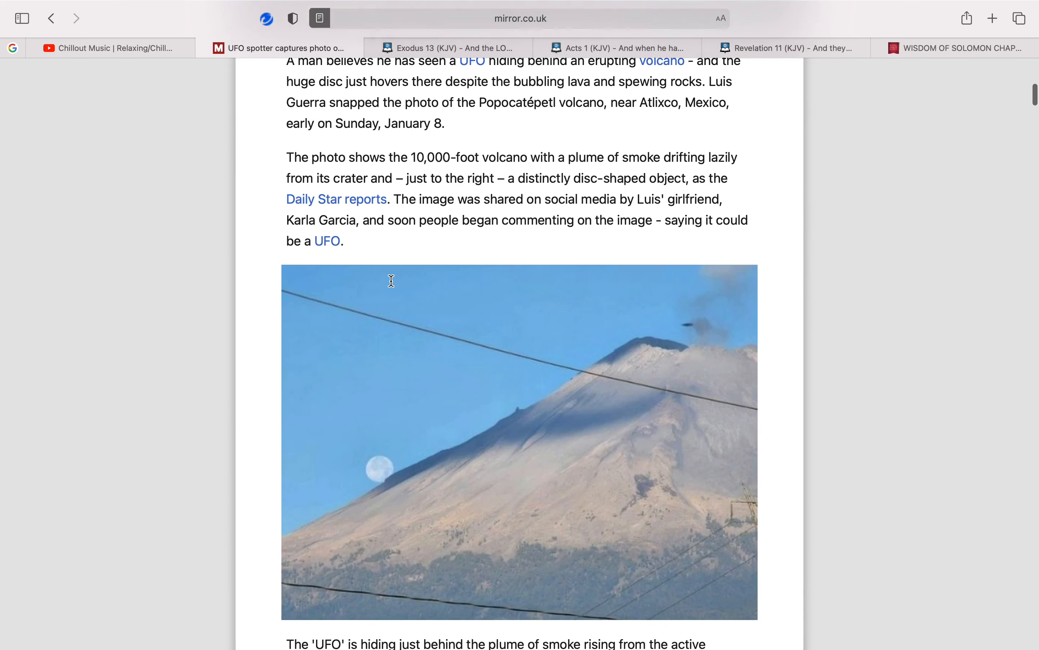
scroll(down, 3)
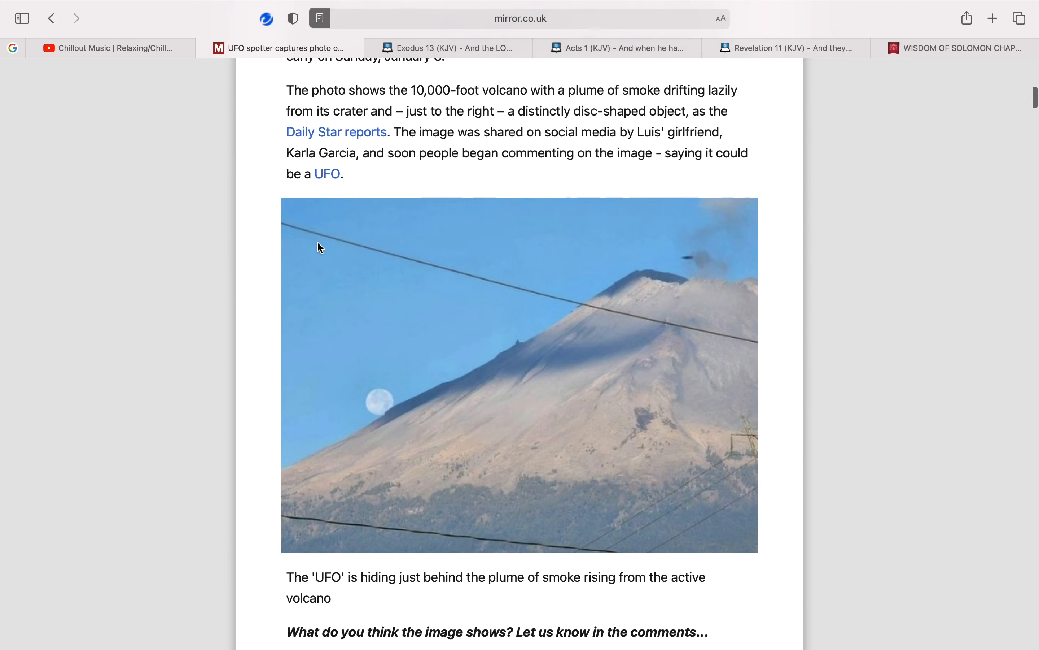
scroll(down, 3)
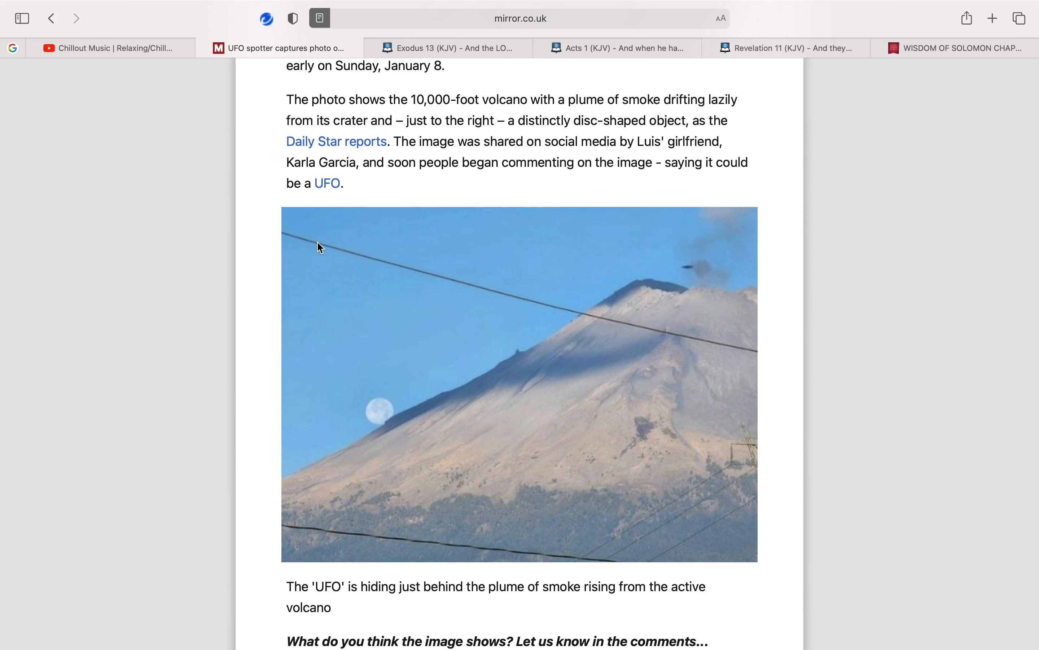
mouse_move(404, 165)
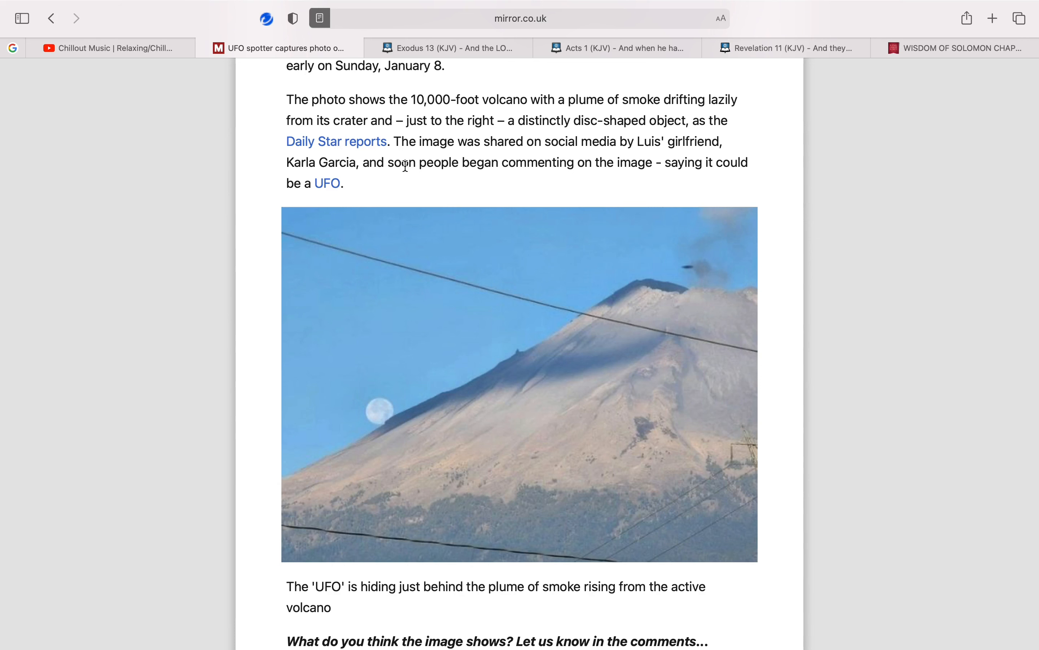
scroll(down, 3)
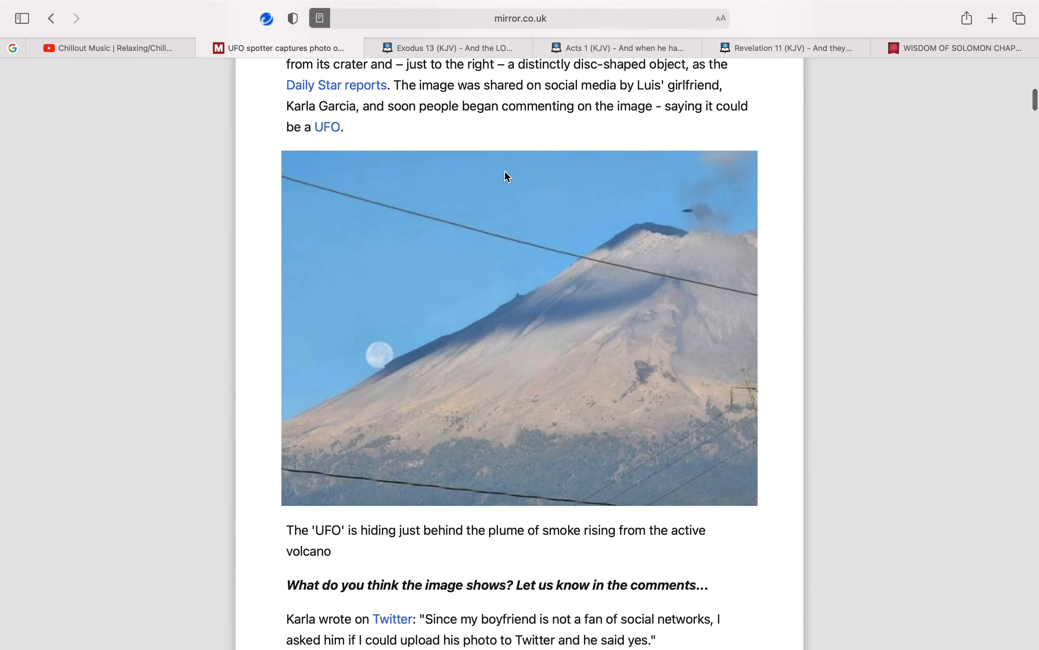
scroll(down, 3)
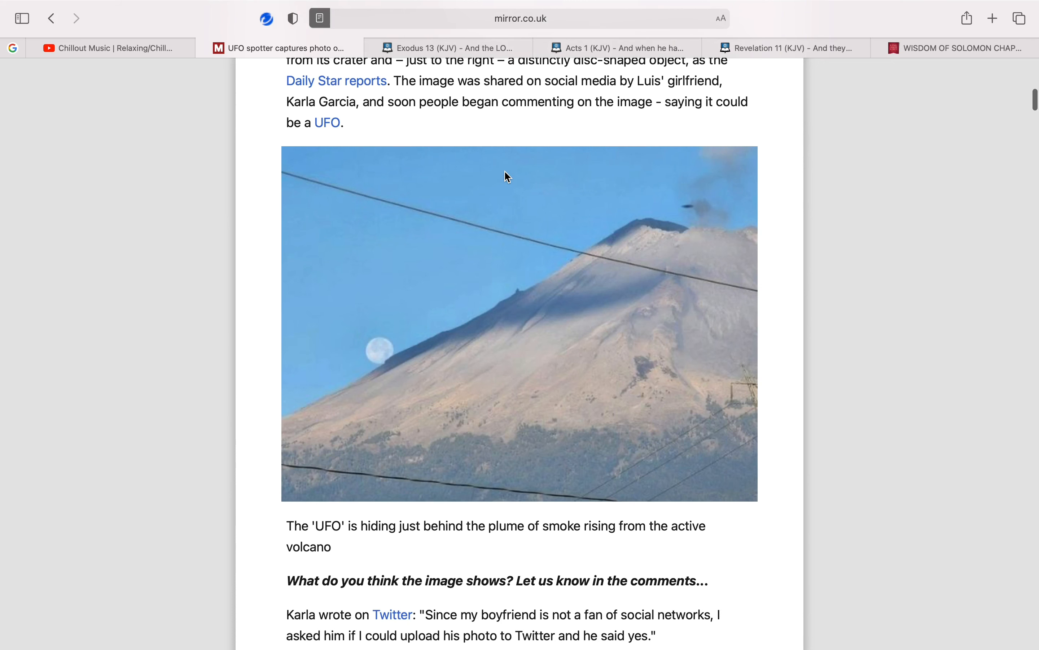
scroll(down, 3)
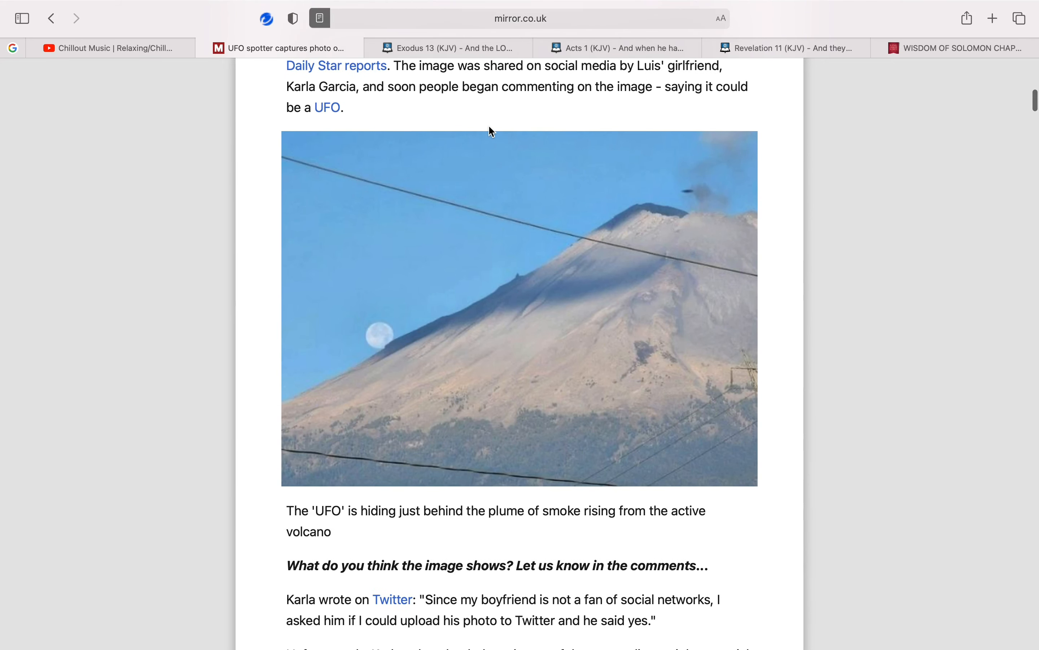
scroll(down, 3)
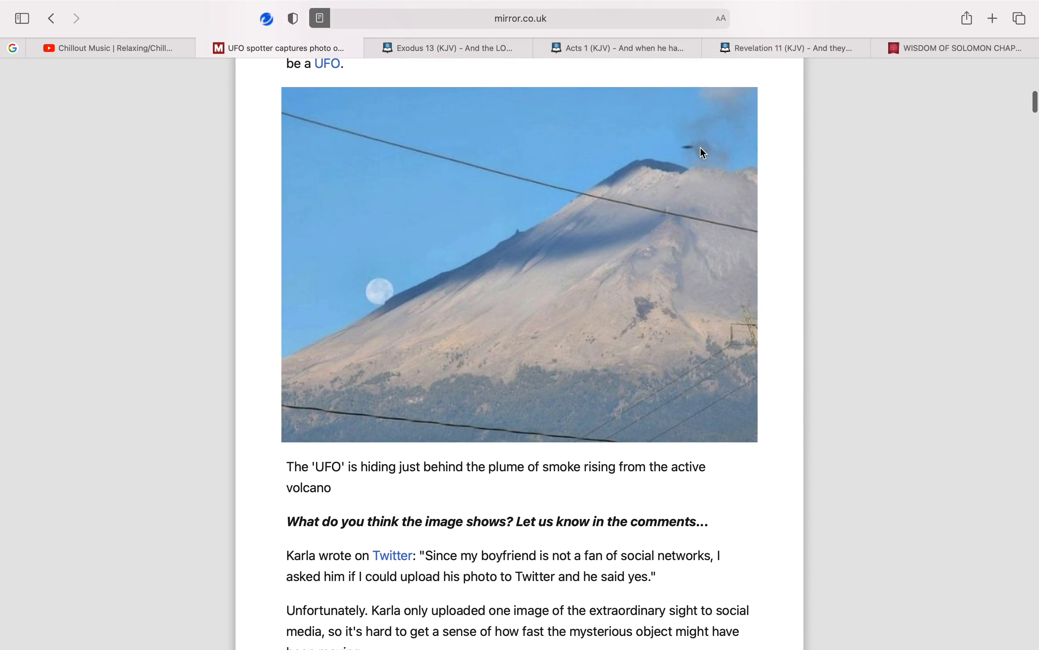
mouse_move(725, 164)
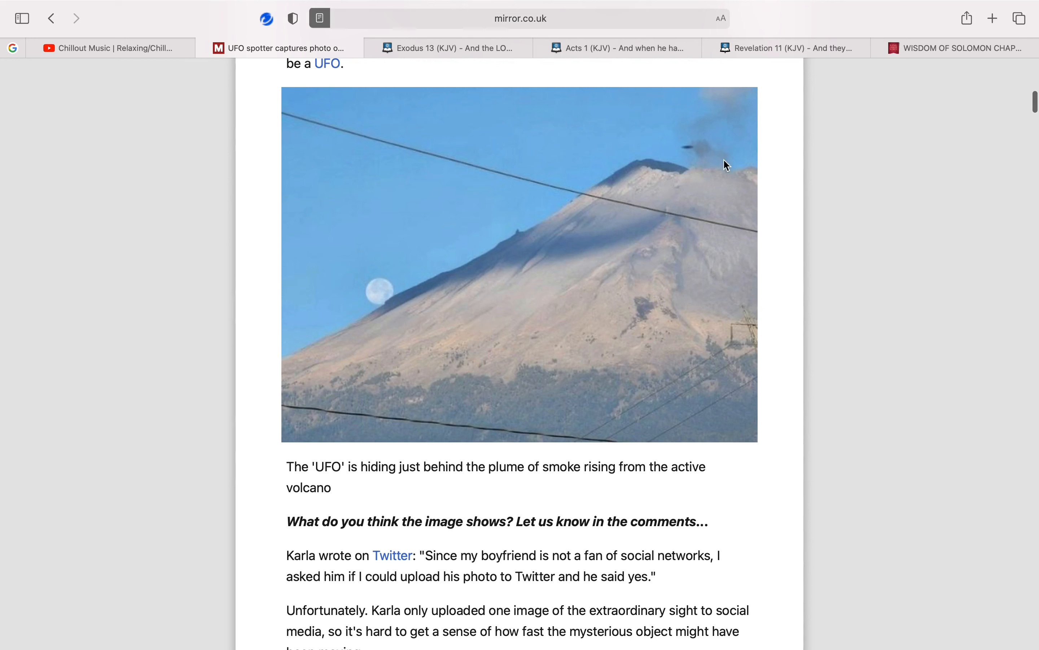
mouse_move(727, 102)
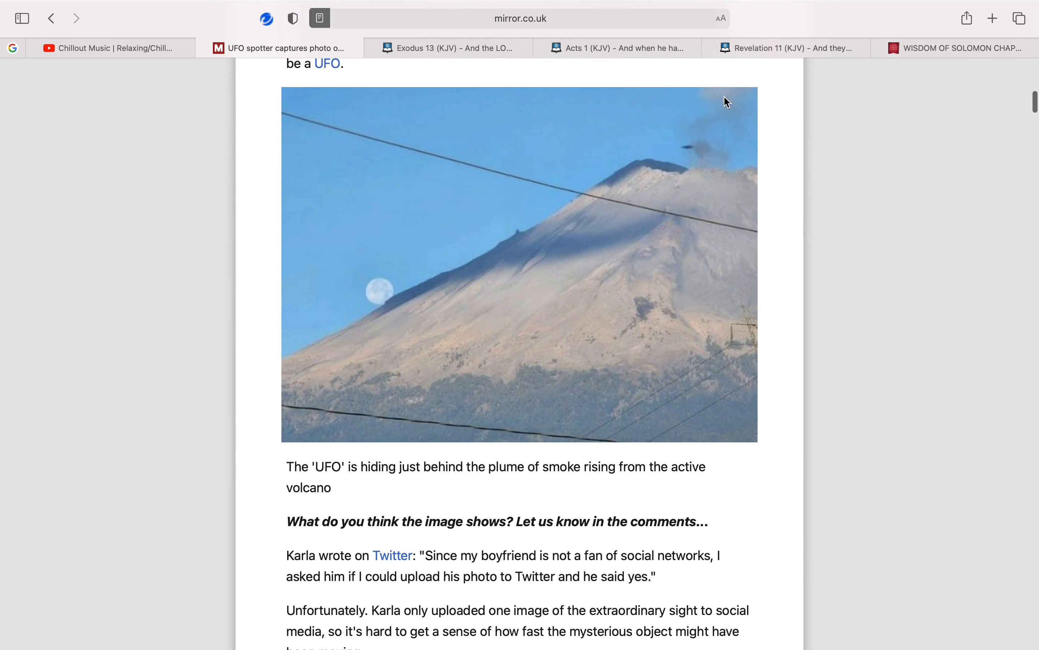
mouse_move(693, 158)
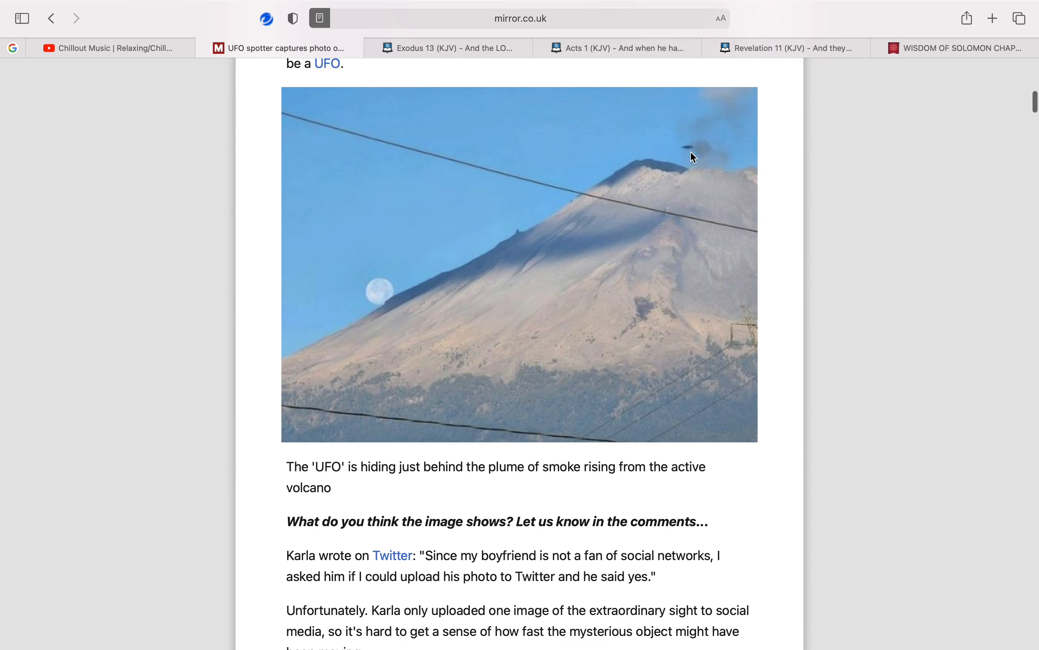
scroll(down, 3)
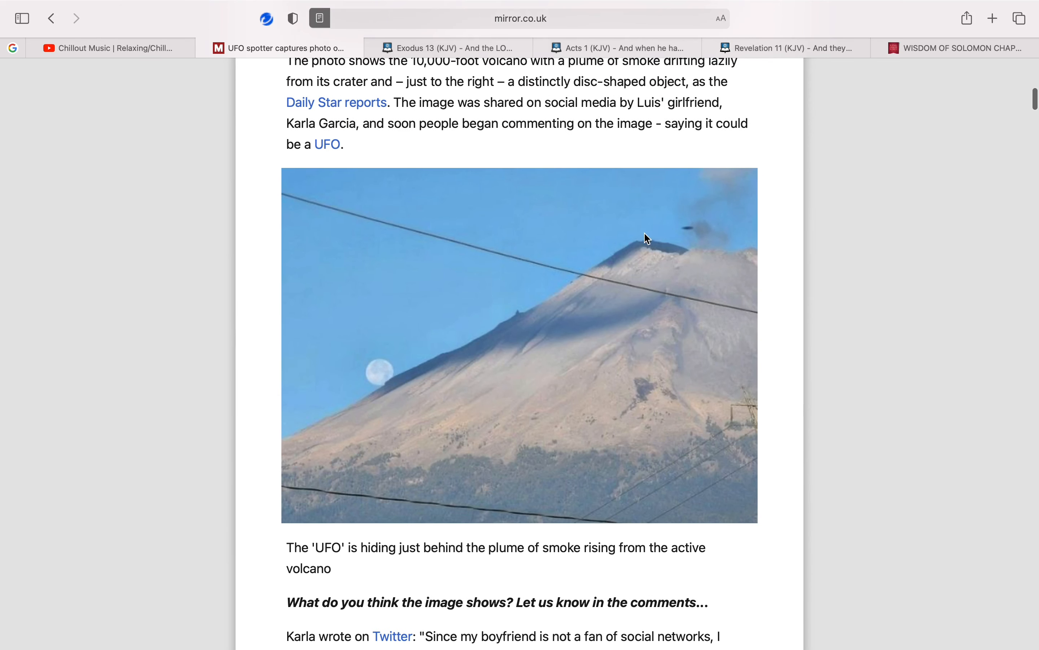
scroll(down, 3)
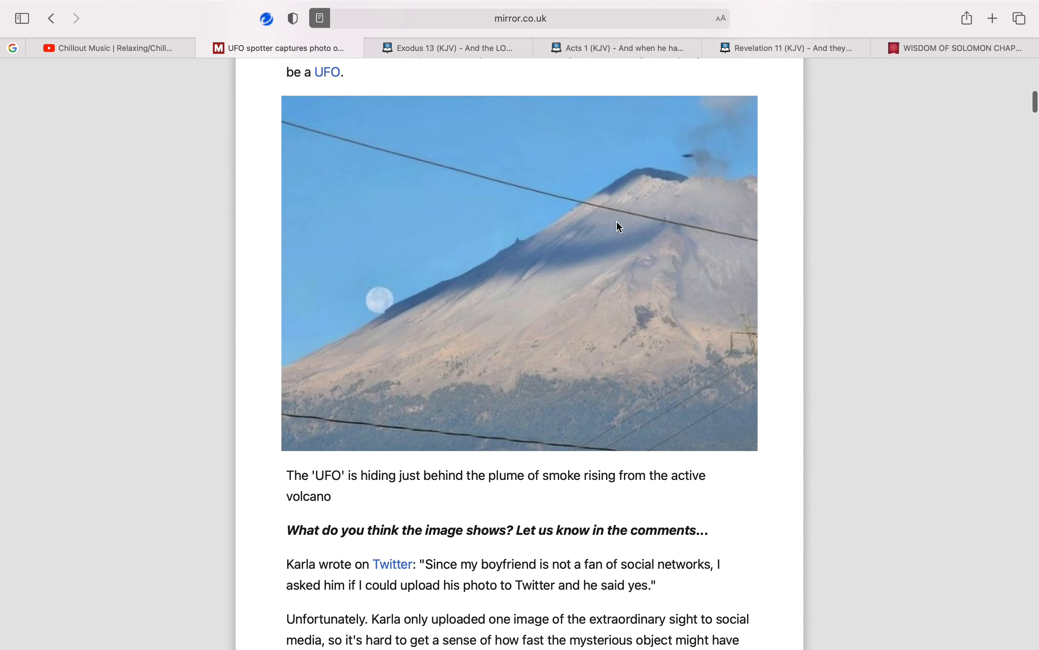
mouse_move(581, 233)
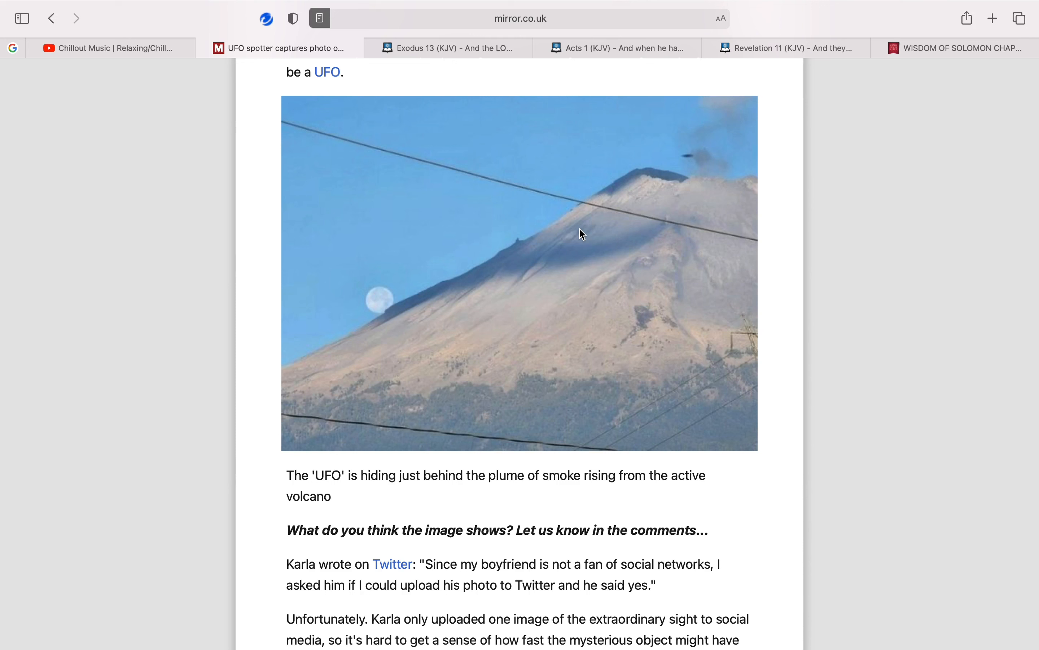
mouse_move(635, 186)
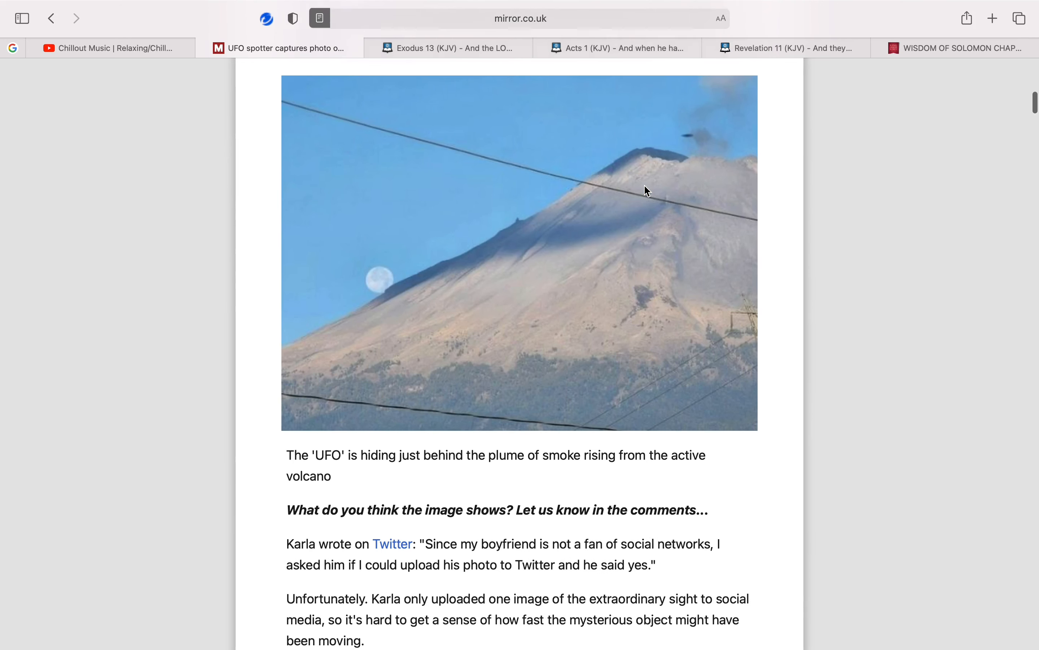
scroll(down, 3)
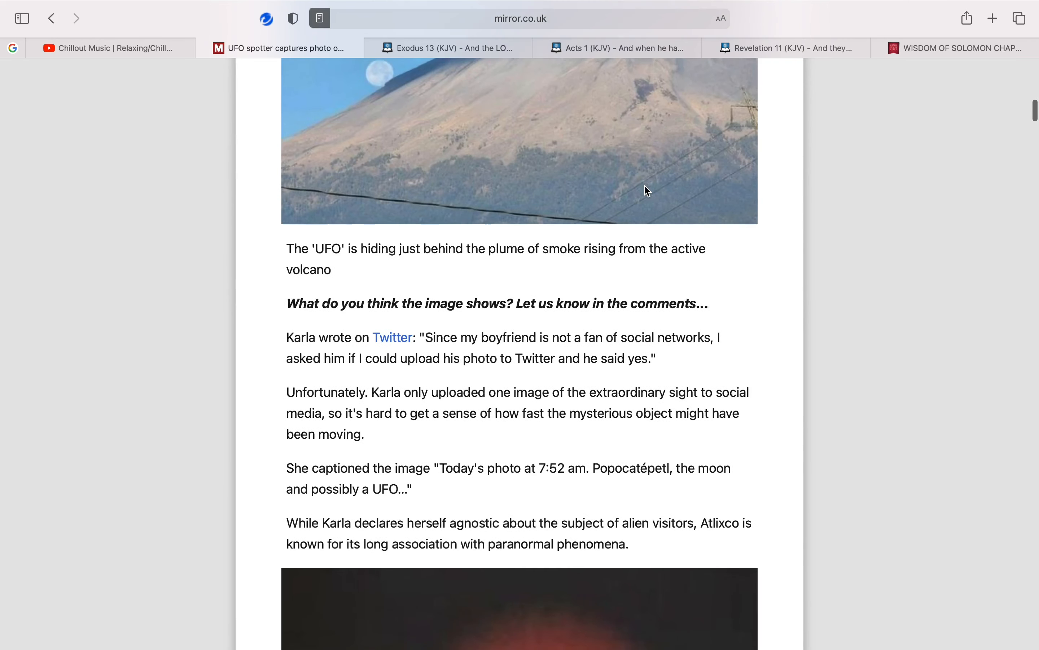
scroll(down, 3)
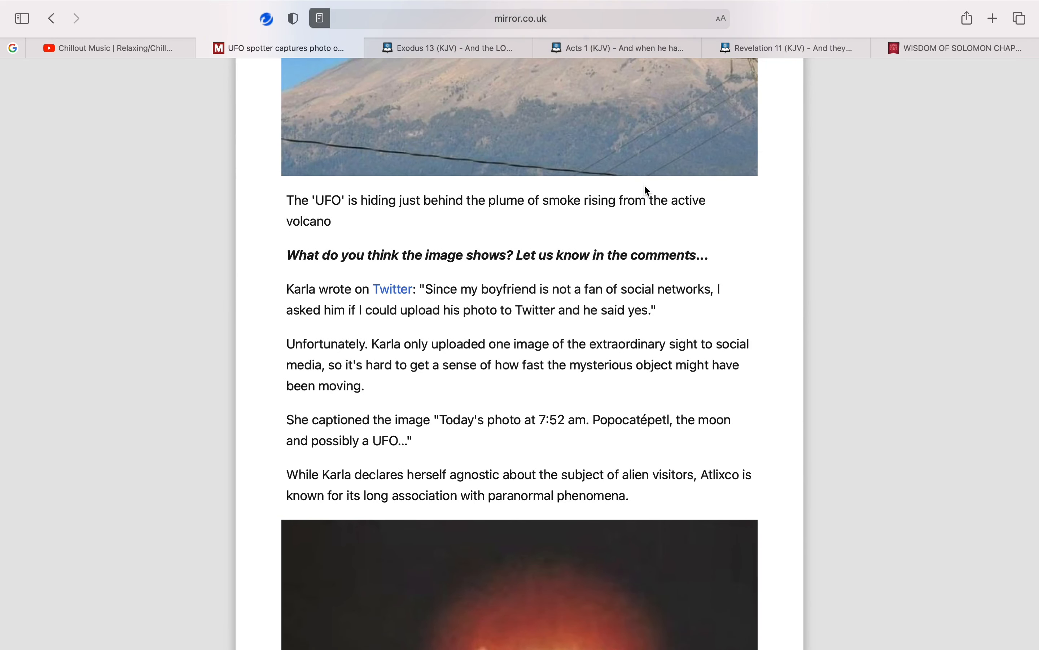
scroll(down, 3)
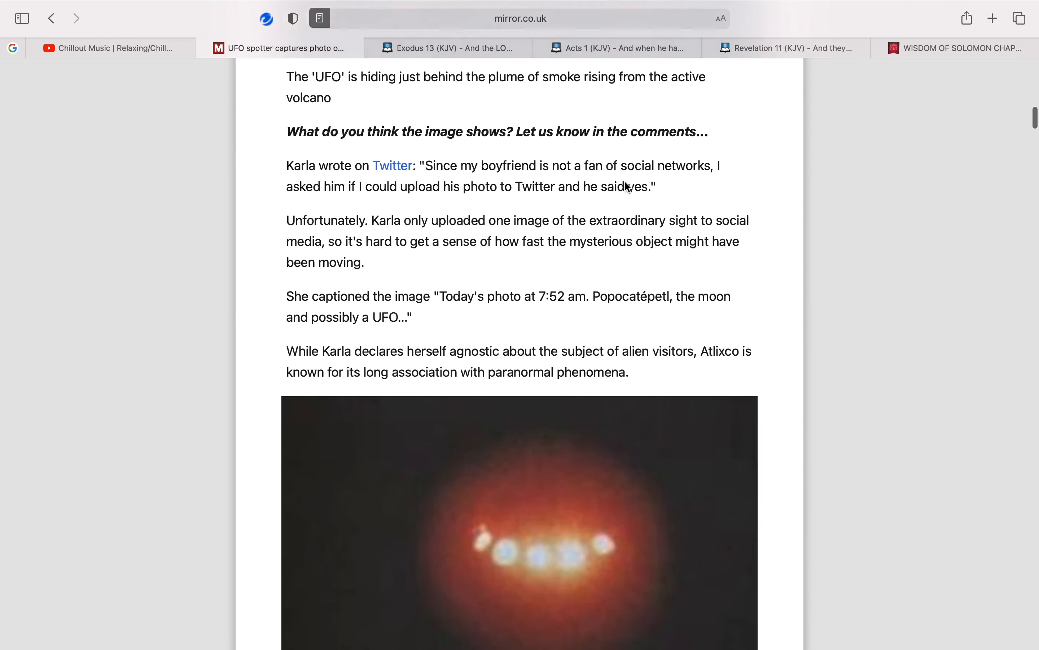
scroll(down, 3)
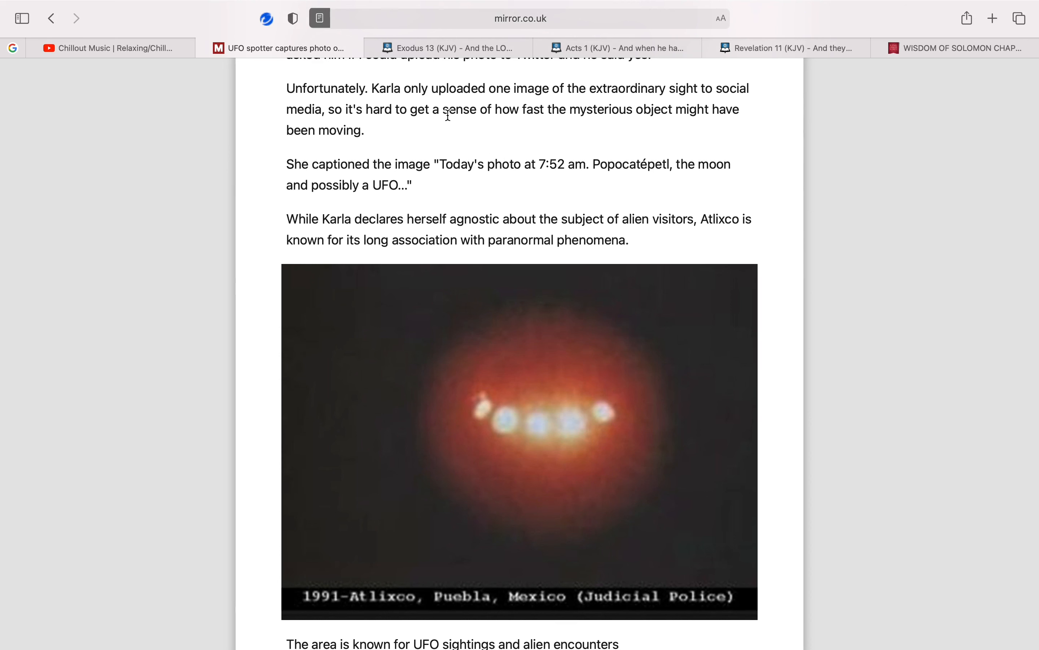
mouse_move(612, 113)
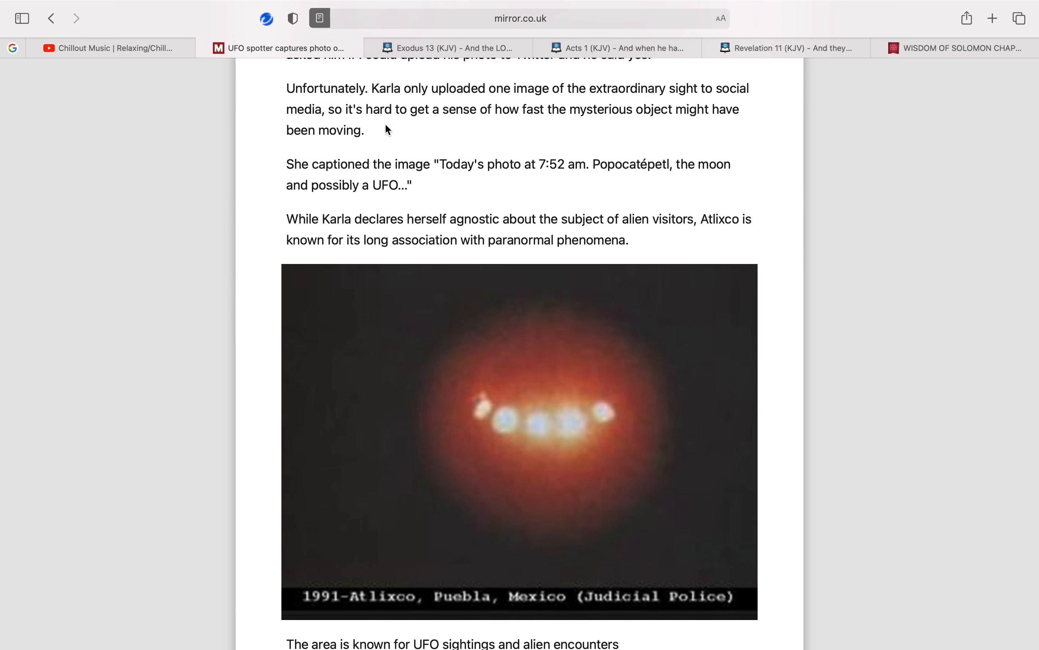
mouse_move(573, 129)
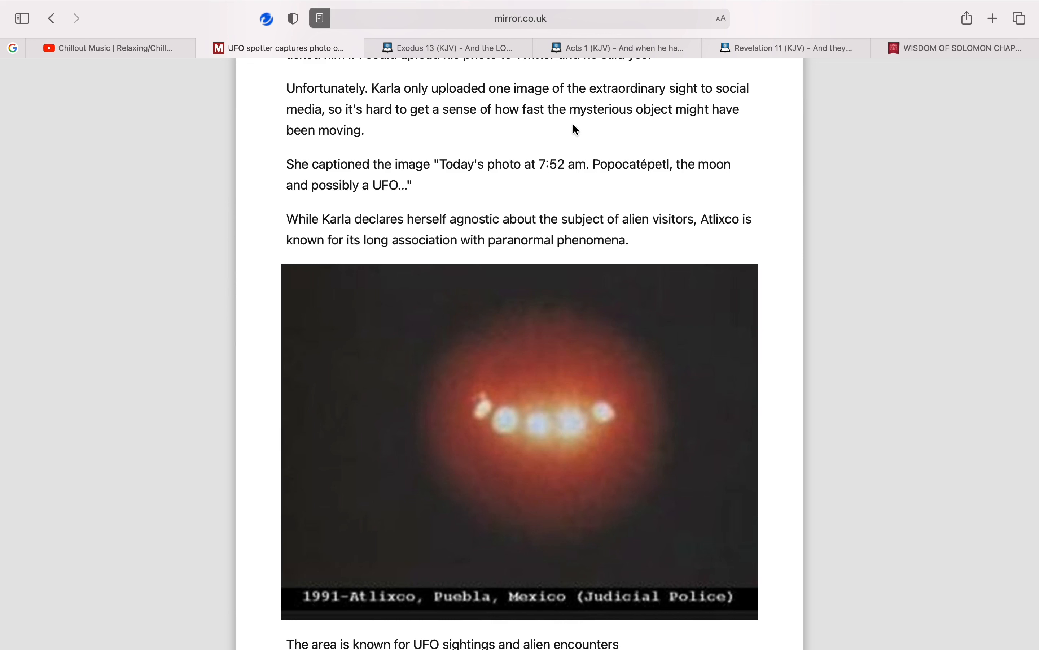
scroll(down, 3)
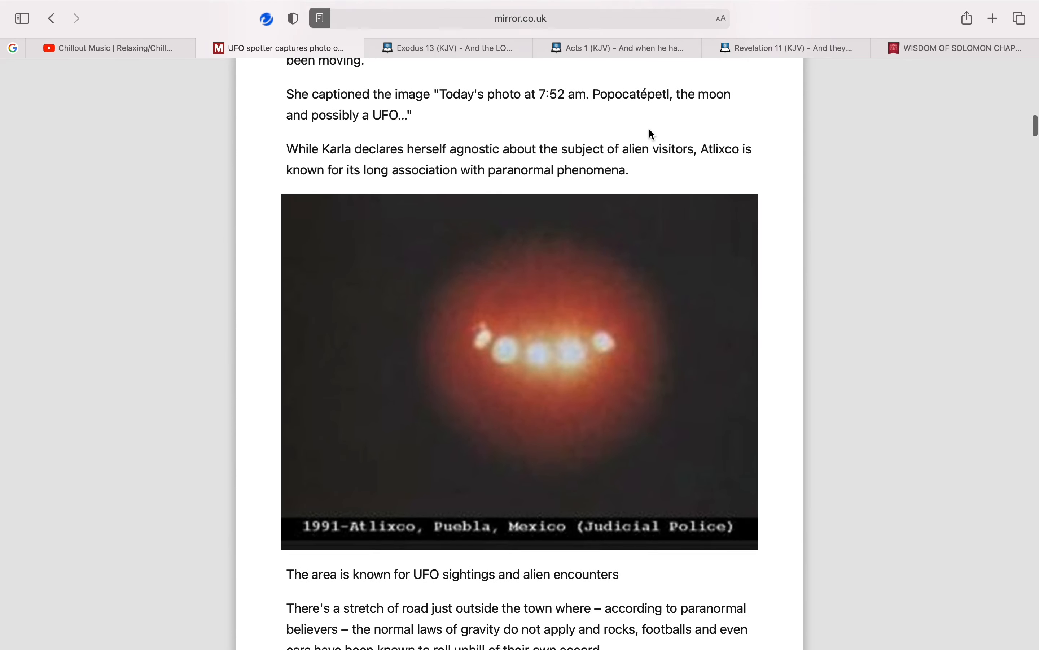
scroll(down, 3)
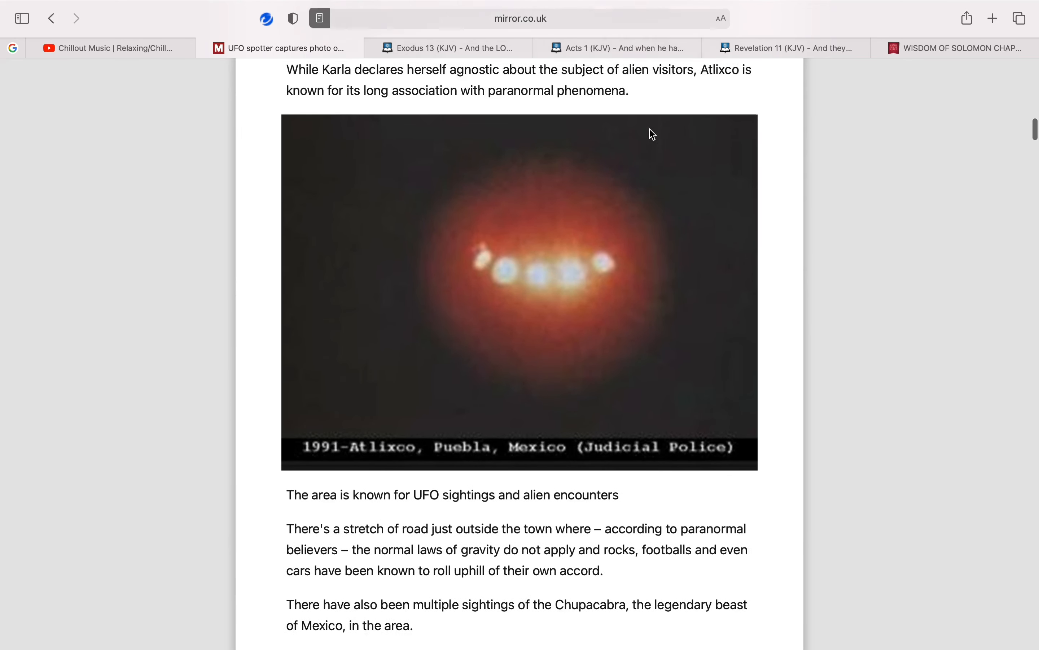
scroll(down, 3)
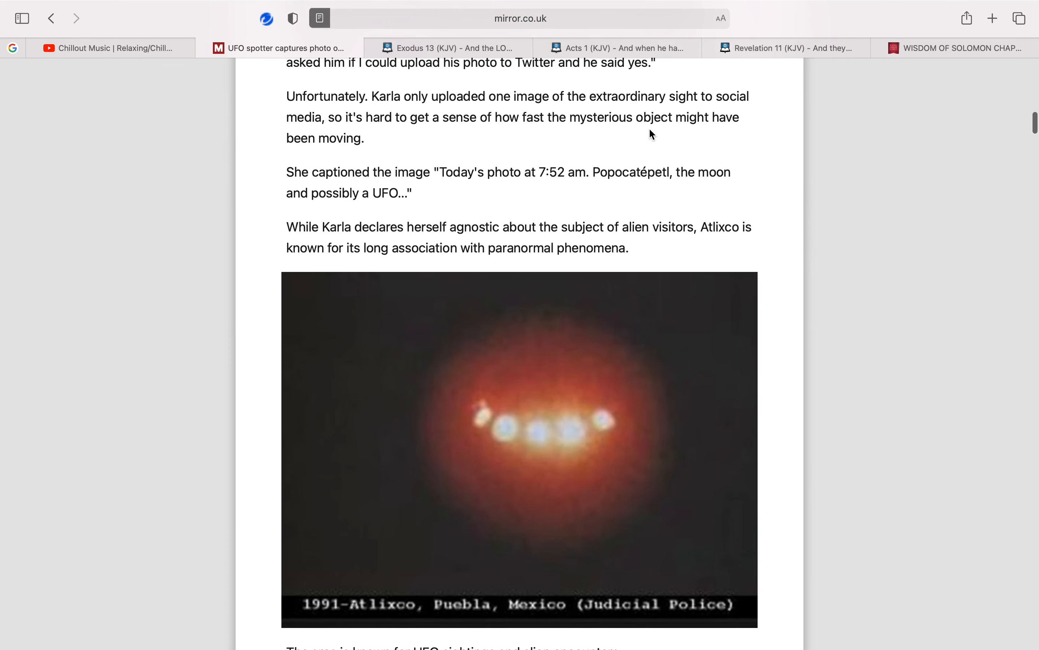
scroll(down, 3)
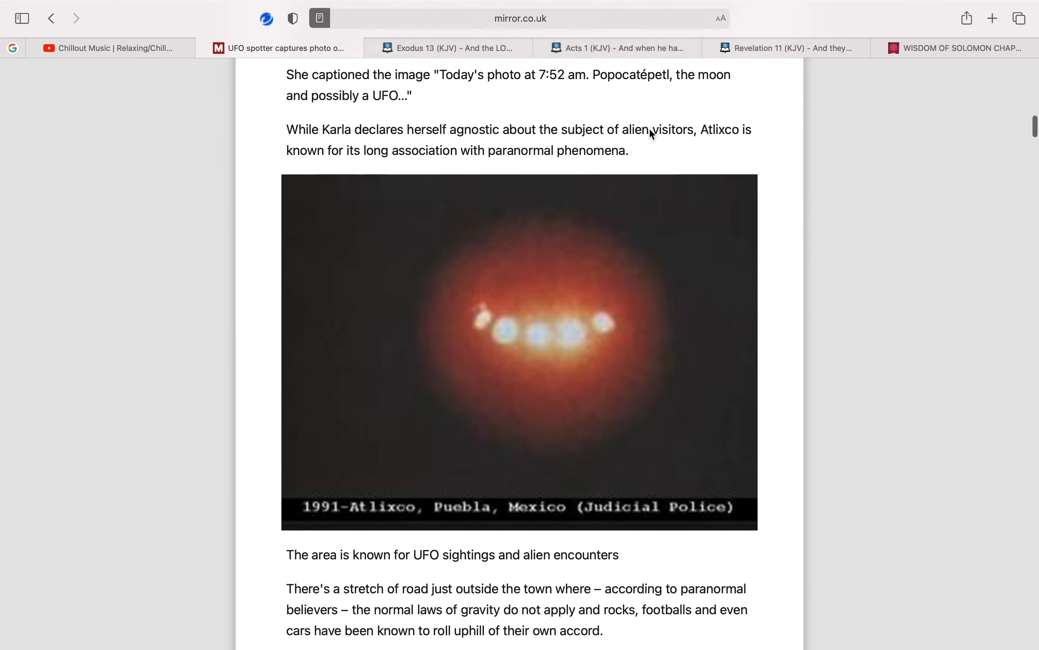
scroll(down, 3)
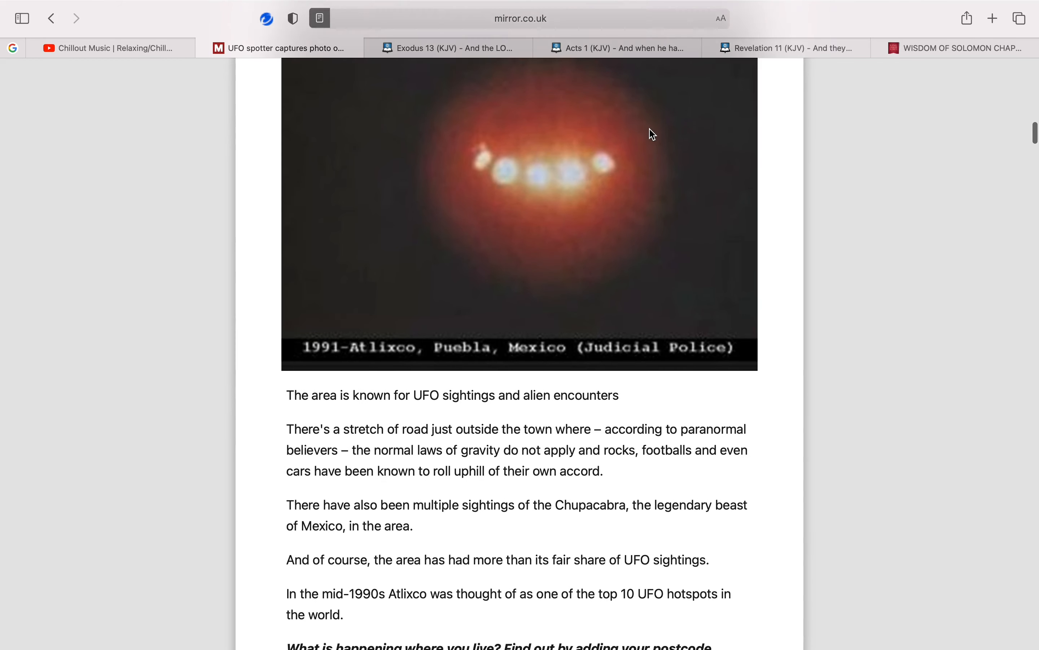
scroll(down, 3)
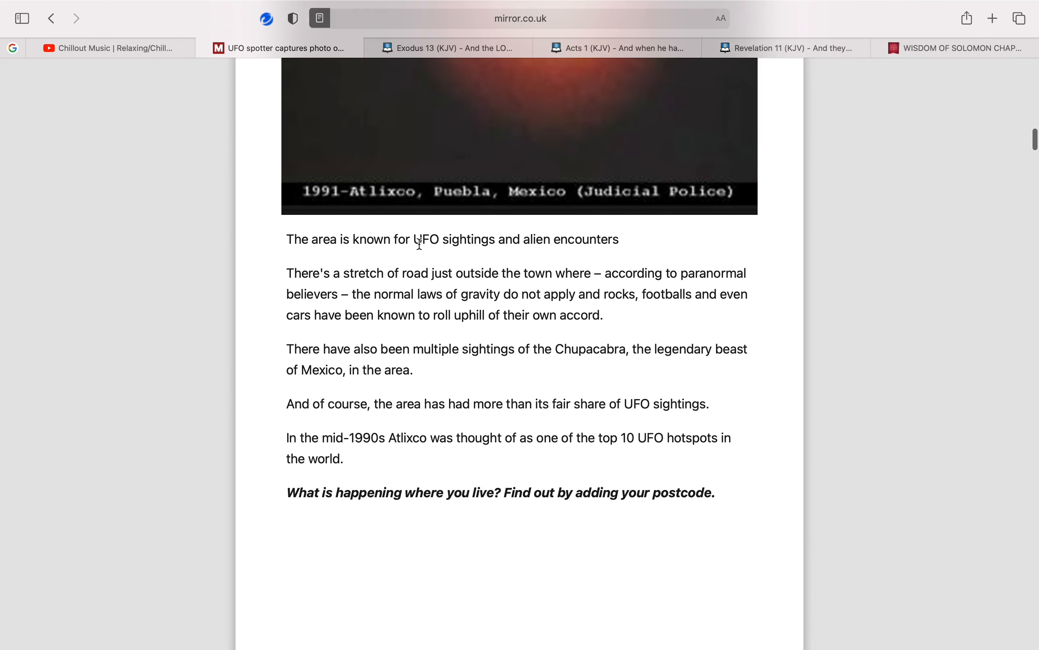
scroll(down, 3)
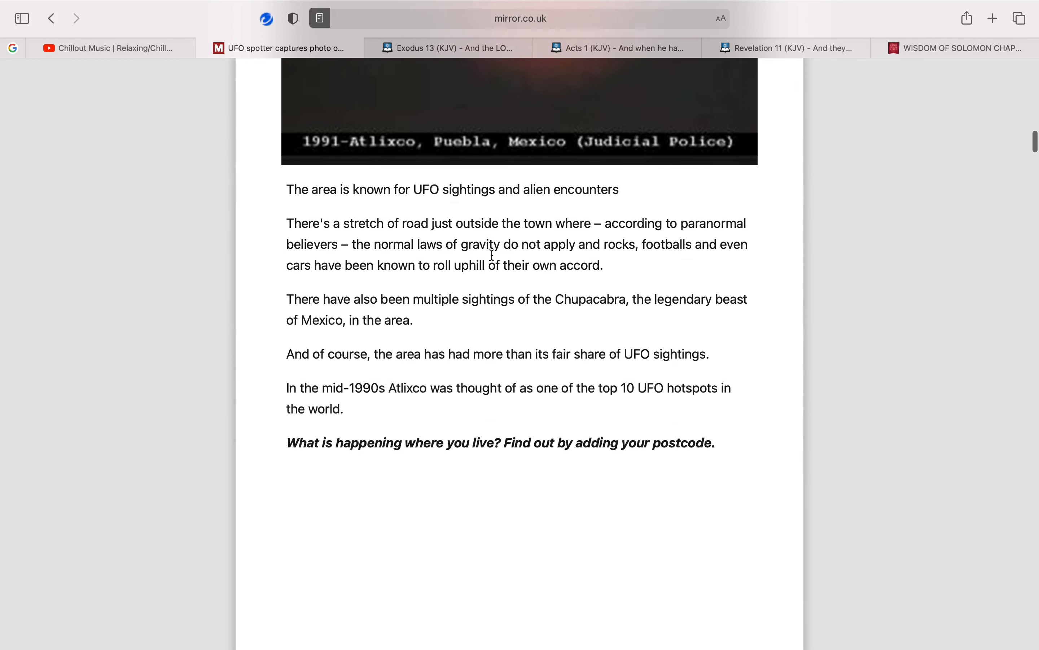
scroll(up, 3)
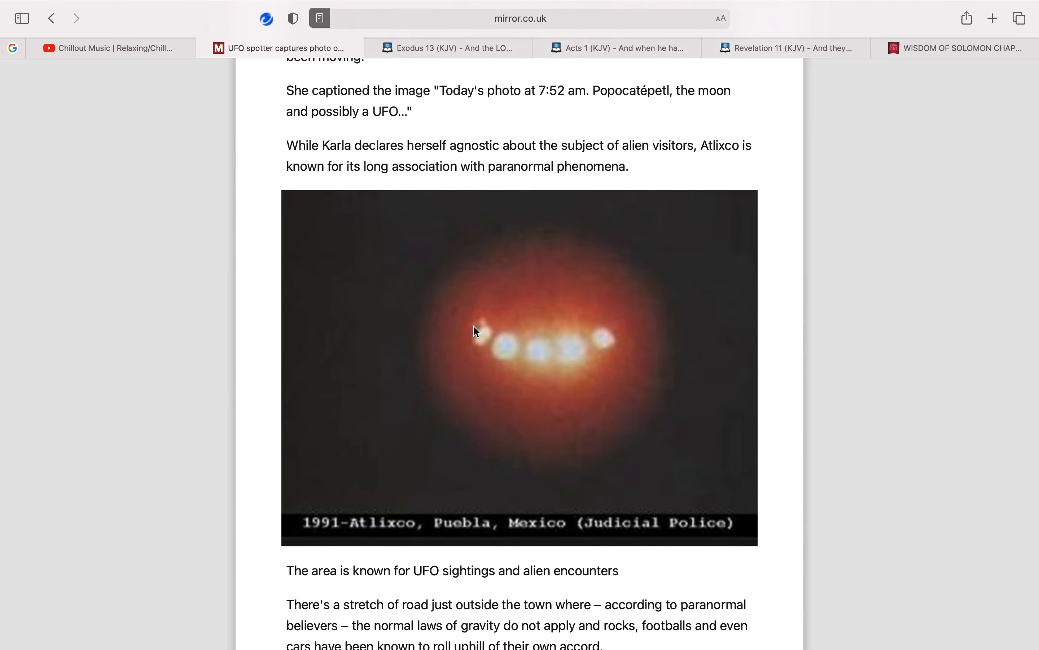
scroll(down, 3)
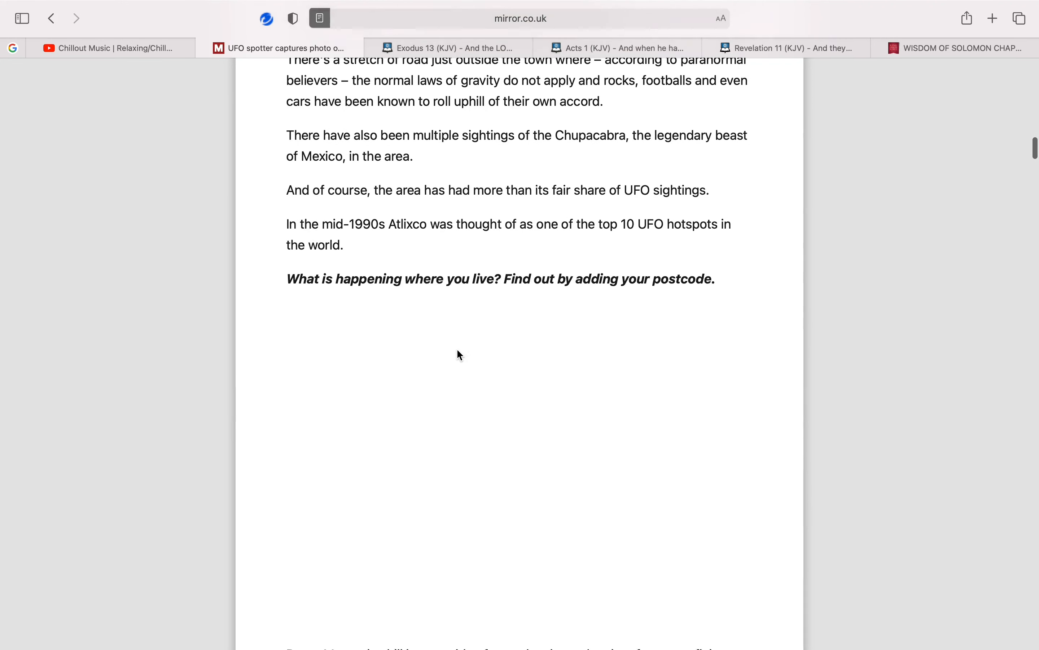
scroll(down, 3)
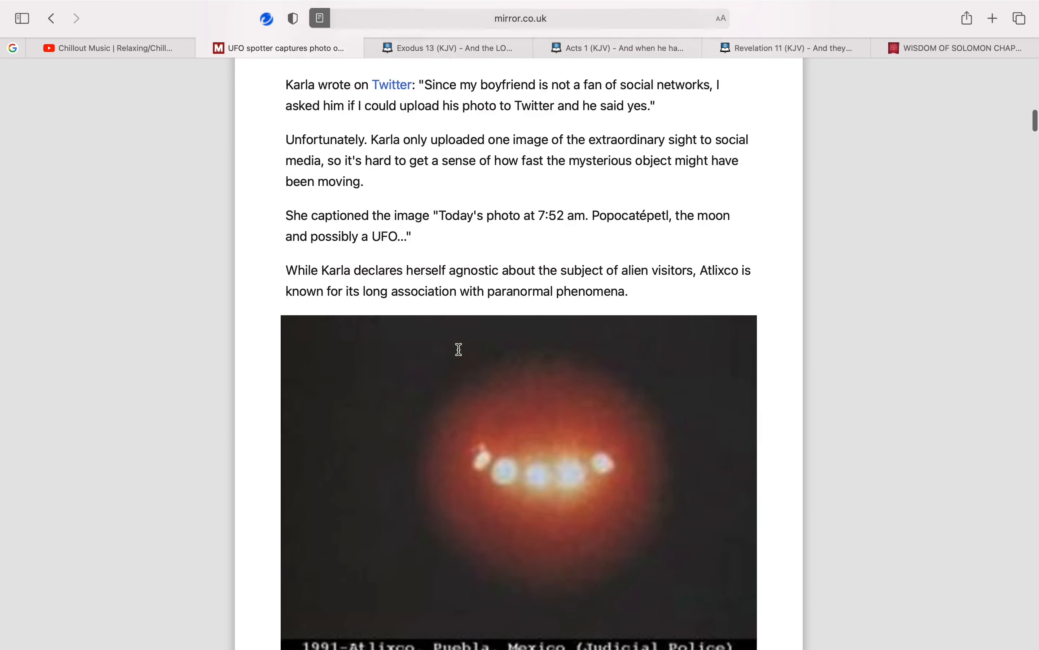
scroll(up, 3)
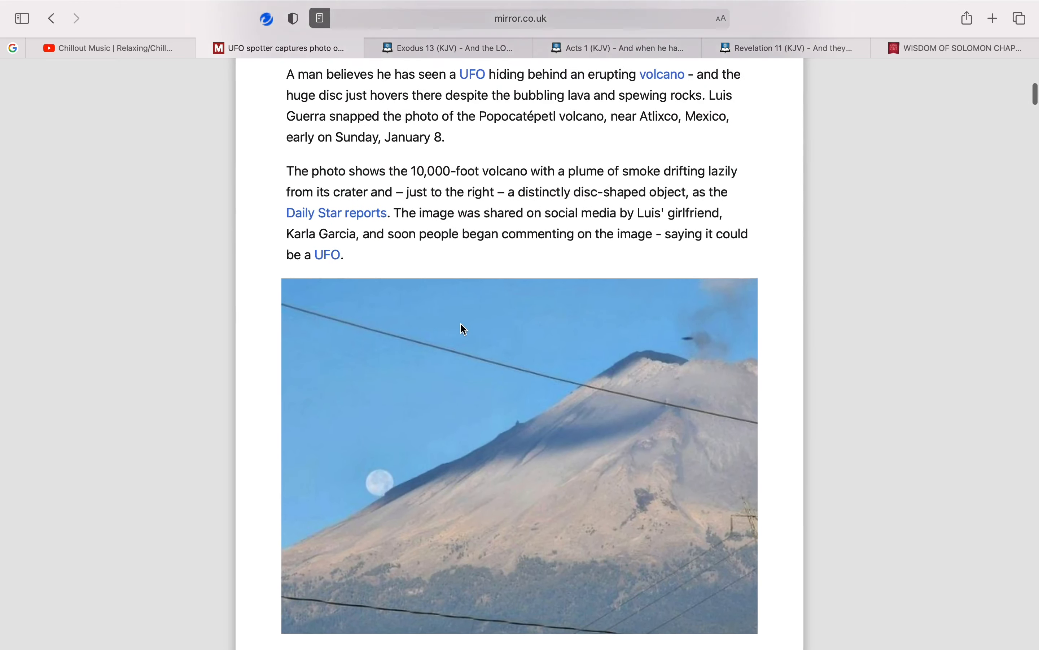
scroll(up, 3)
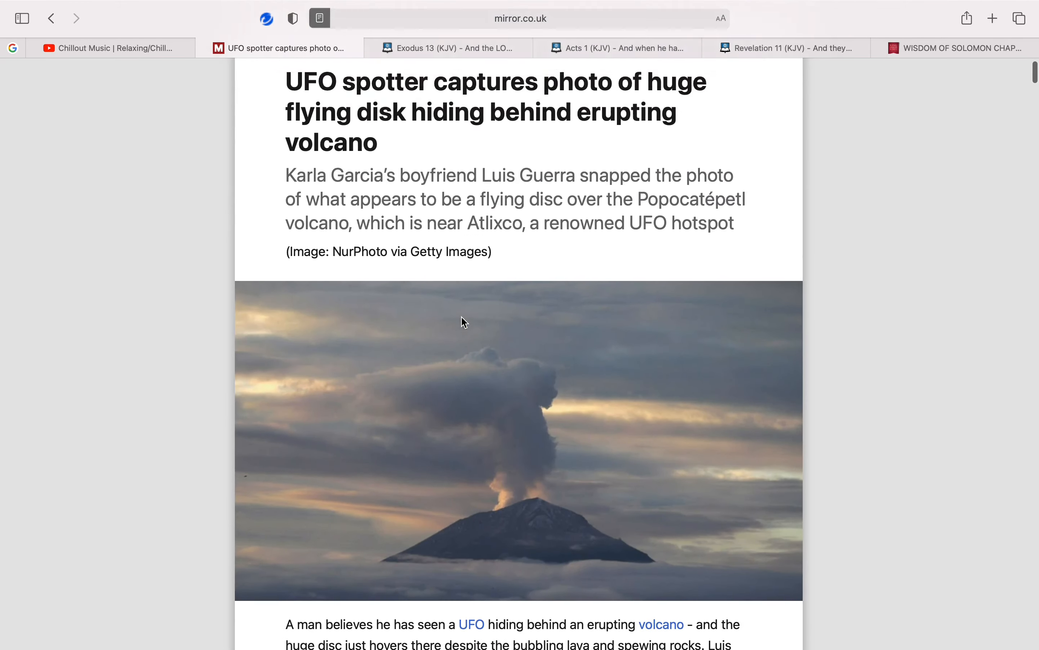
scroll(down, 3)
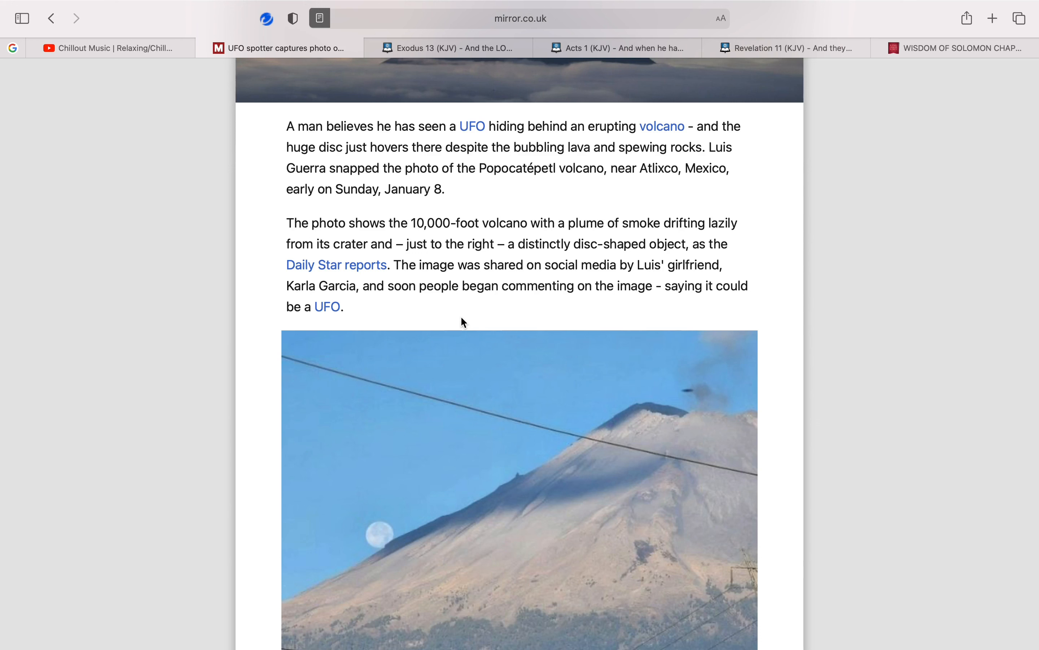
mouse_move(500, 341)
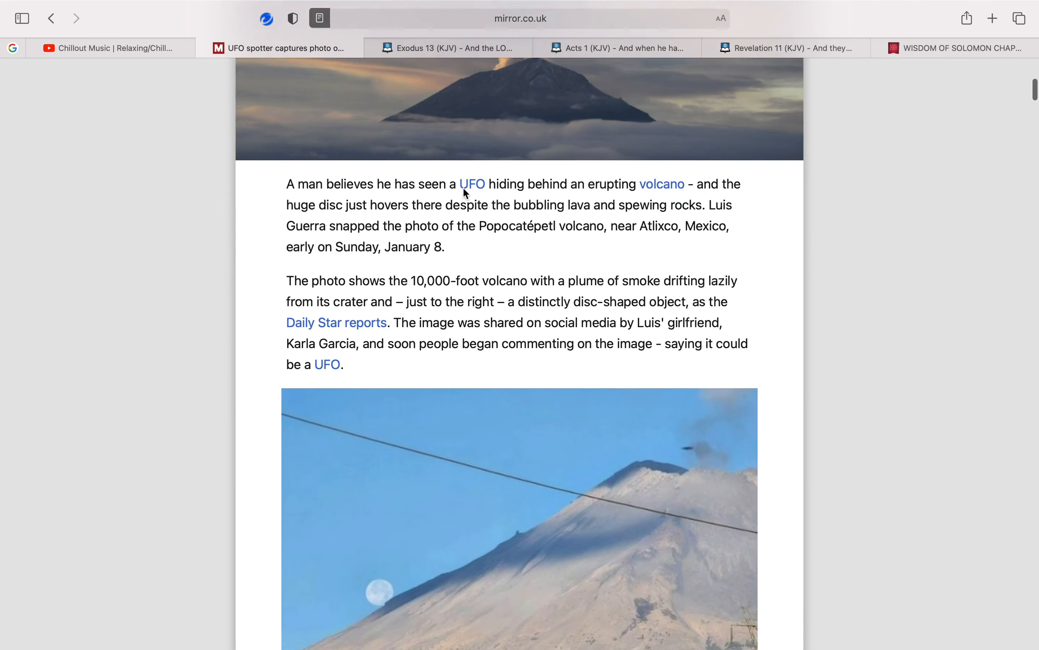
Switch to the Exodus 13 KJV tab and read verses 13:17–22 on the pillar of cloud and fire
click(451, 47)
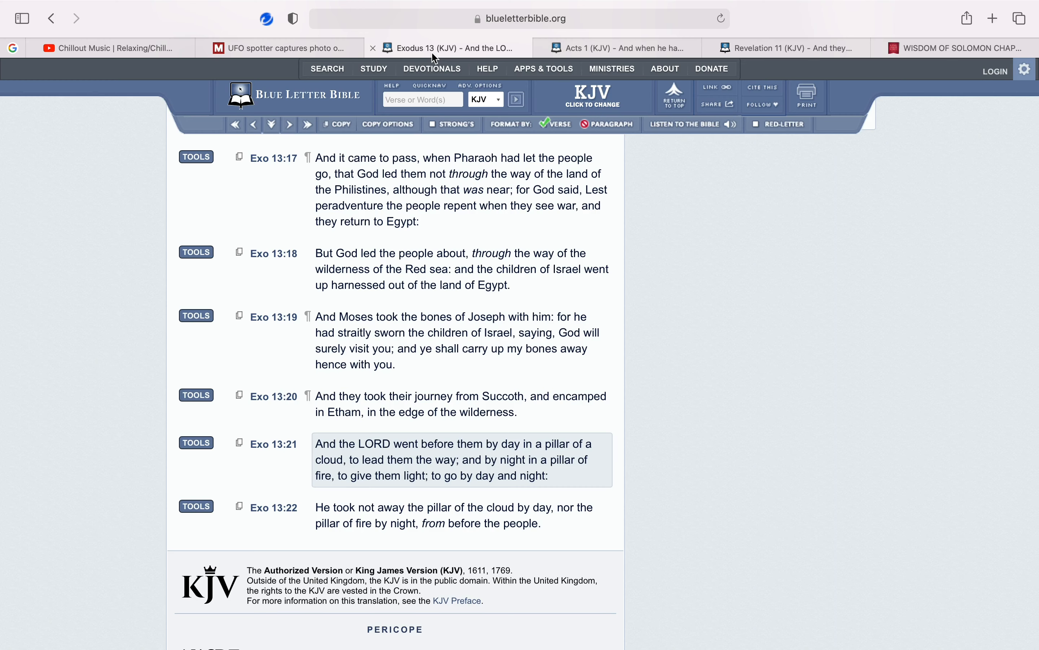
mouse_move(150, 376)
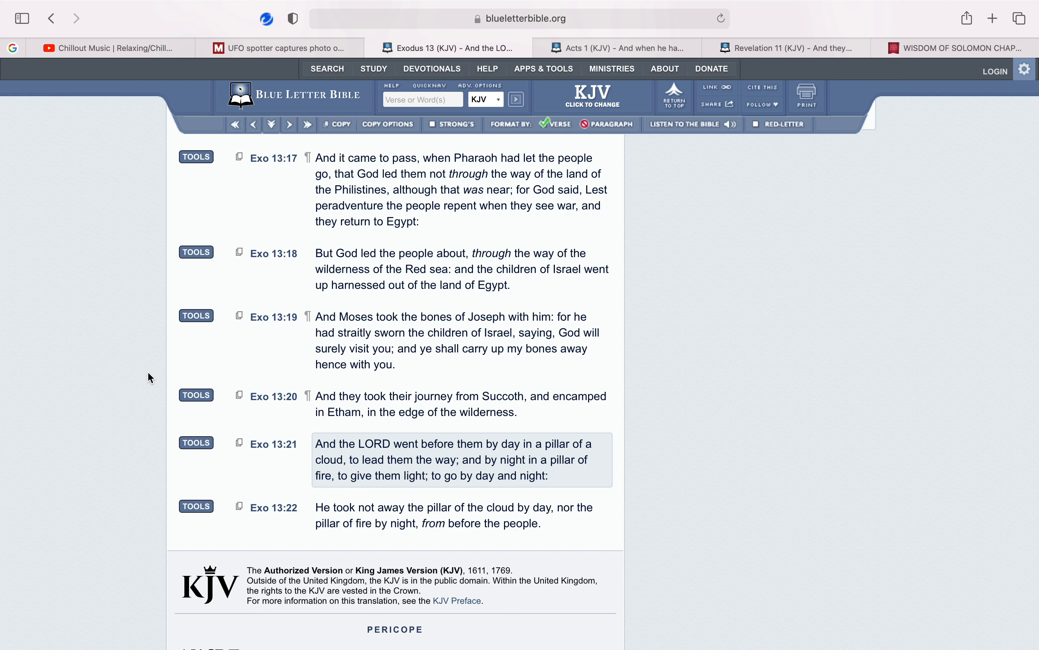
click(460, 269)
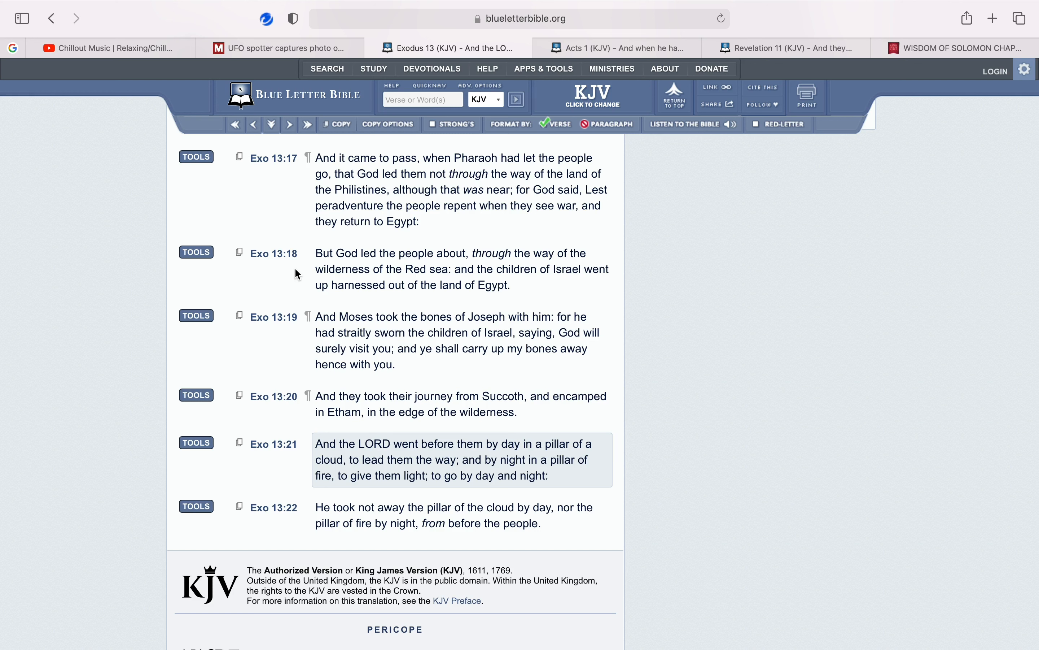
scroll(down, 3)
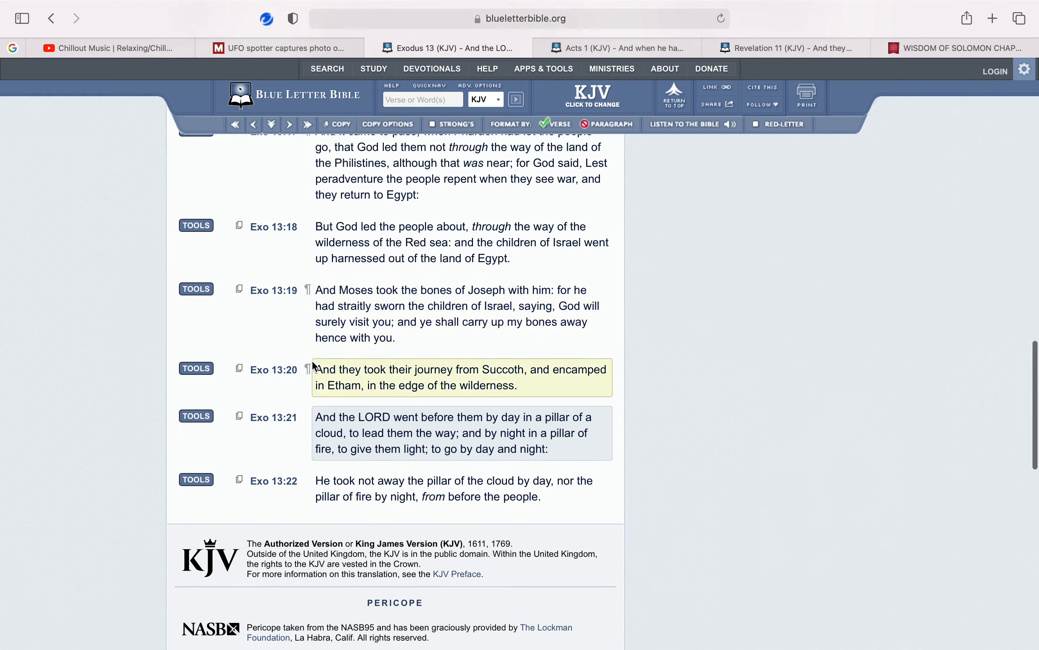
scroll(down, 3)
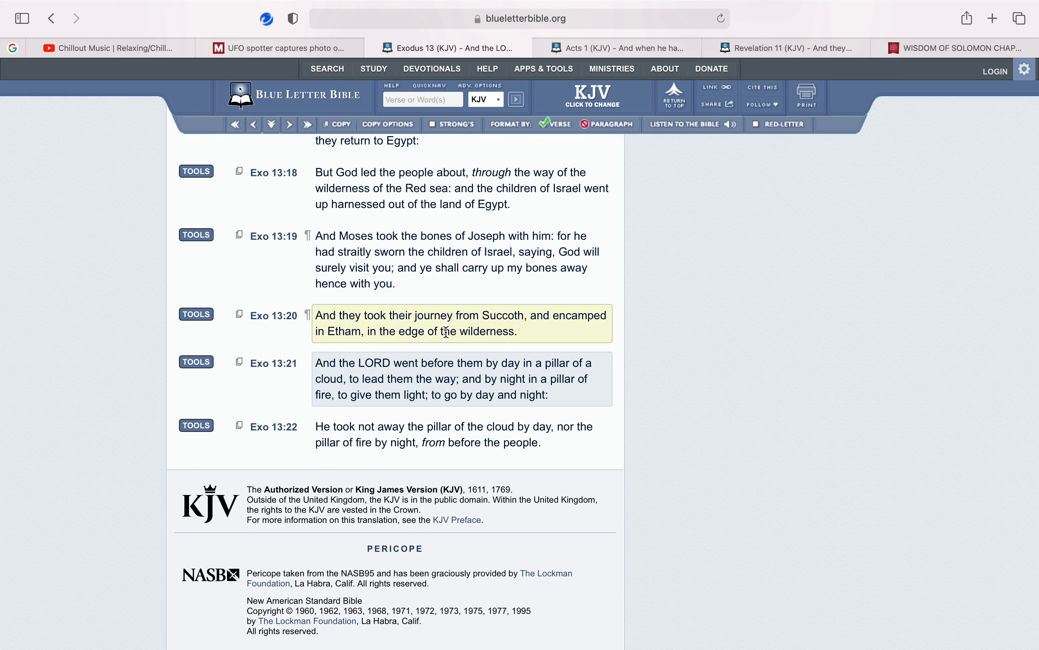
mouse_move(468, 344)
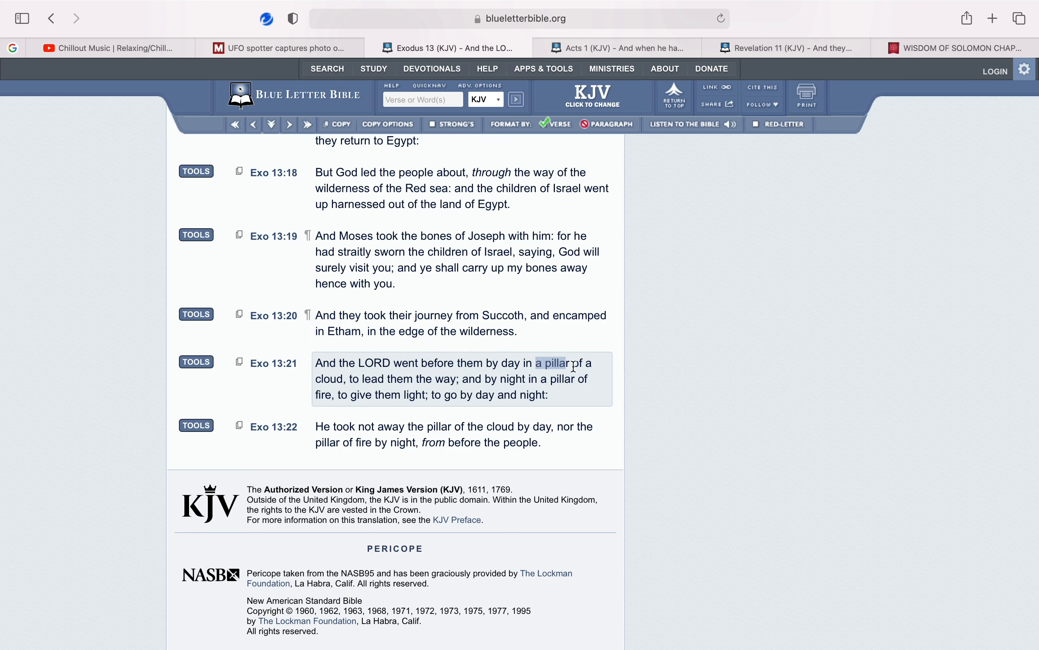
mouse_move(414, 371)
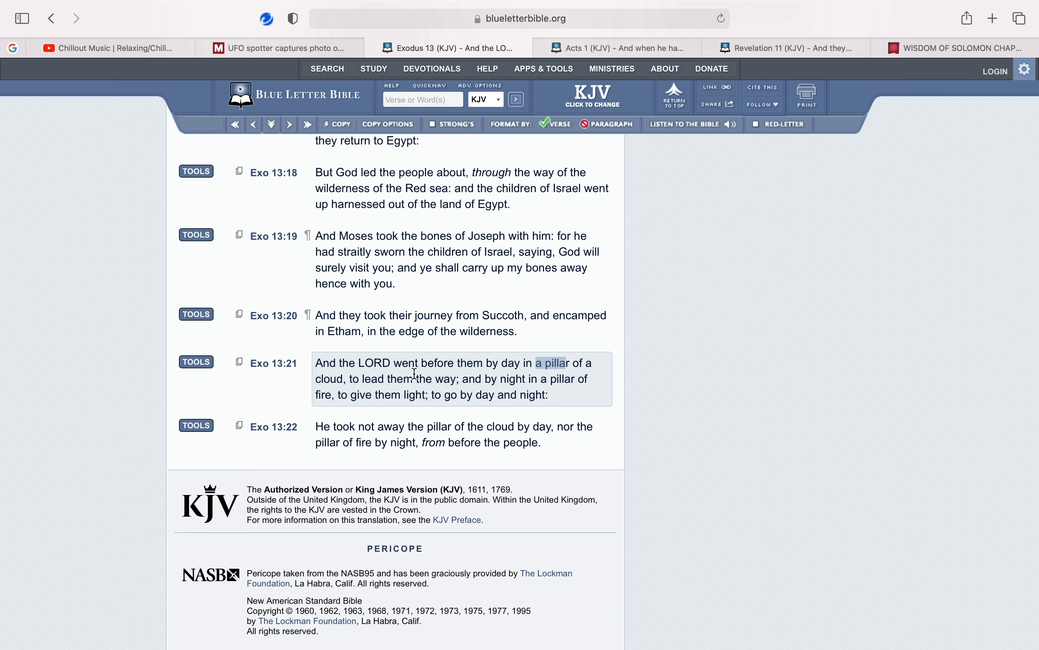
mouse_move(462, 393)
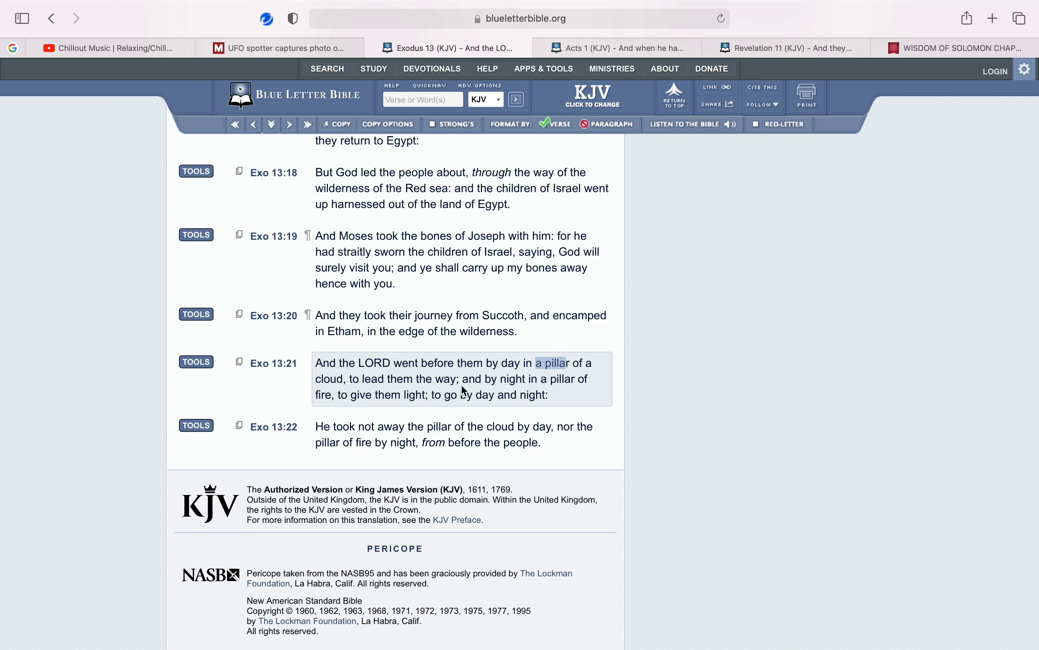
mouse_move(486, 390)
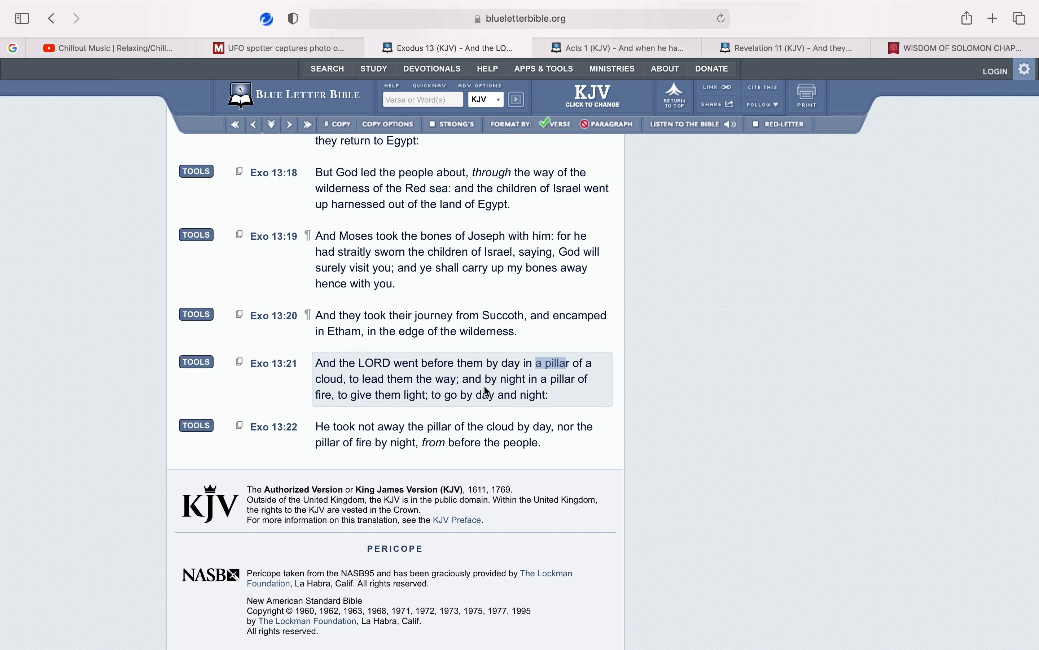
mouse_move(386, 398)
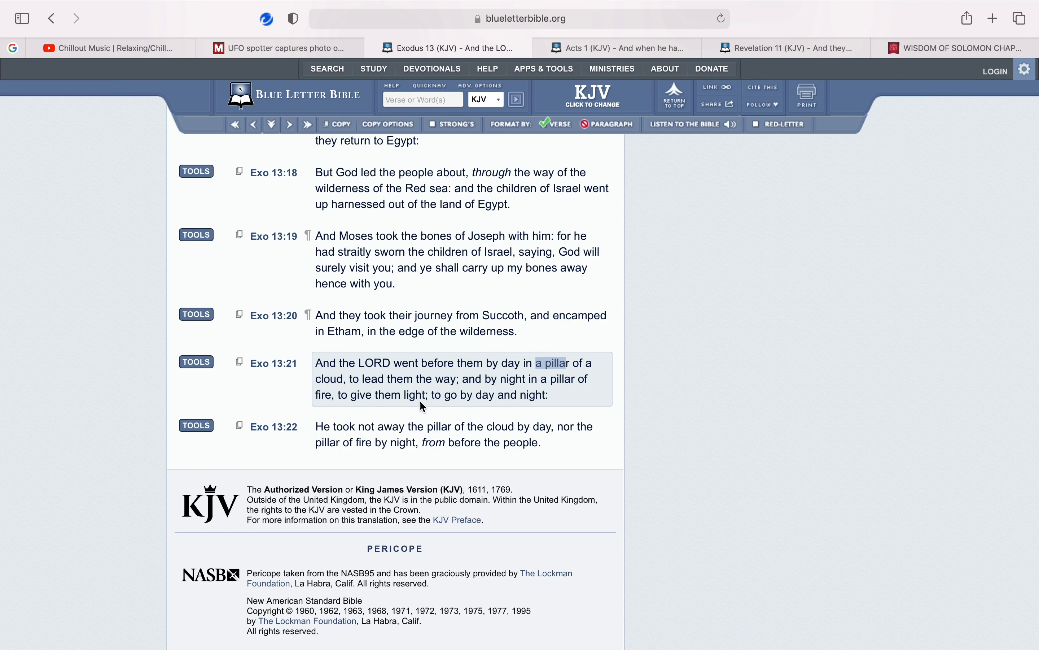
mouse_move(468, 407)
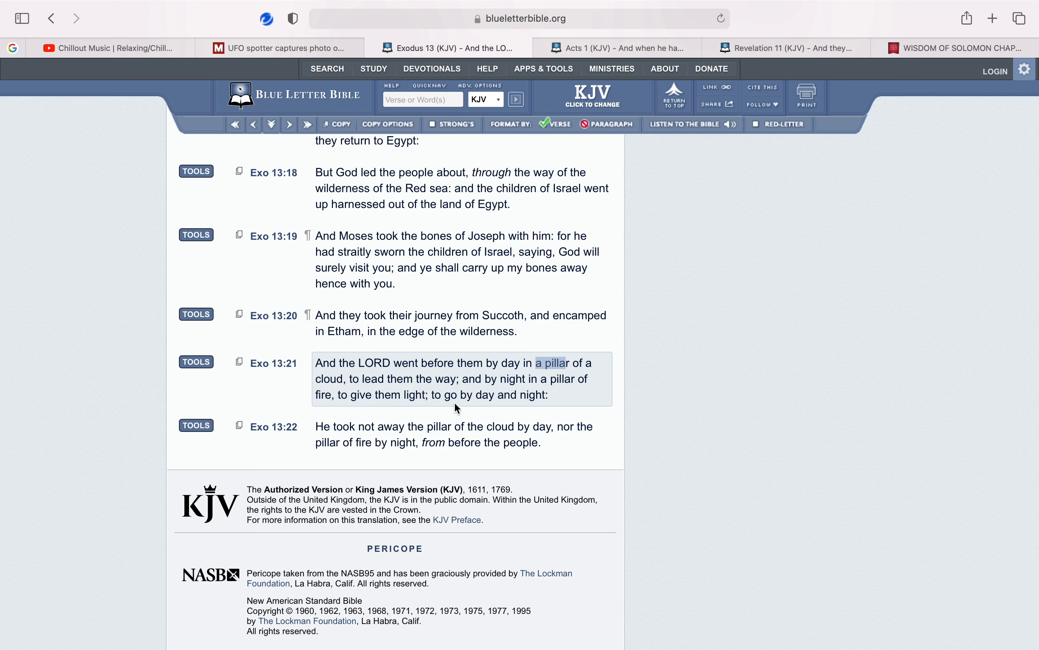
mouse_move(439, 411)
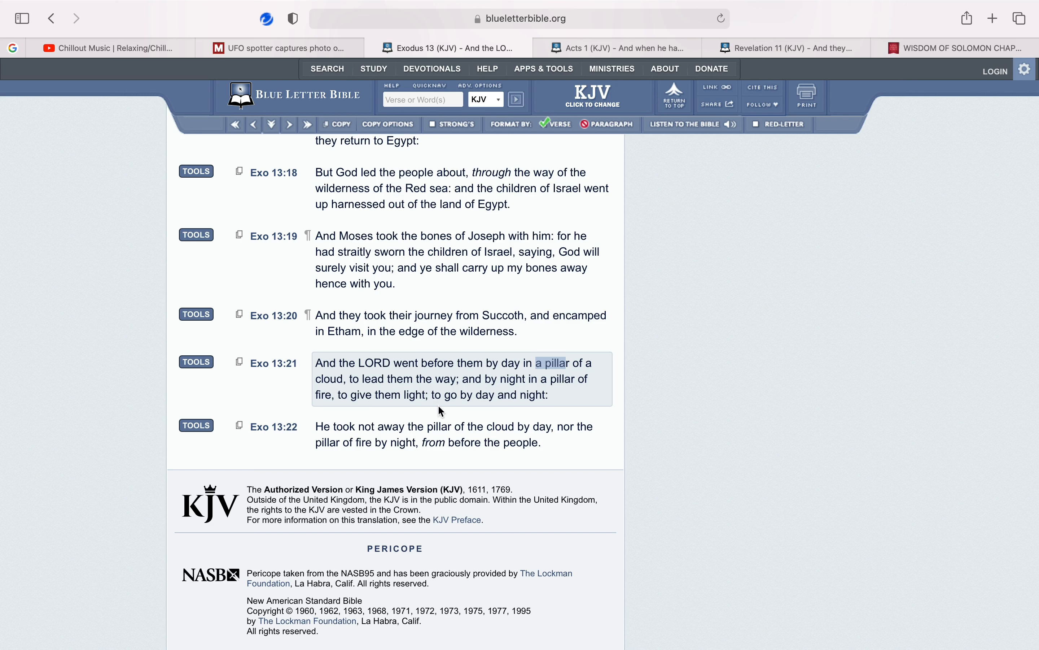
mouse_move(444, 413)
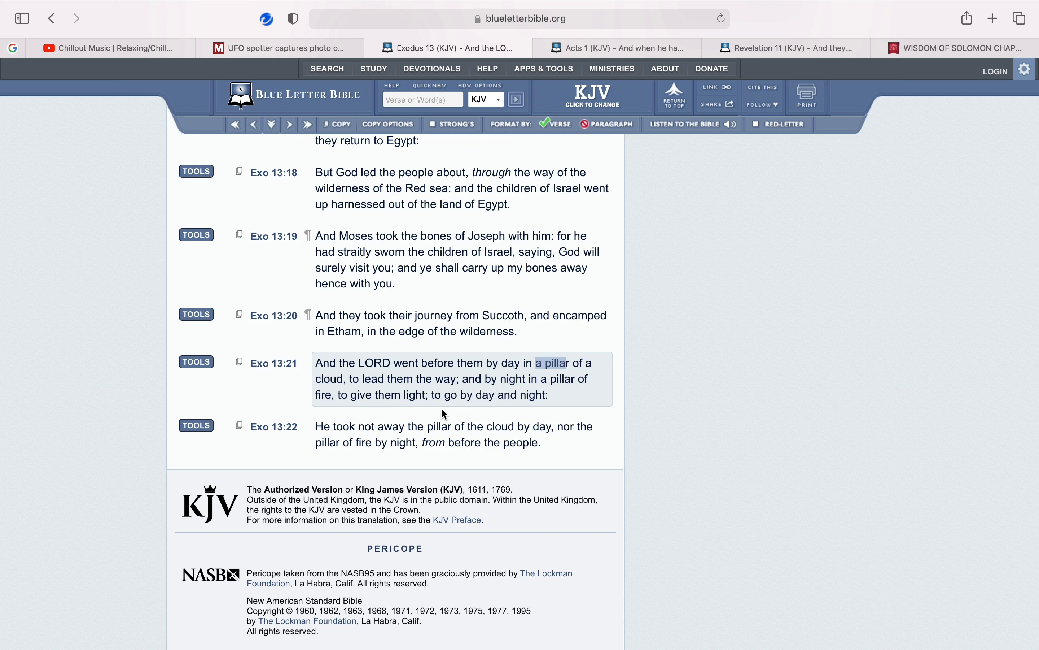
mouse_move(368, 183)
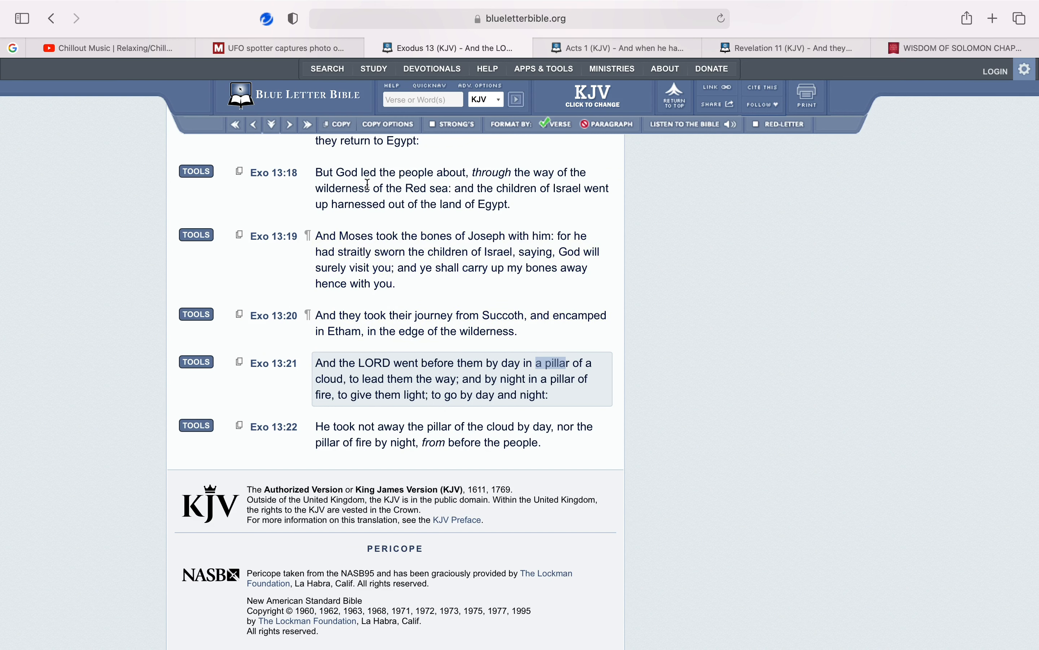
mouse_move(252, 84)
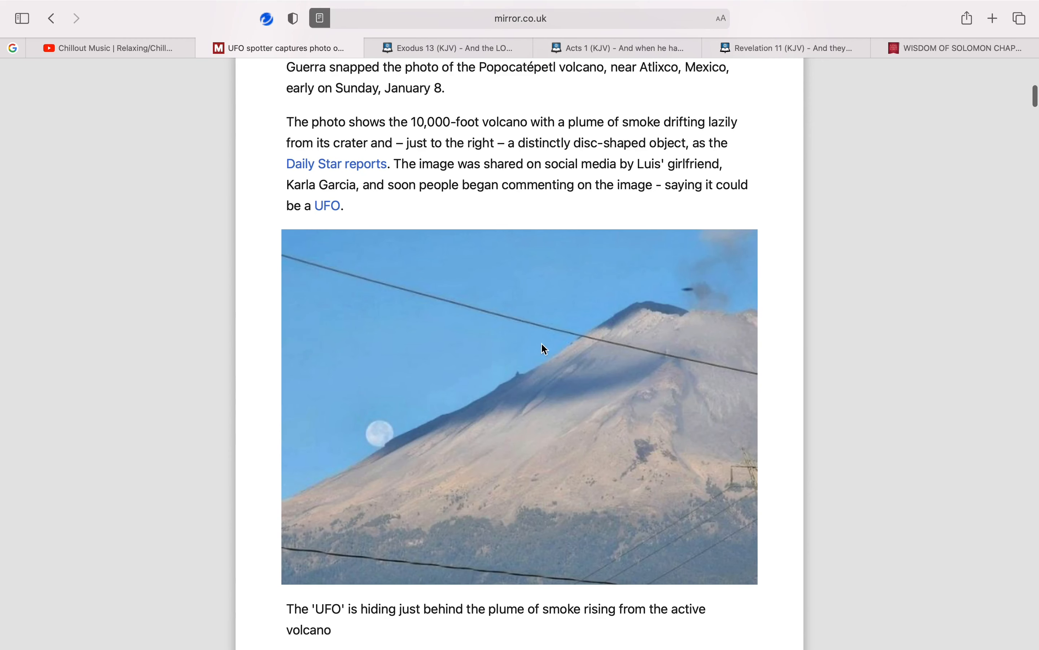
mouse_move(537, 347)
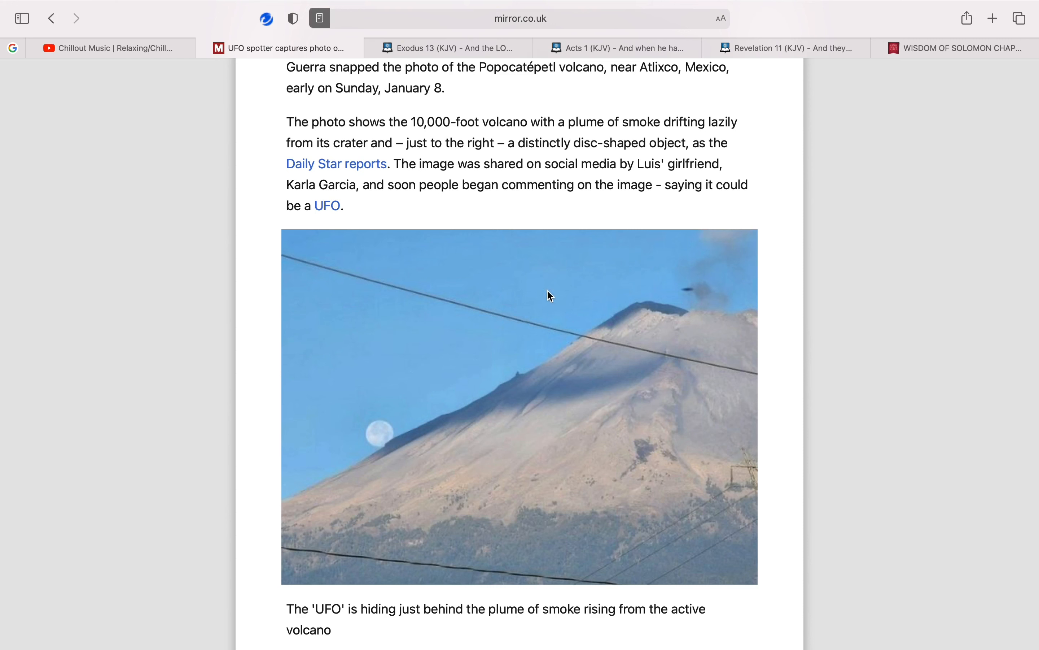
mouse_move(648, 267)
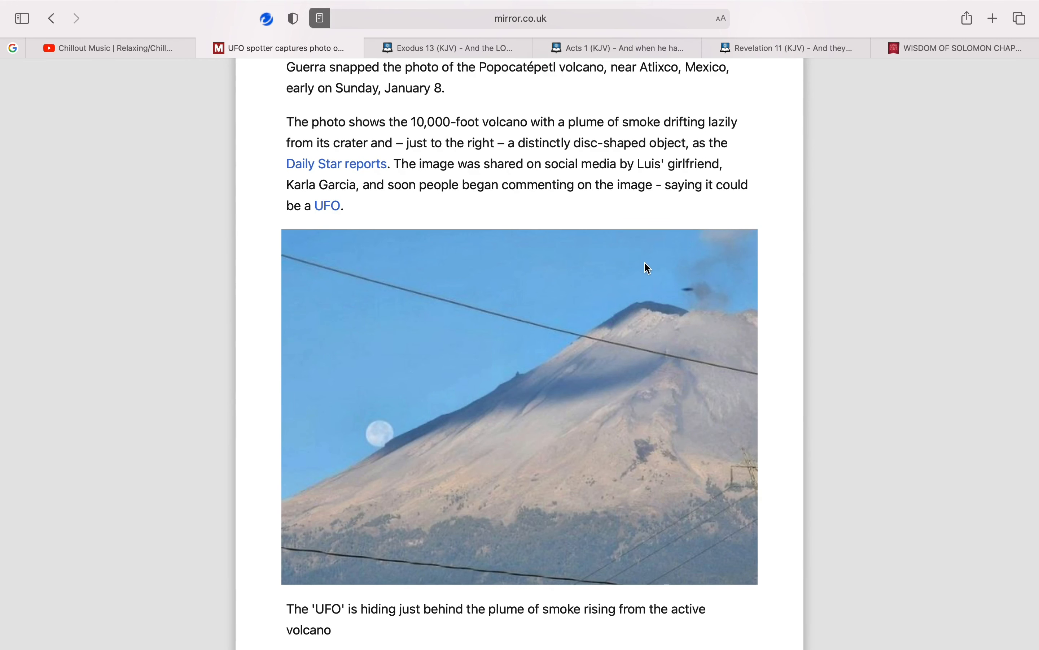
Read down the Mirror article past the 1991 Atlixco sighting photo, then return to Exodus 13
scroll(down, 3)
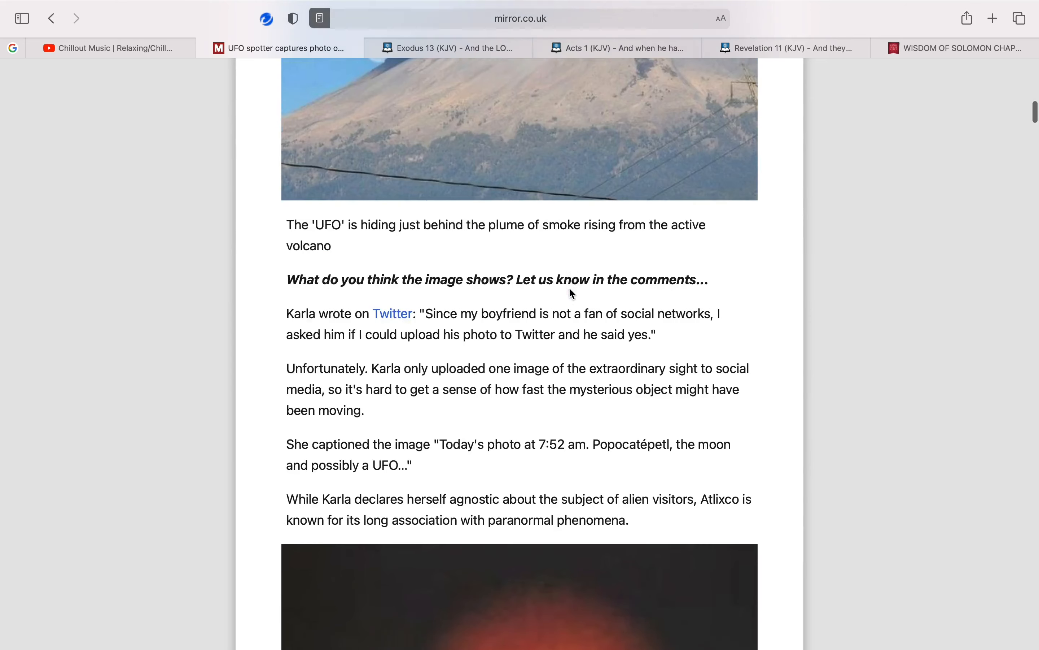
scroll(down, 3)
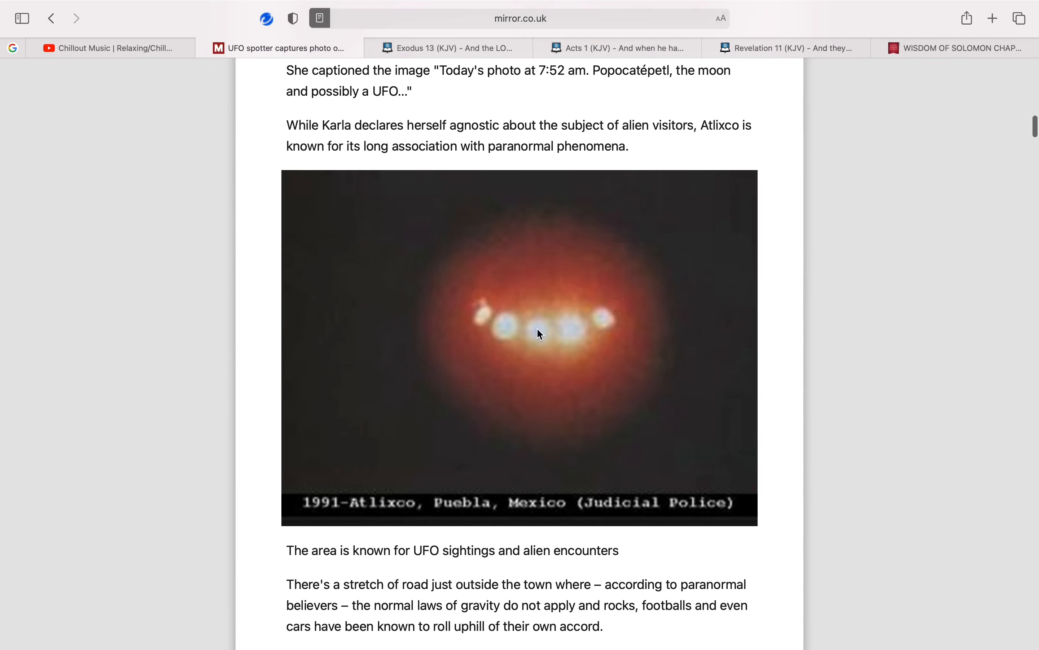
mouse_move(506, 343)
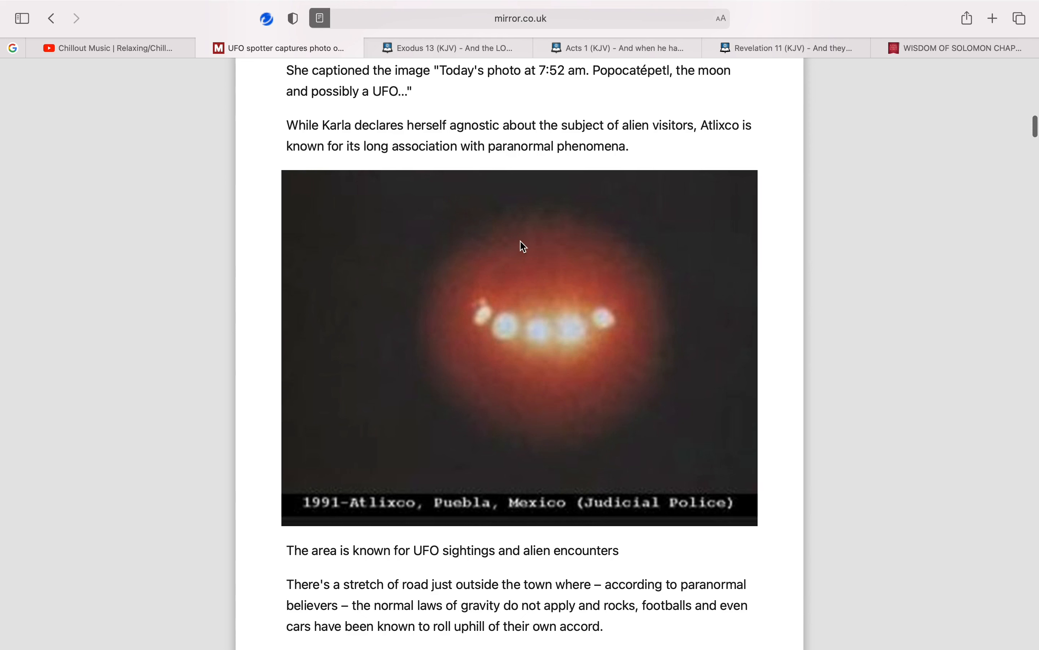
scroll(down, 3)
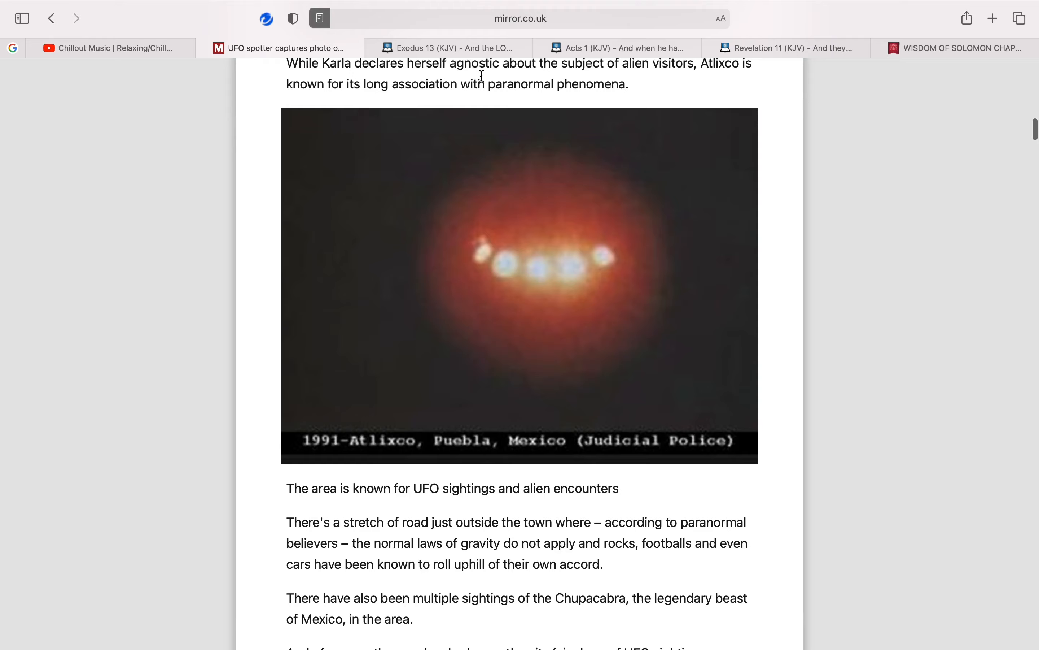
click(448, 48)
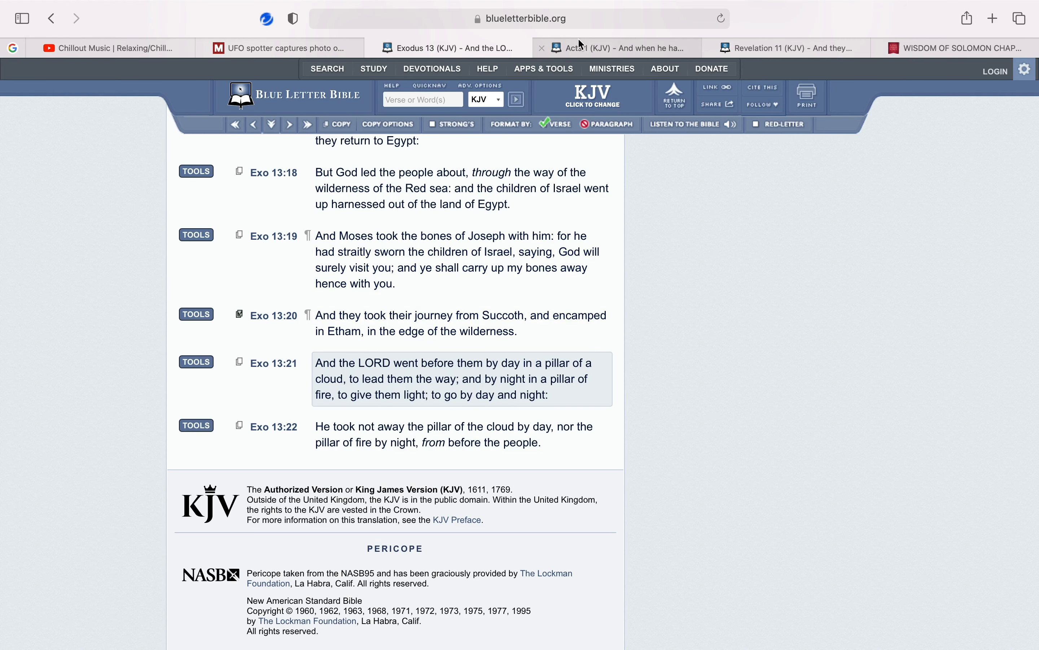
Switch to the Acts 1 KJV tab and mark verses around 1:5–1:8 while reading
click(616, 47)
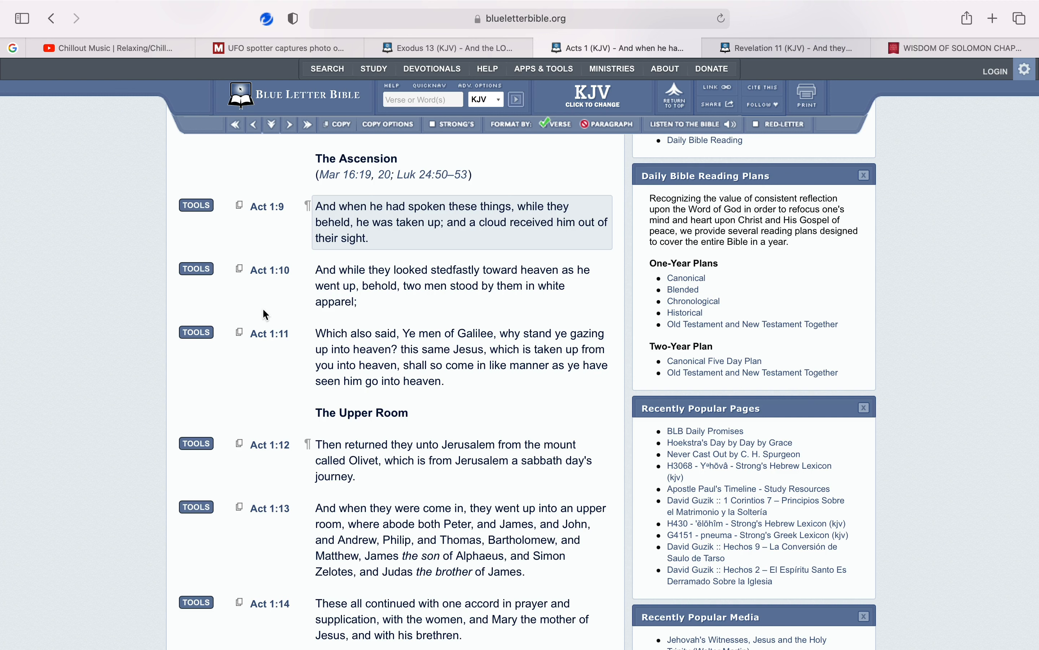
mouse_move(270, 318)
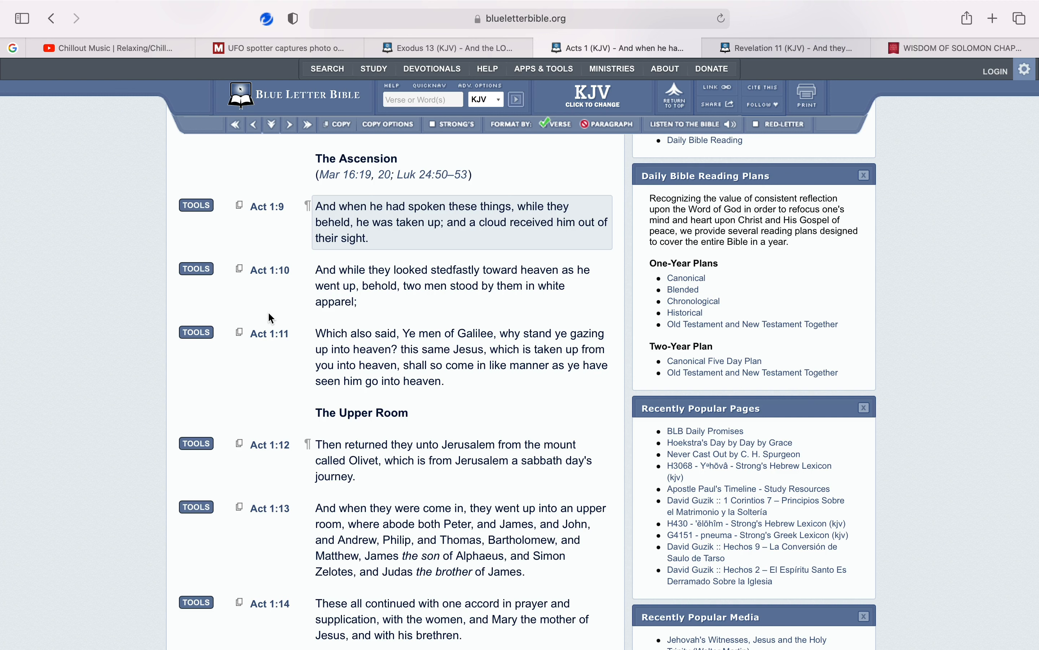
mouse_move(376, 402)
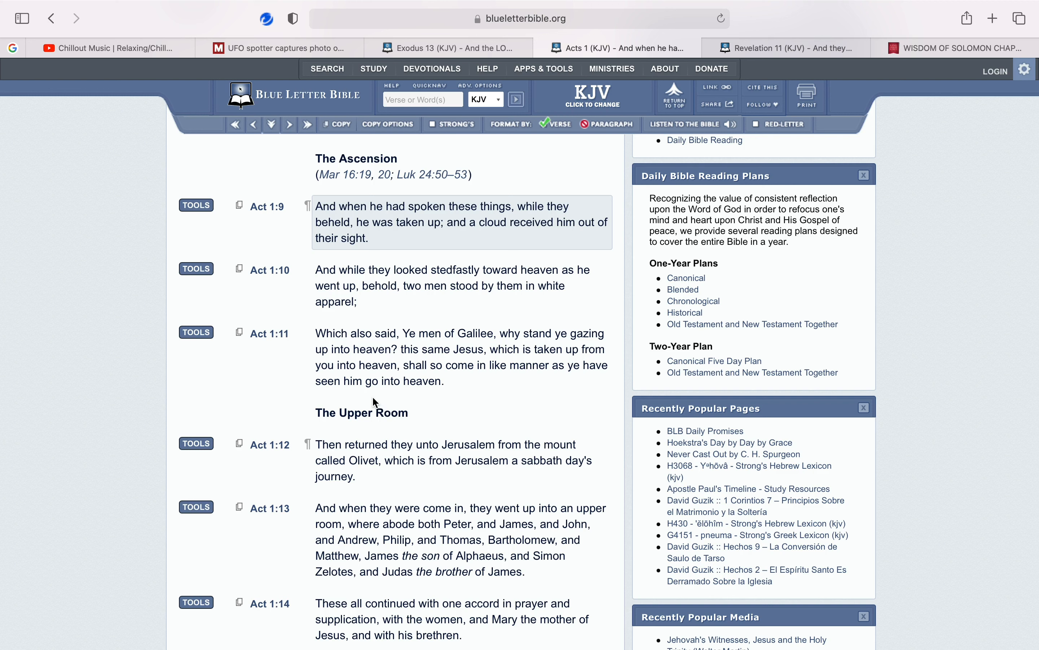
click(459, 286)
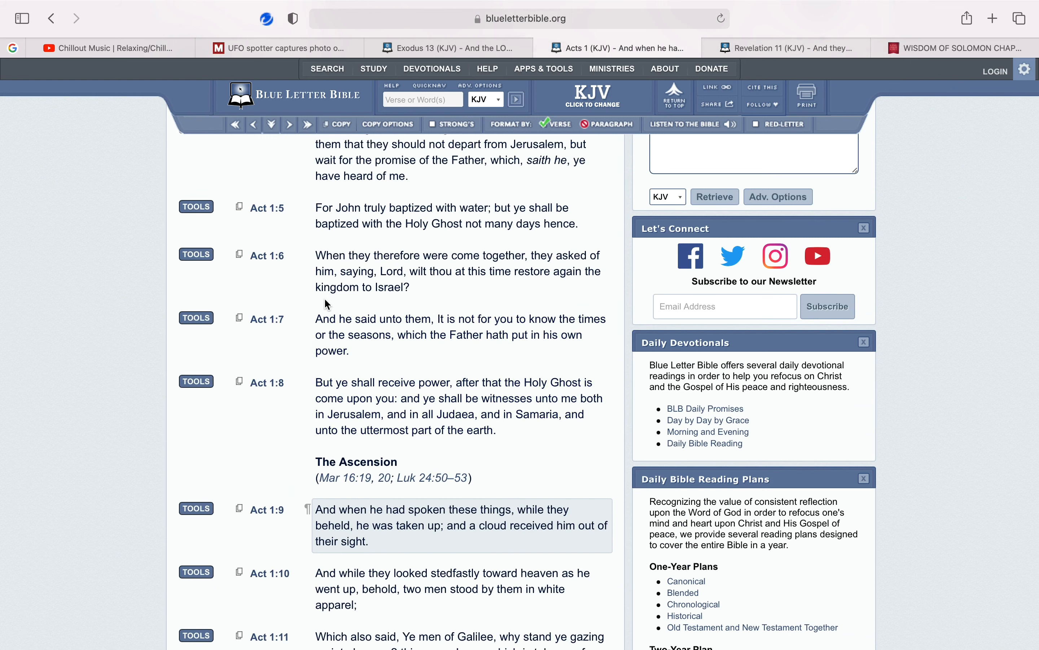
scroll(down, 3)
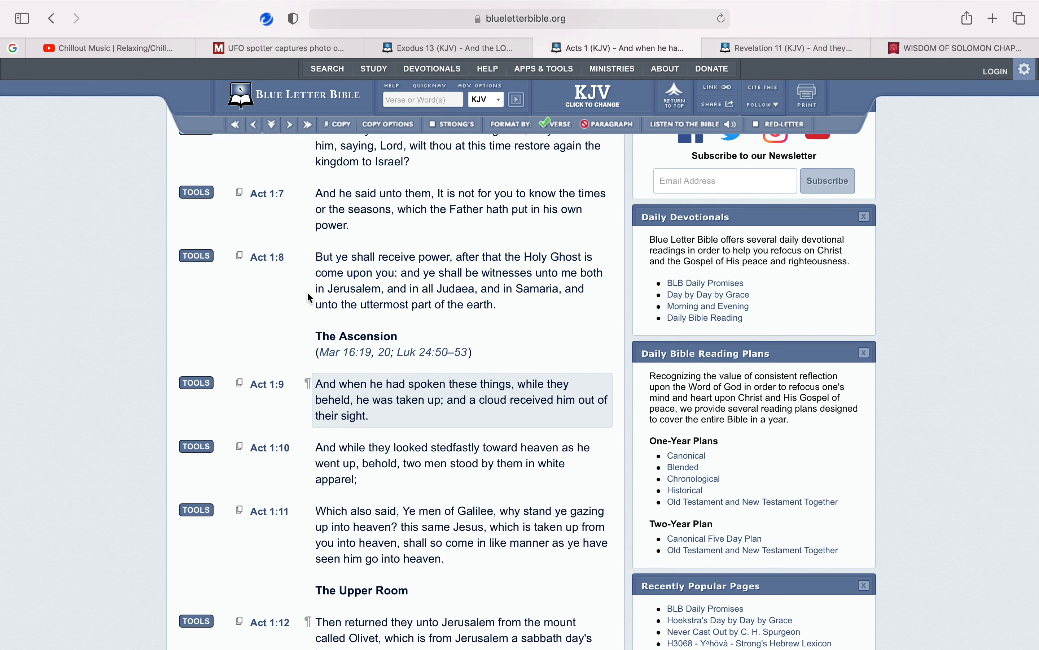
click(460, 280)
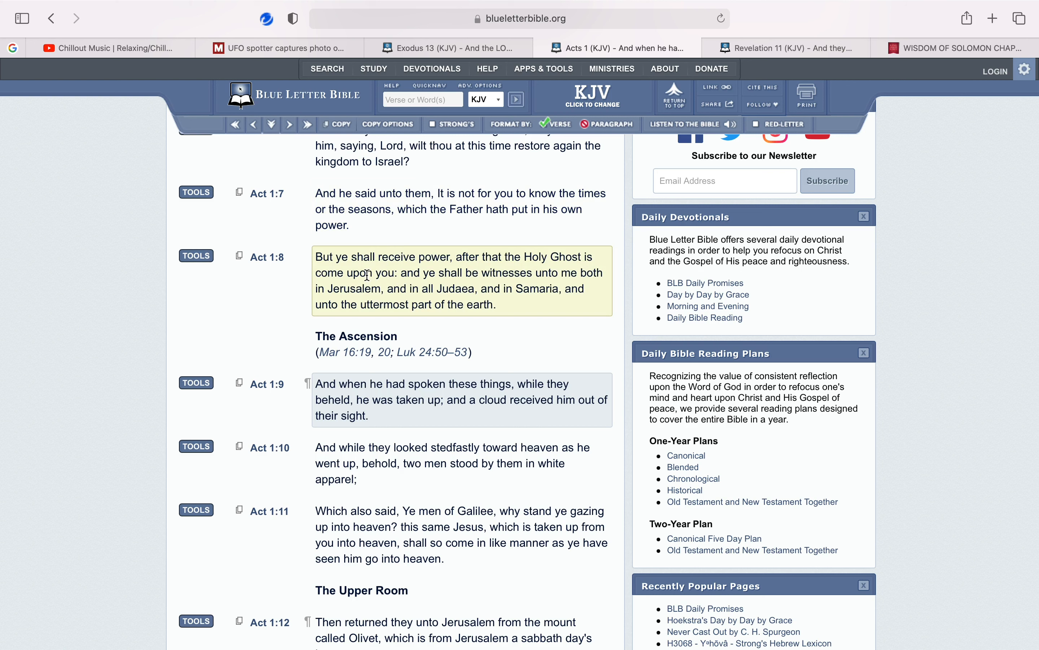
mouse_move(397, 275)
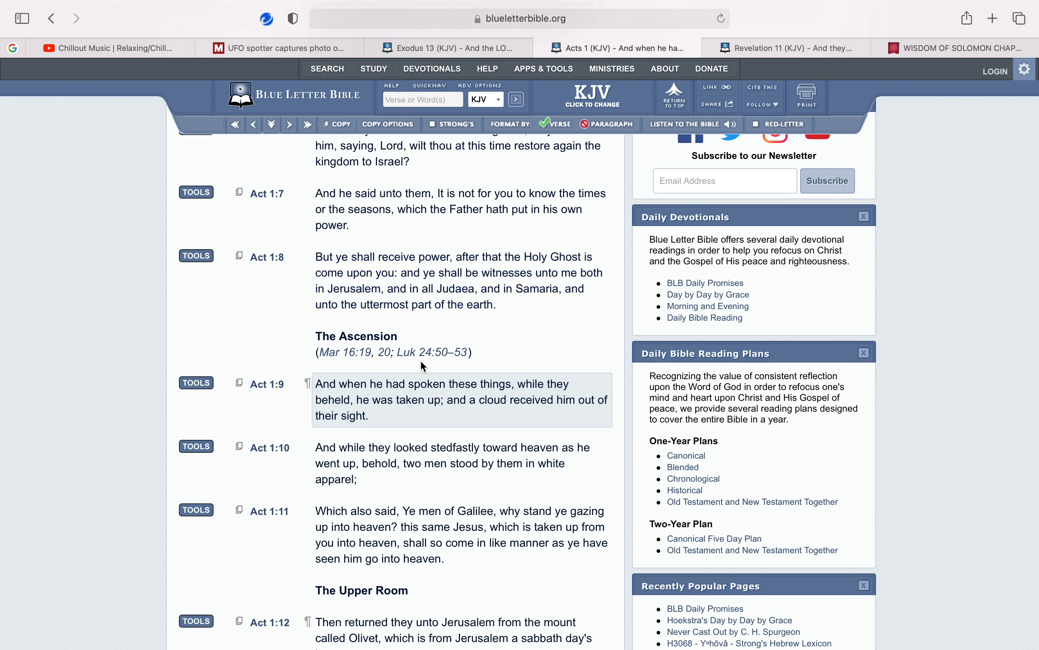
Read on through the Ascension passage and highlight Acts 1:11 on Jesus' return
scroll(down, 3)
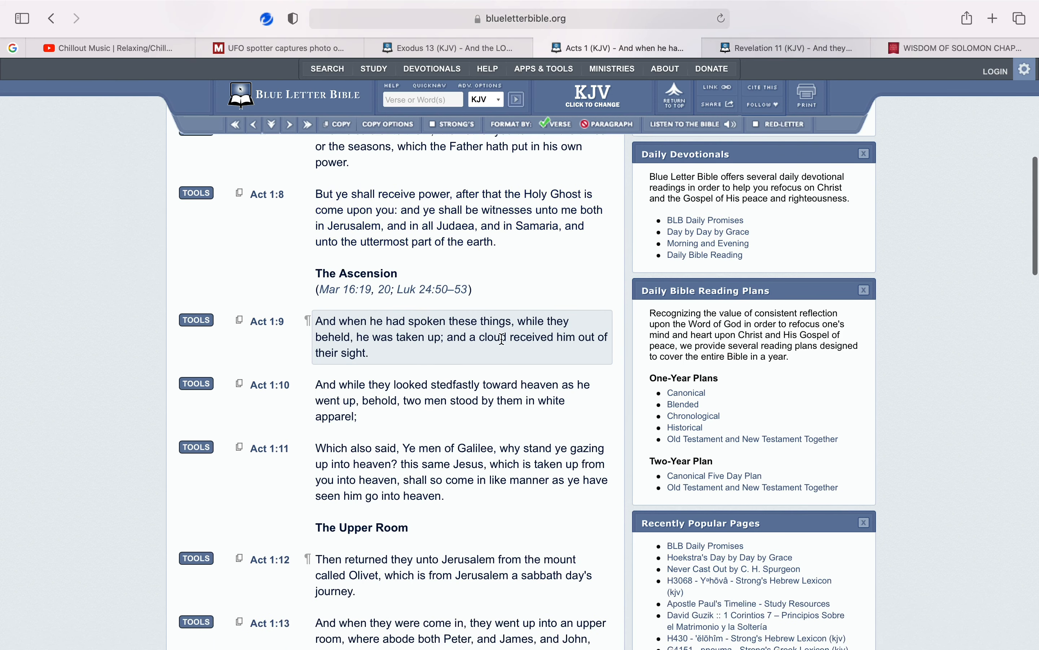
mouse_move(404, 357)
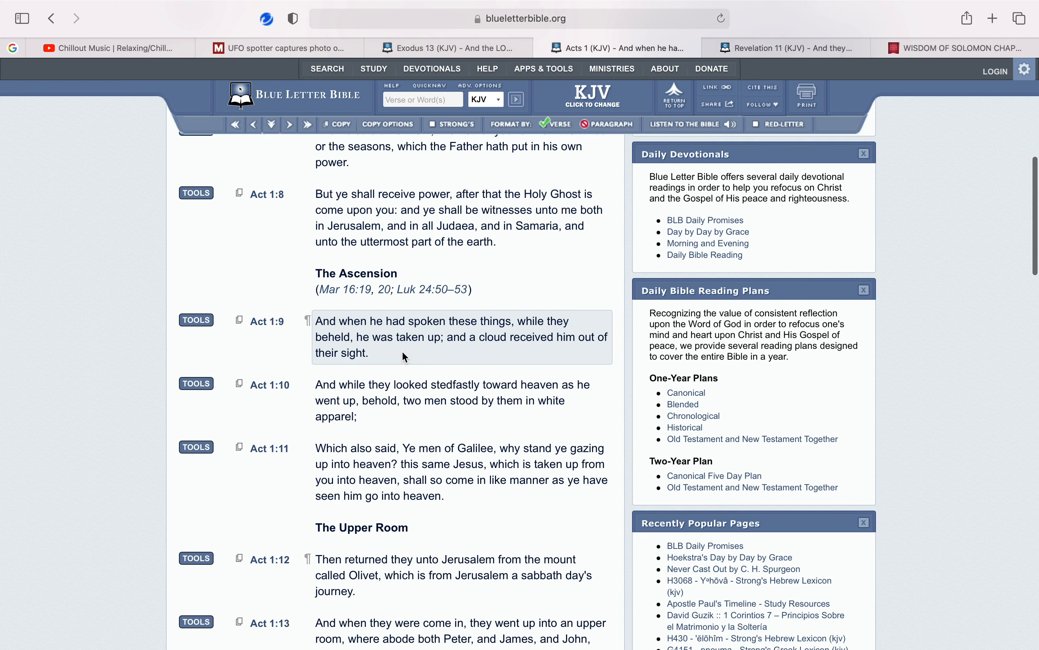
mouse_move(469, 350)
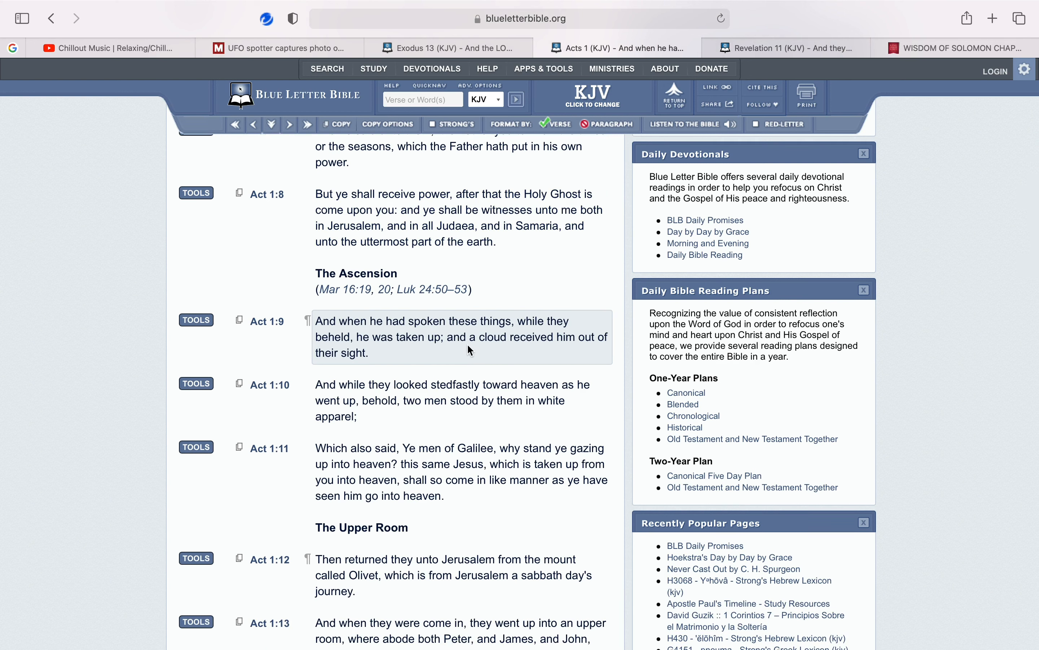
mouse_move(574, 347)
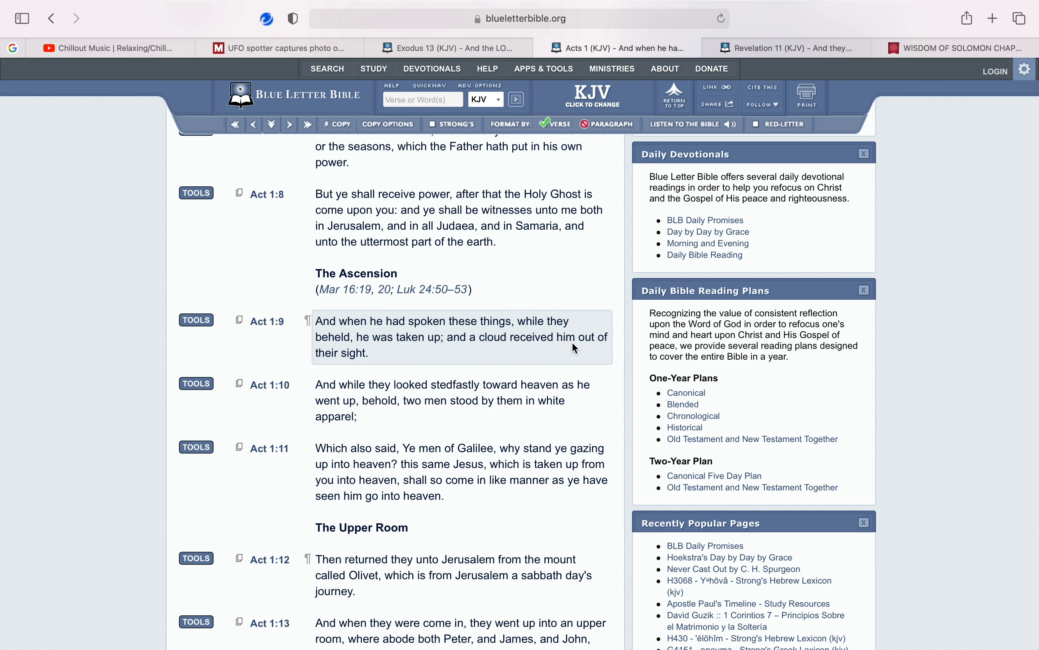
scroll(down, 3)
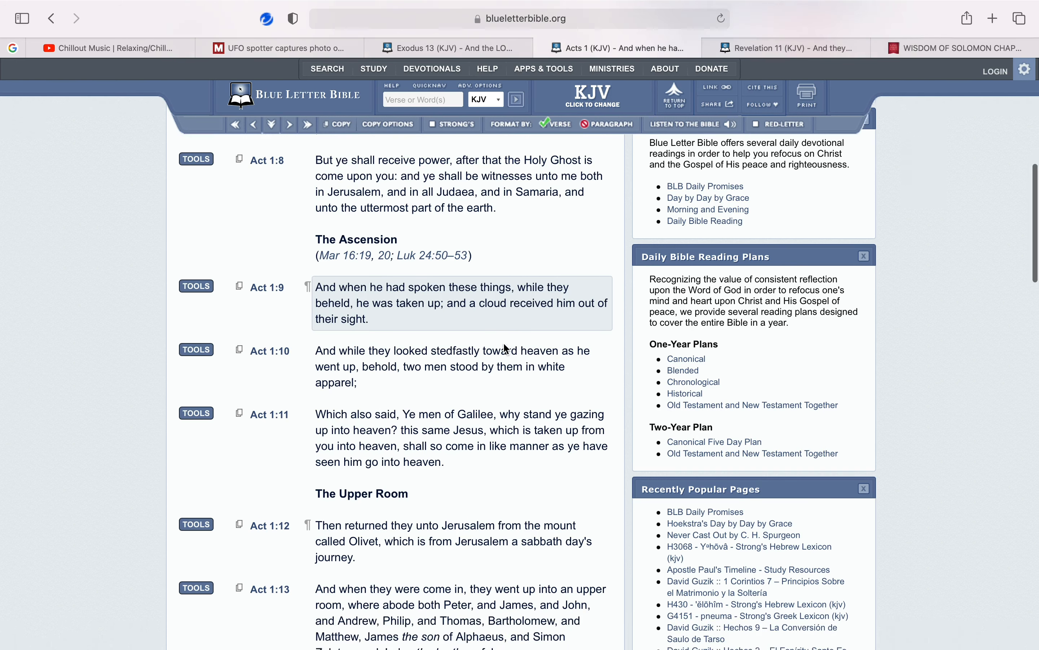
scroll(down, 3)
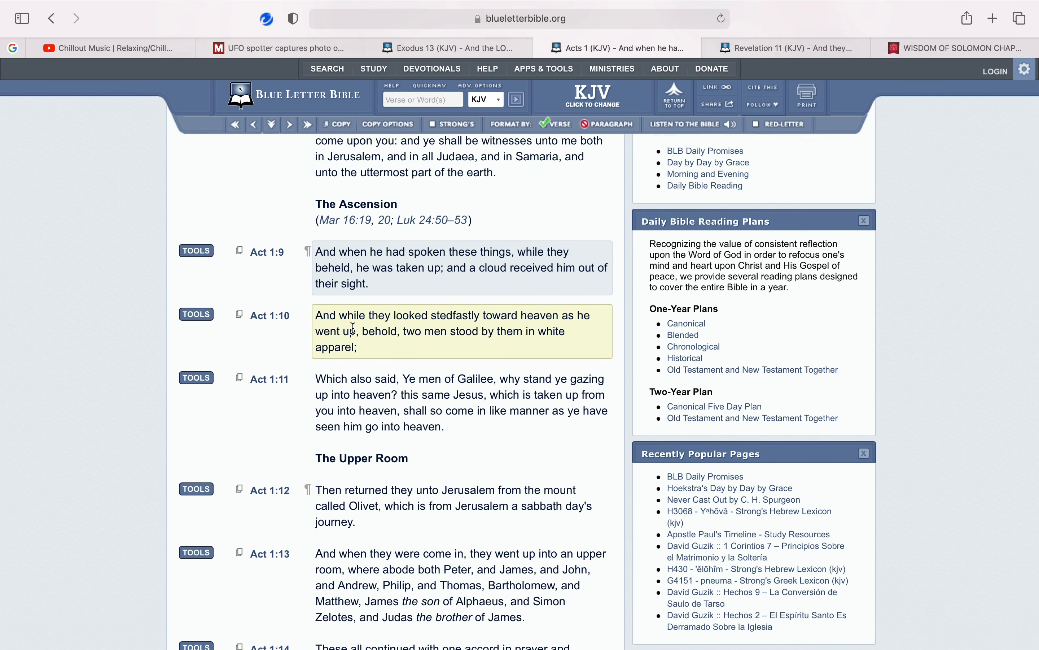
scroll(down, 3)
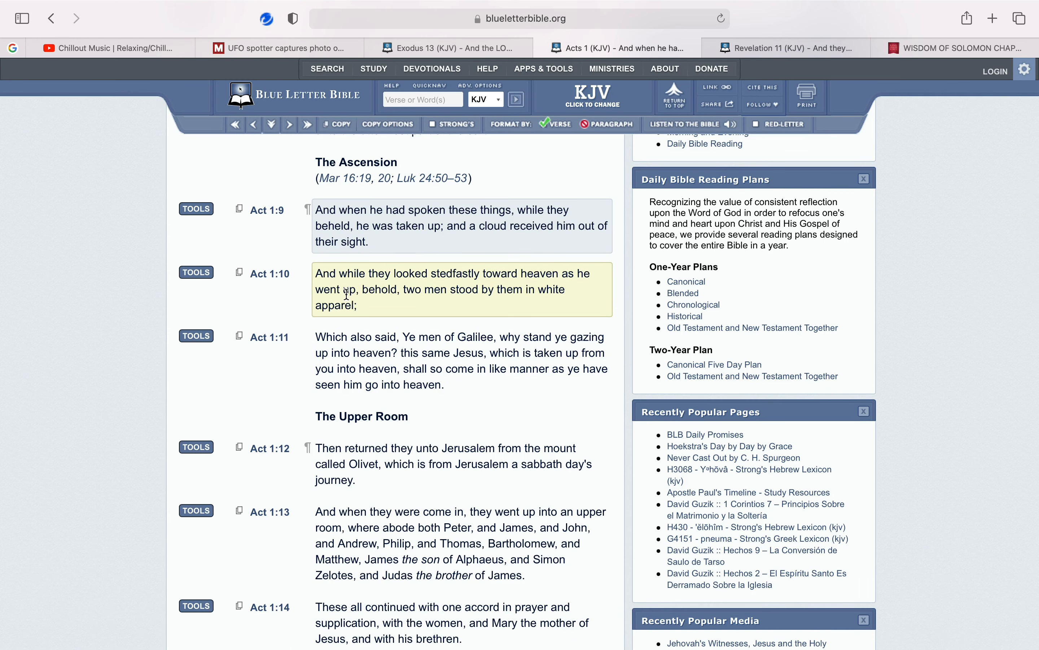
mouse_move(540, 289)
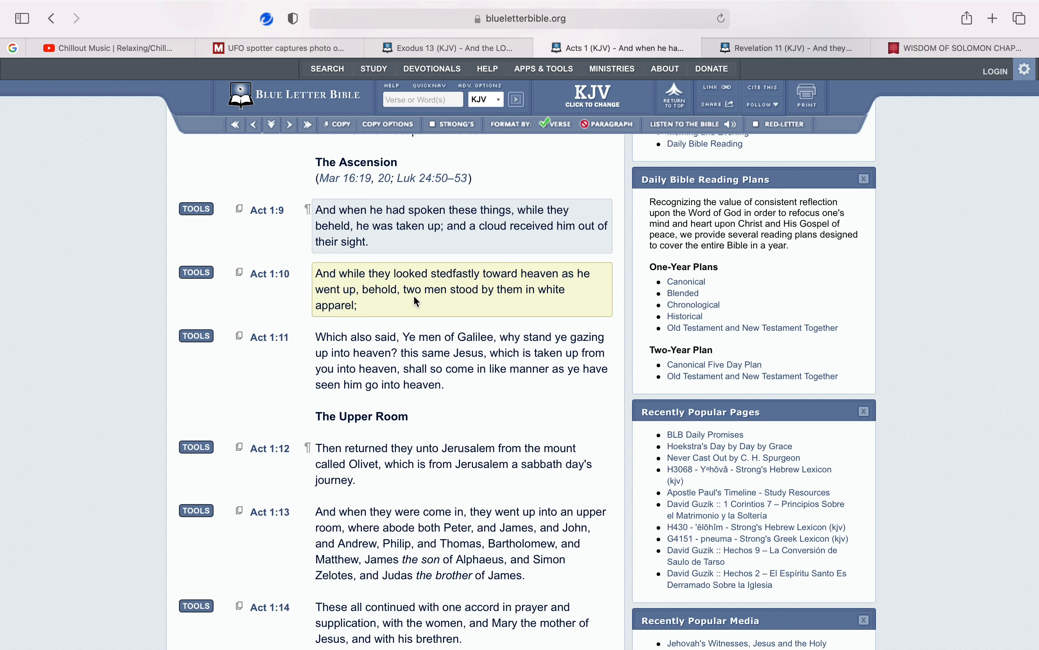
mouse_move(465, 301)
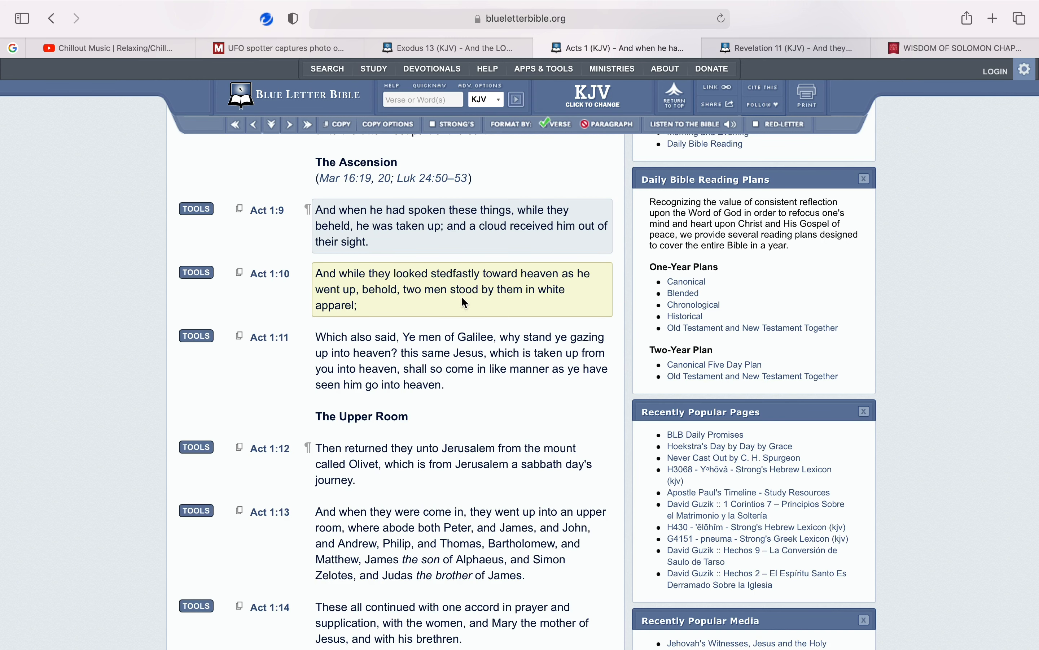
scroll(down, 3)
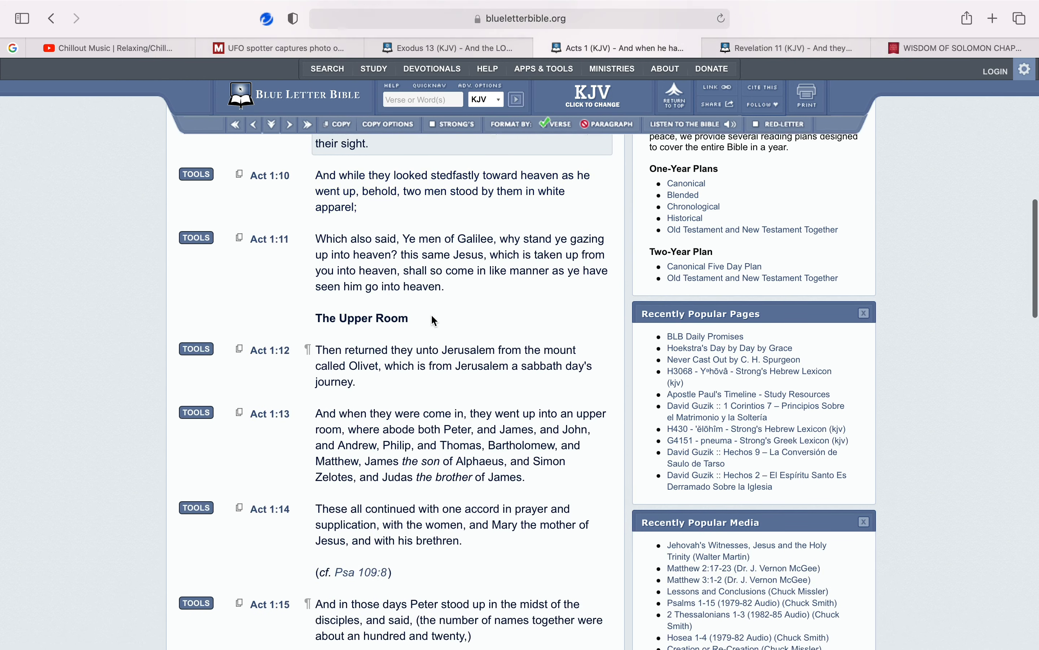
click(460, 262)
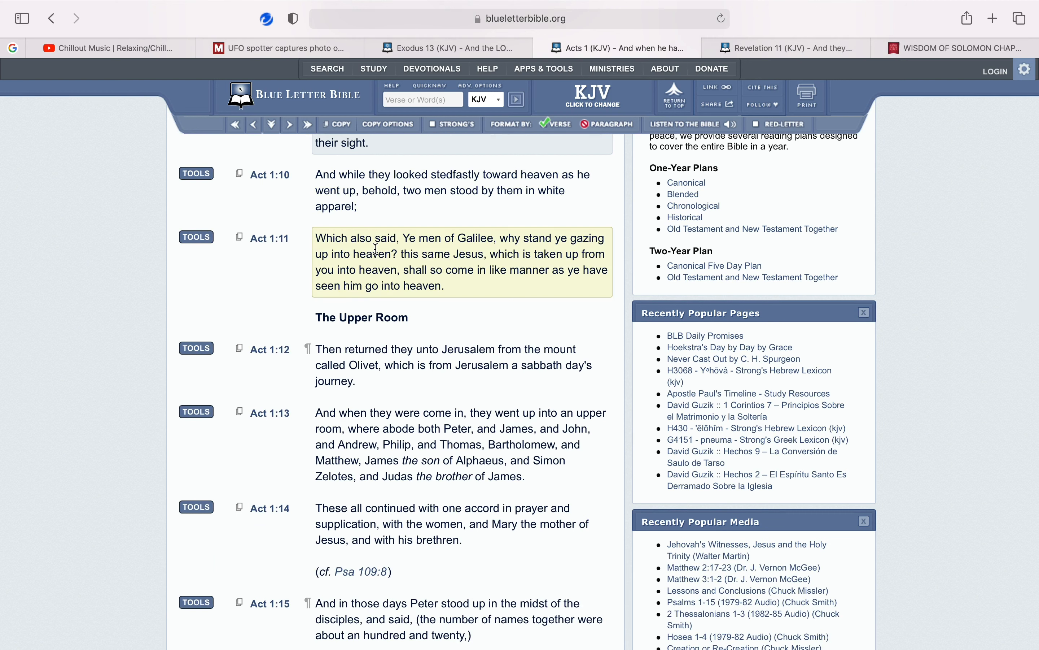
mouse_move(530, 260)
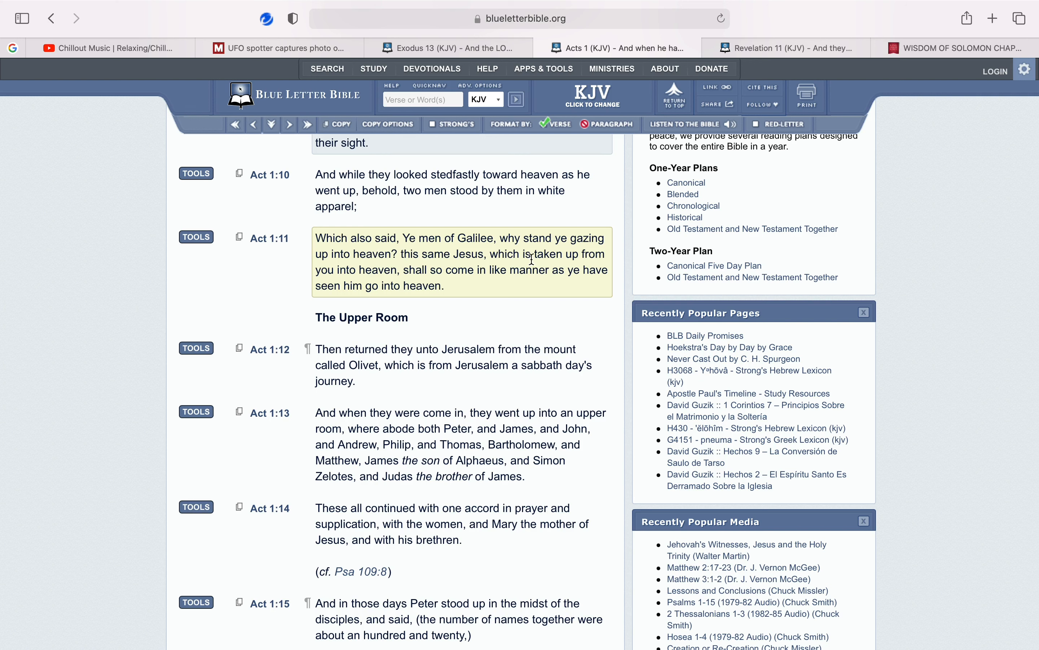
mouse_move(573, 265)
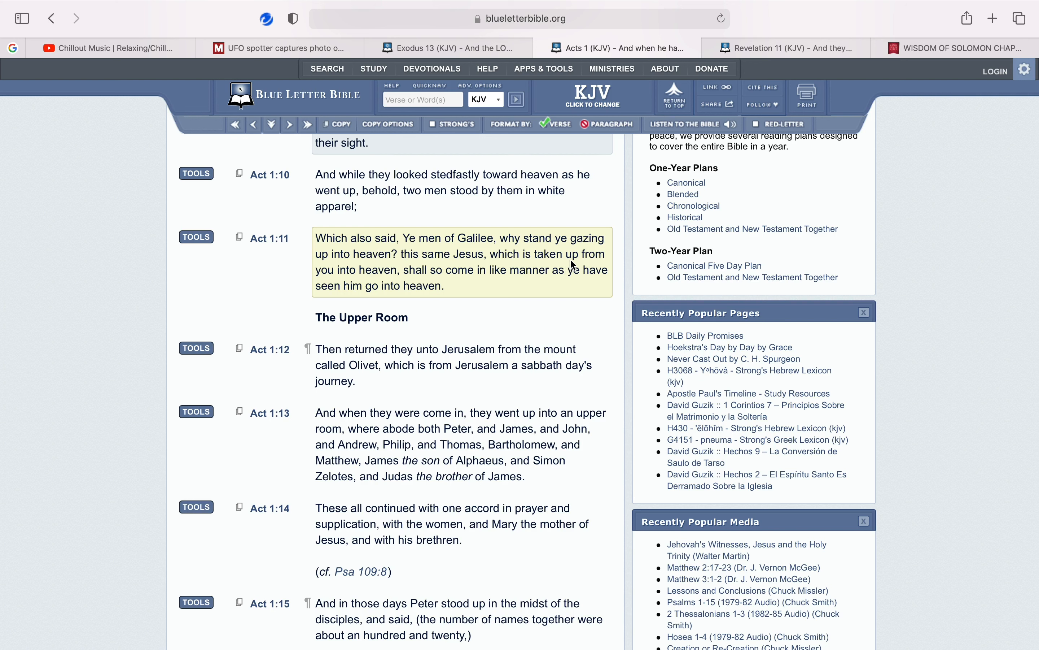
mouse_move(457, 277)
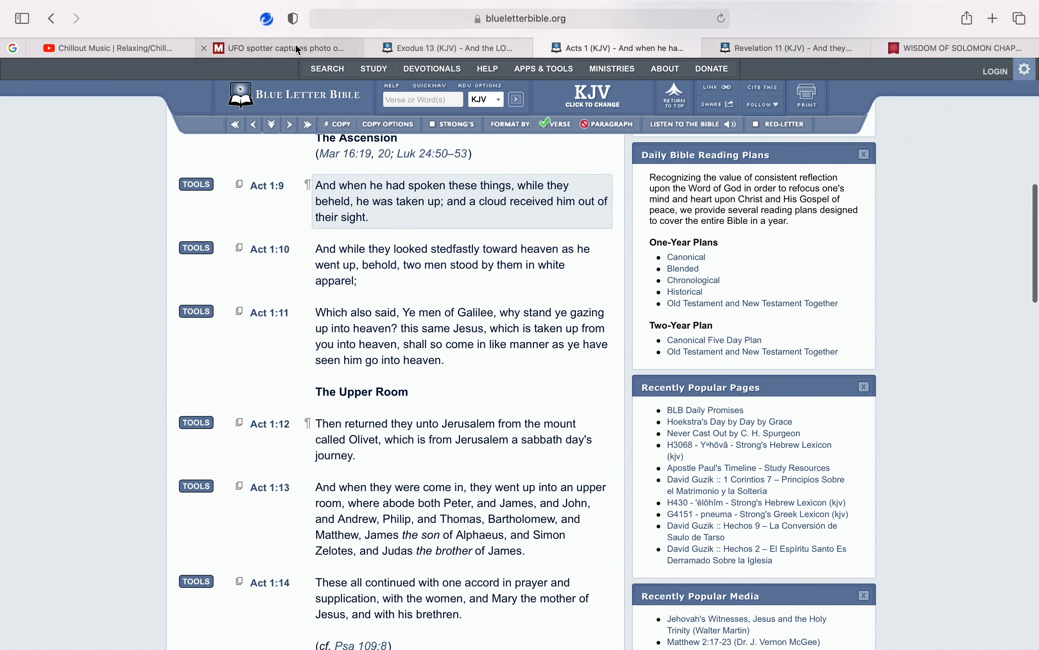
Return to the Mirror article and reread the volcano photo section
click(278, 47)
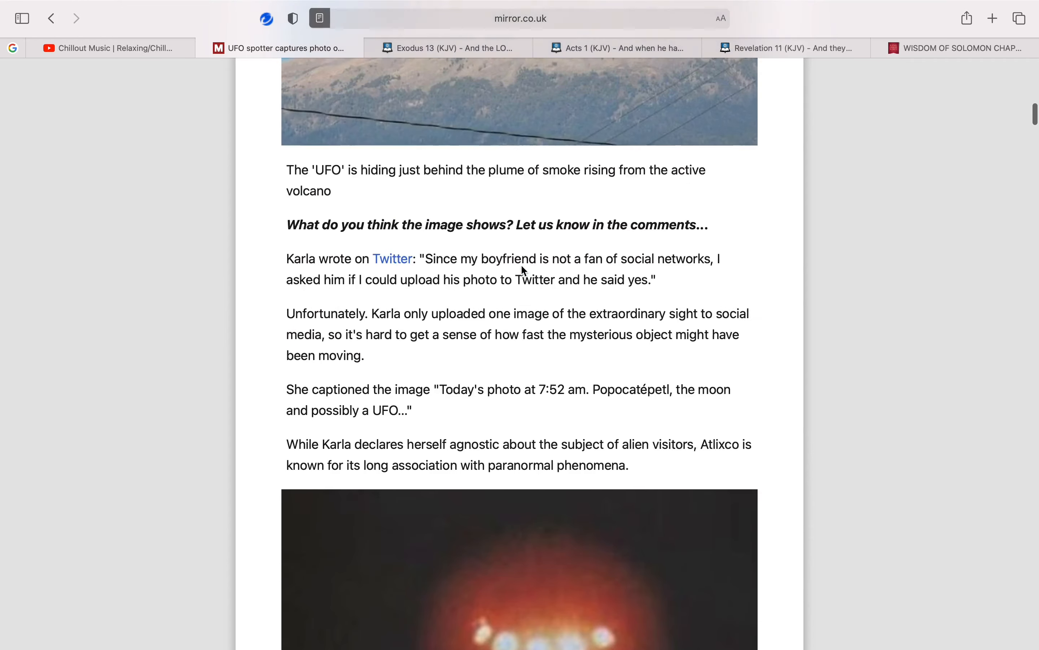
scroll(up, 3)
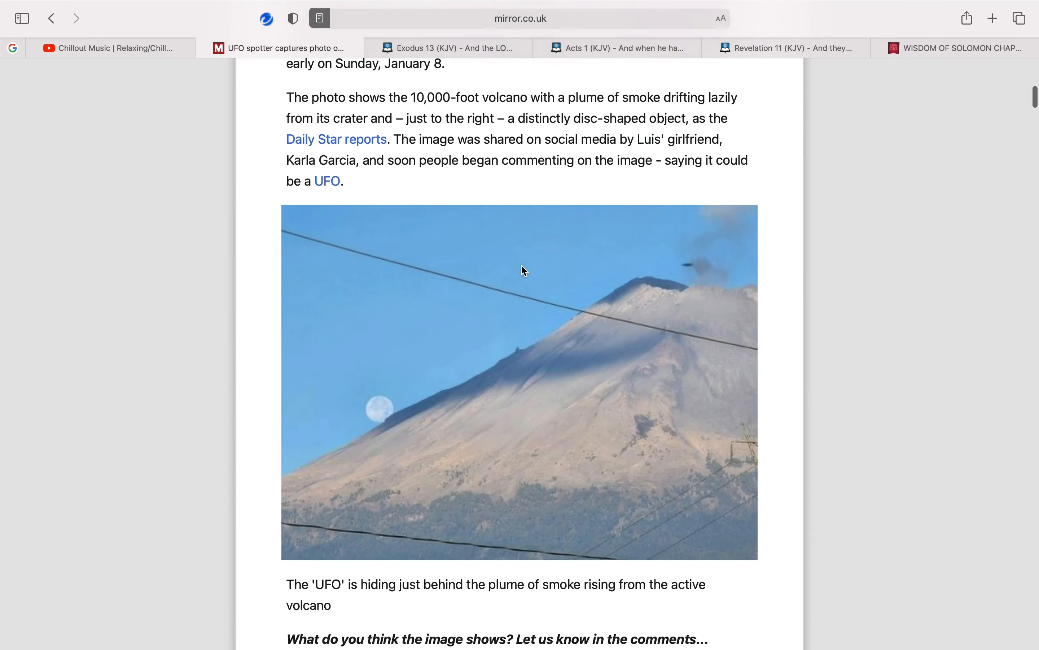
scroll(up, 3)
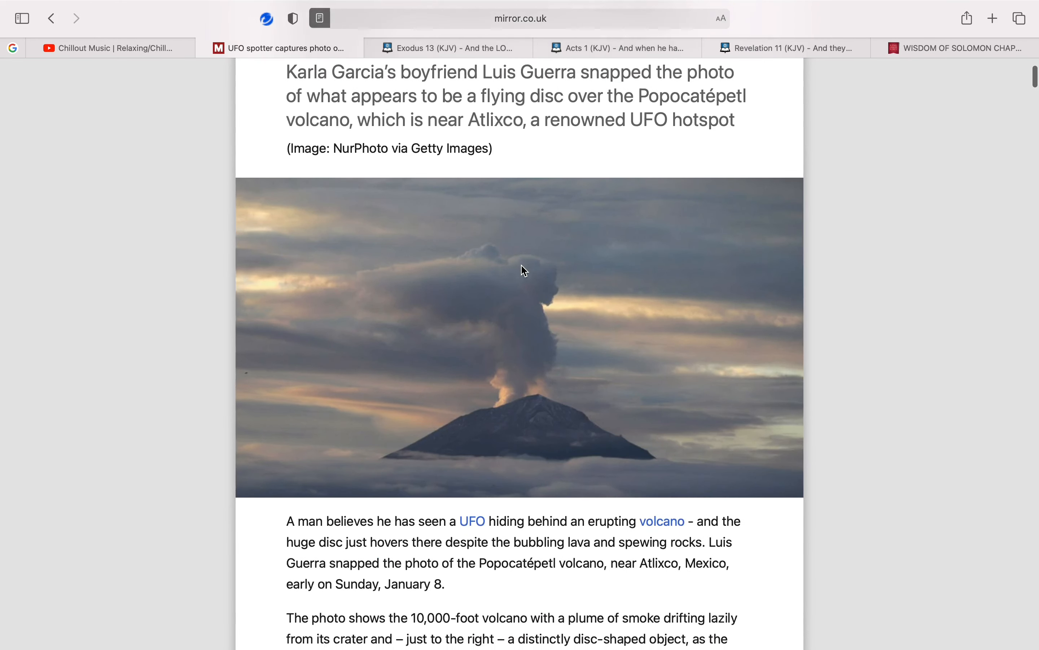
scroll(down, 3)
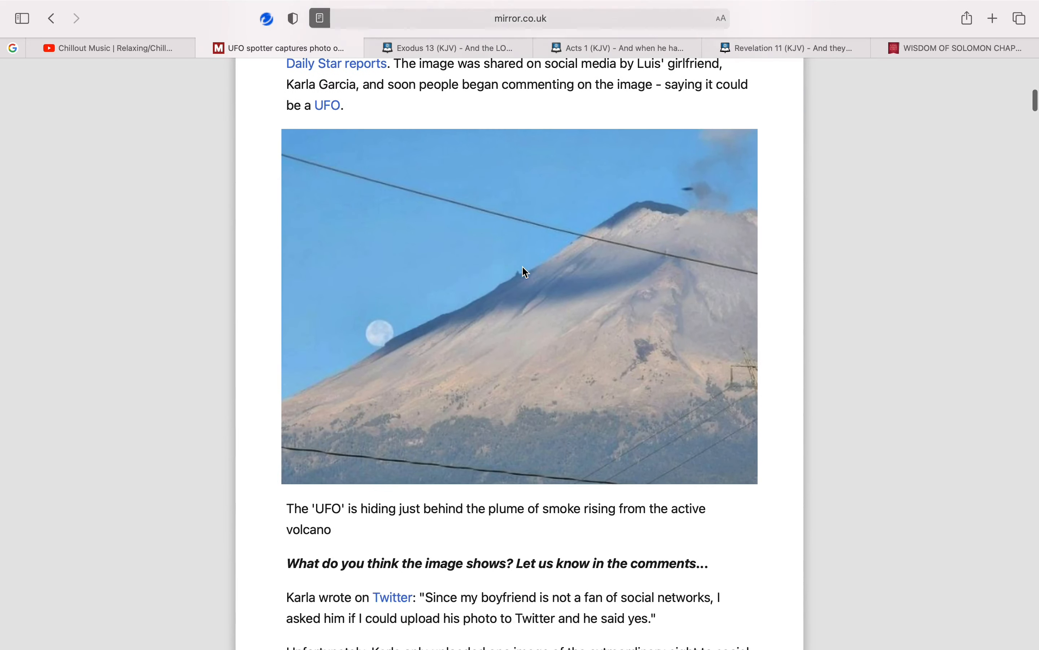
scroll(down, 3)
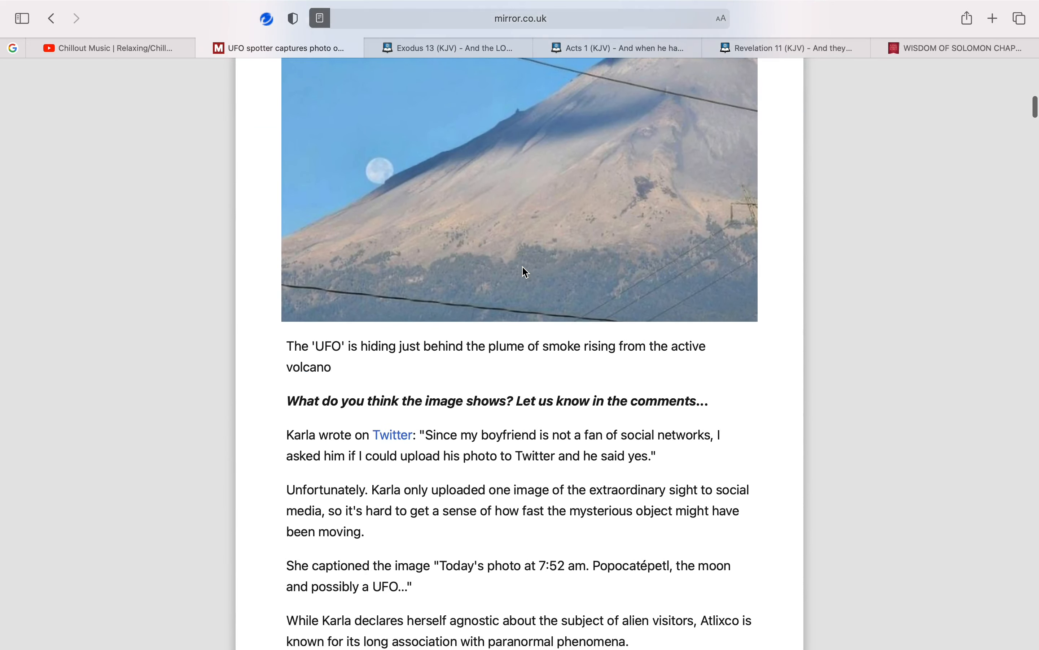
scroll(down, 3)
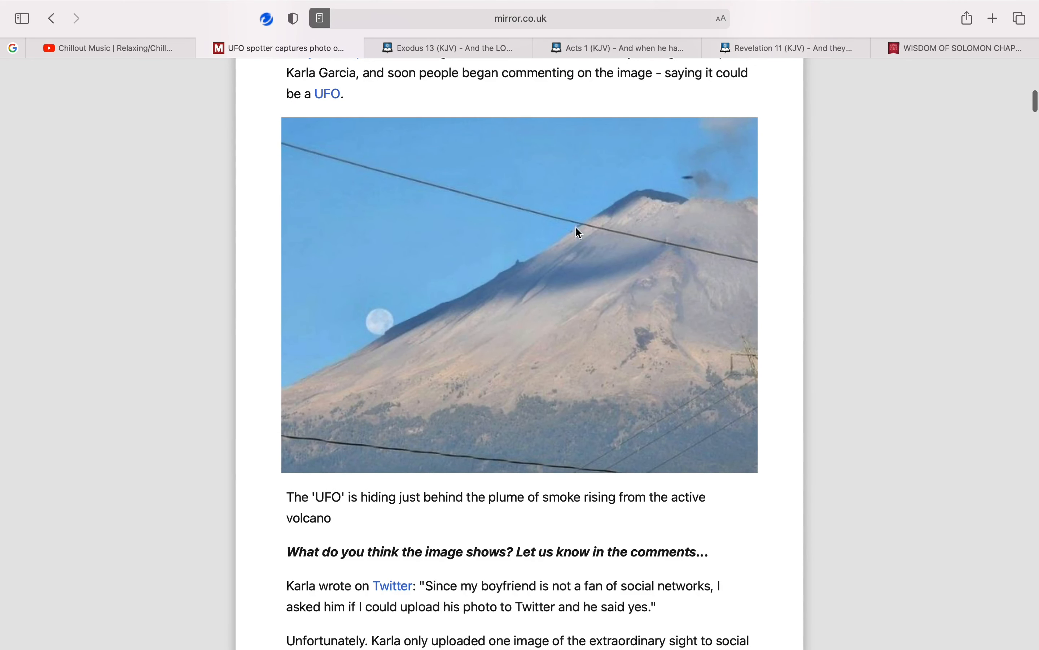
mouse_move(662, 223)
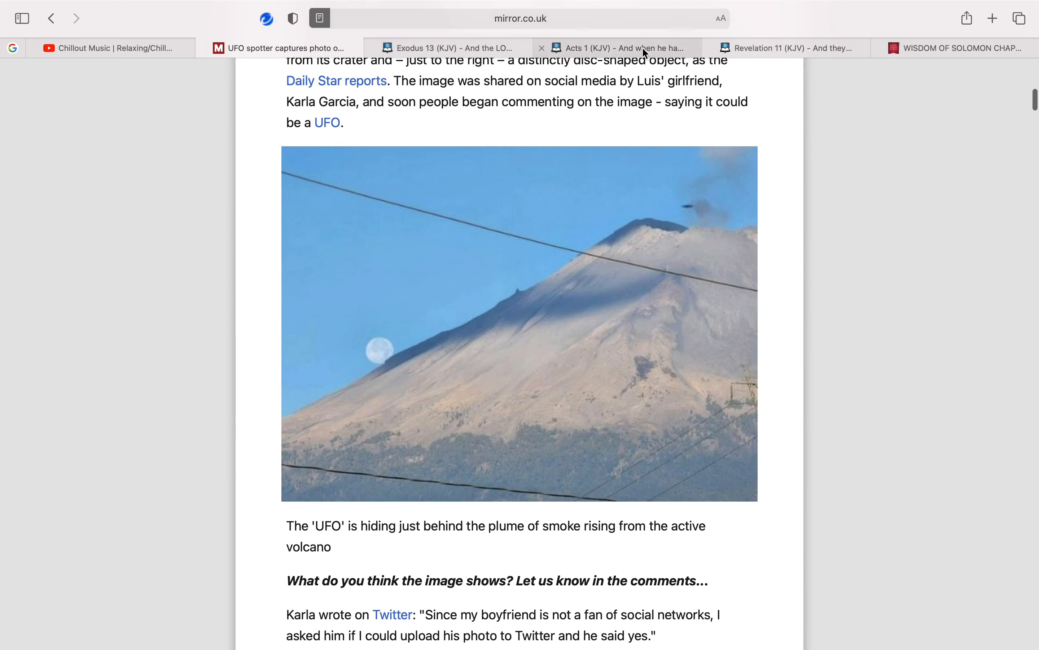
Switch back to Acts 1 and pick out verse 1:10 about the men in white
click(616, 48)
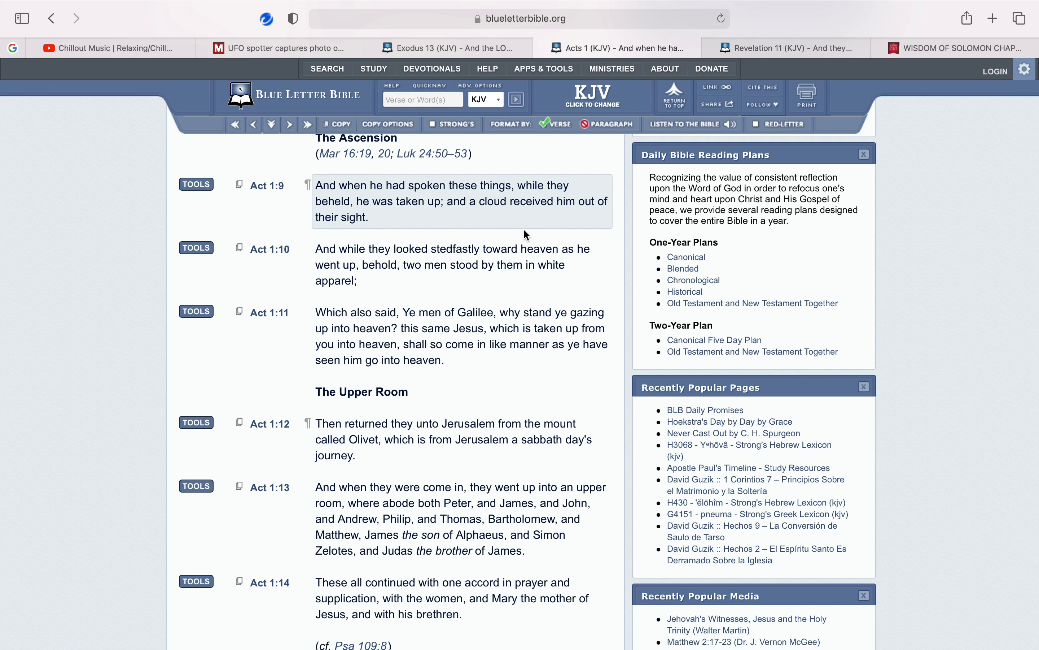
click(453, 265)
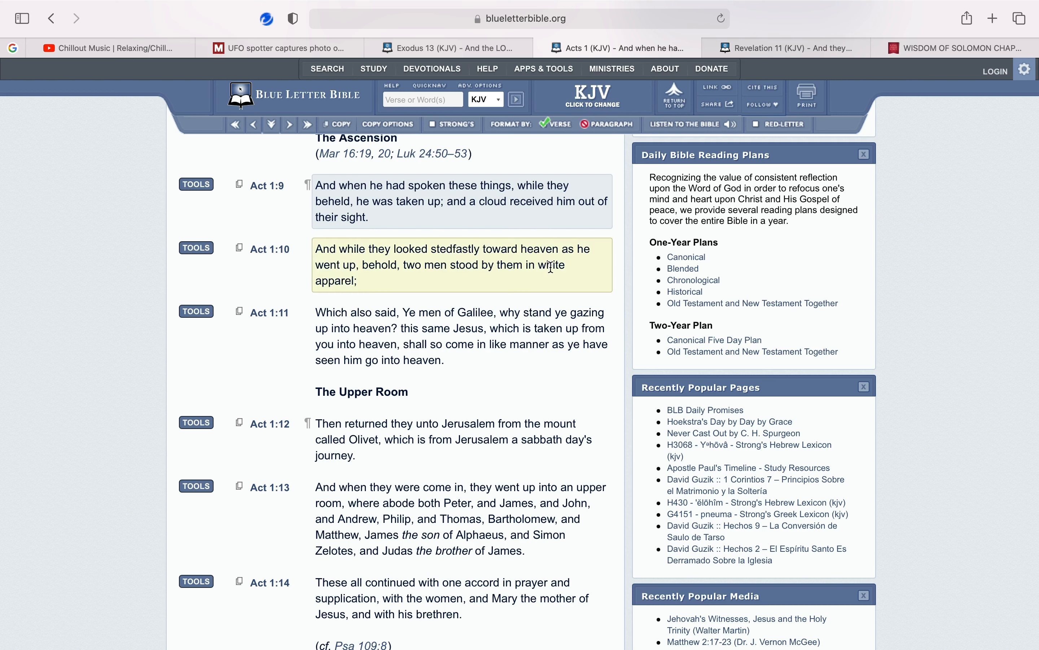
Switch to Revelation 11 KJV and mark verse 11:13 about the great earthquake
click(280, 47)
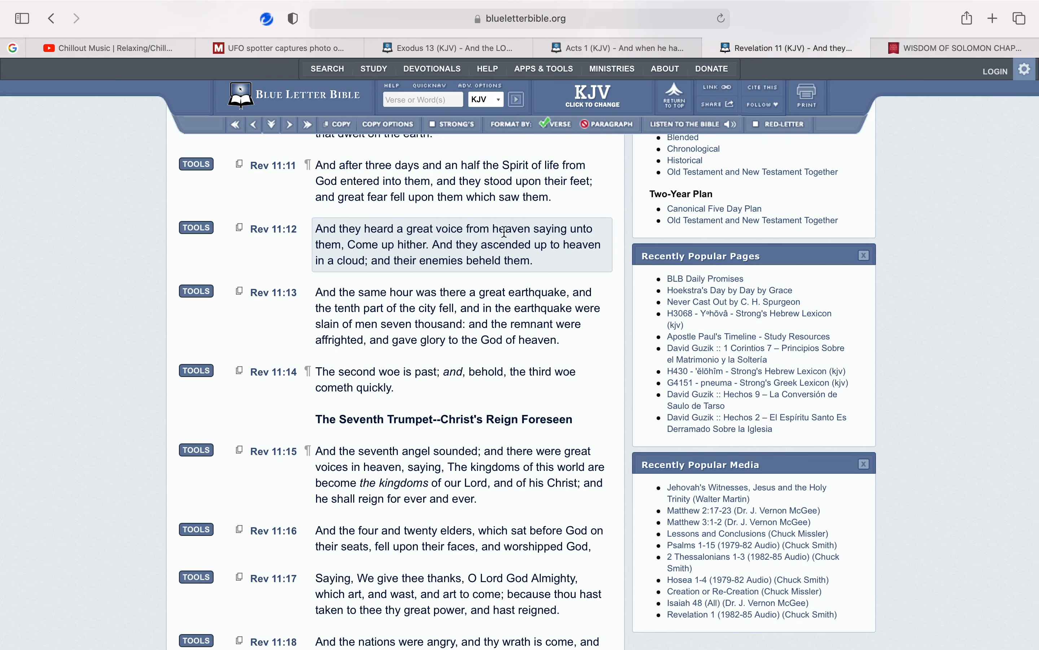
mouse_move(511, 241)
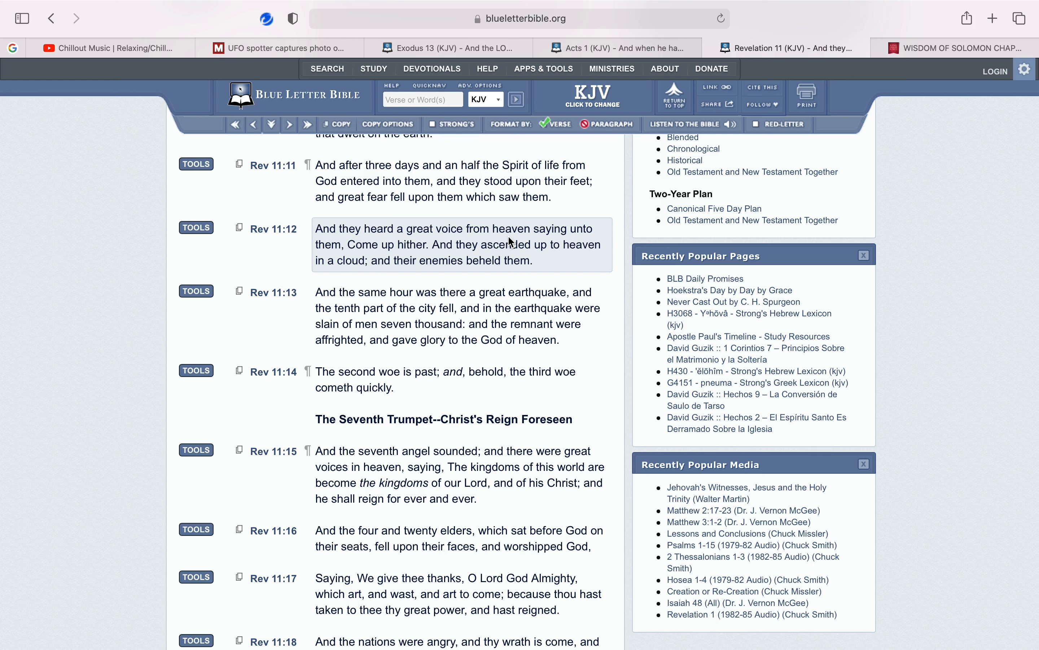
mouse_move(516, 242)
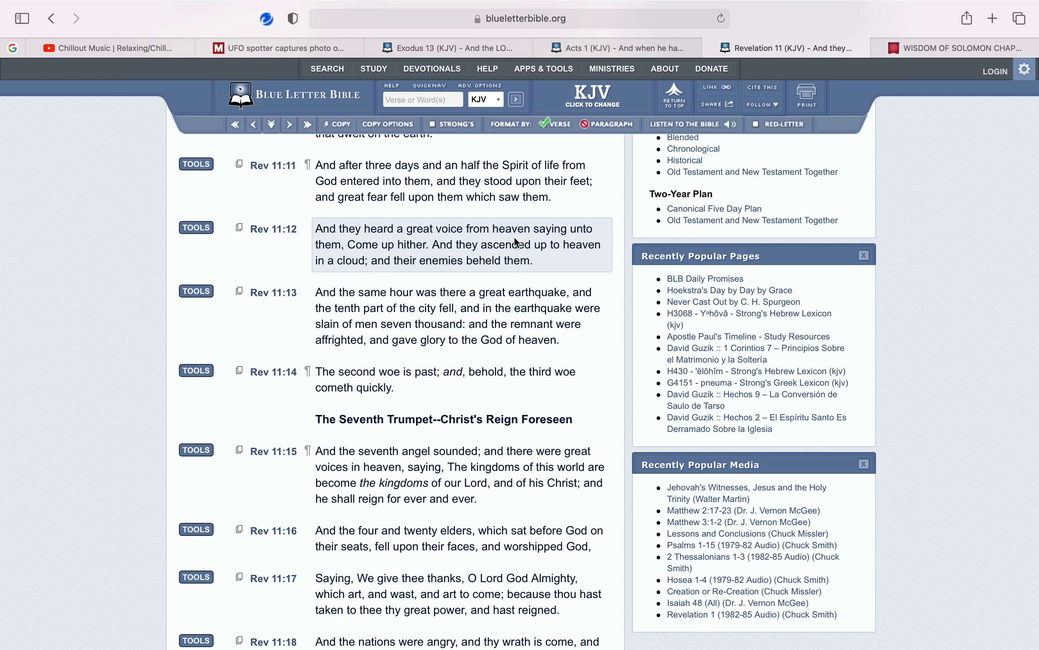
mouse_move(454, 257)
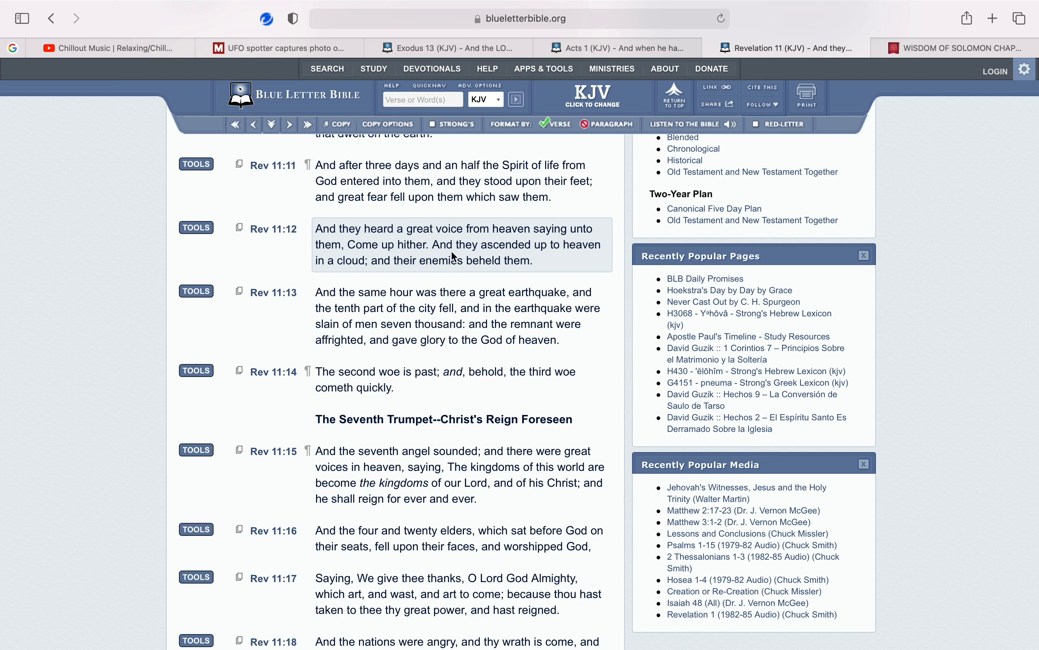
mouse_move(403, 273)
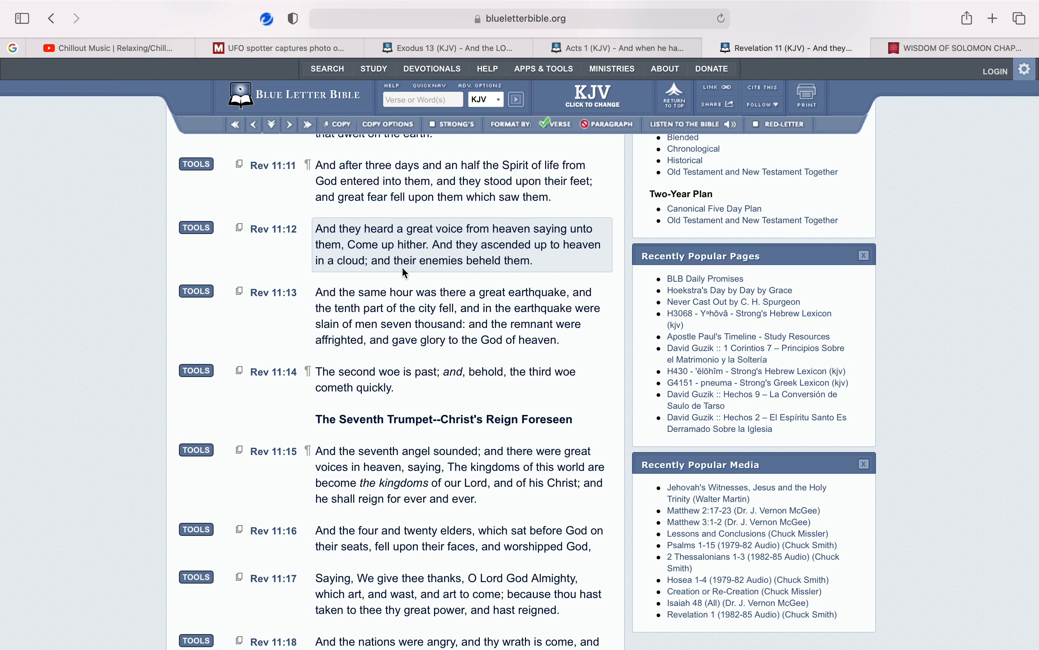
mouse_move(516, 276)
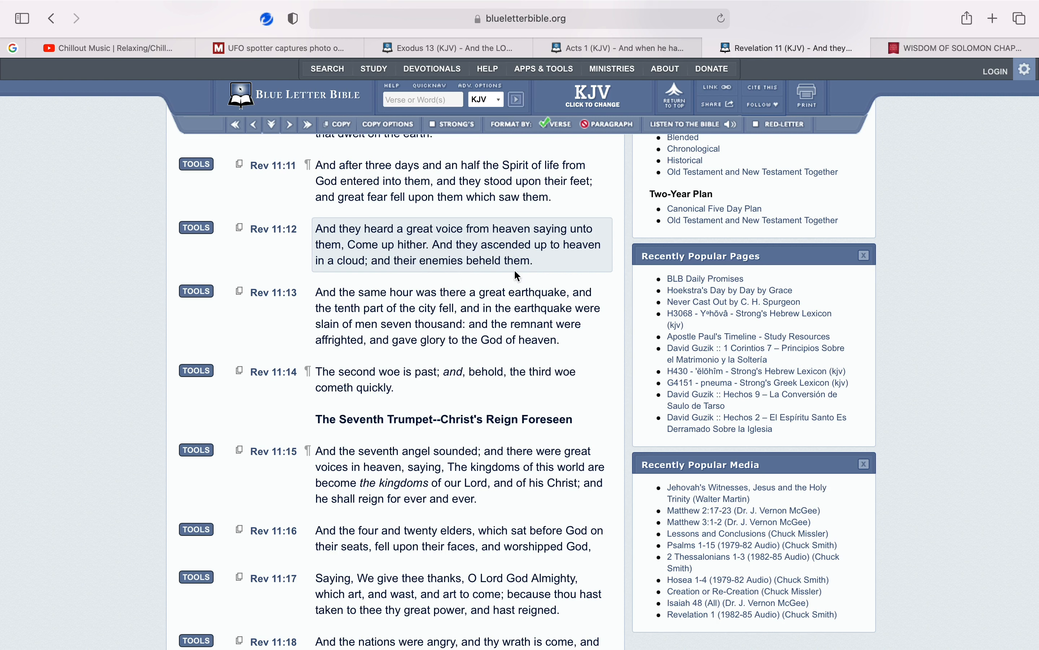
mouse_move(348, 242)
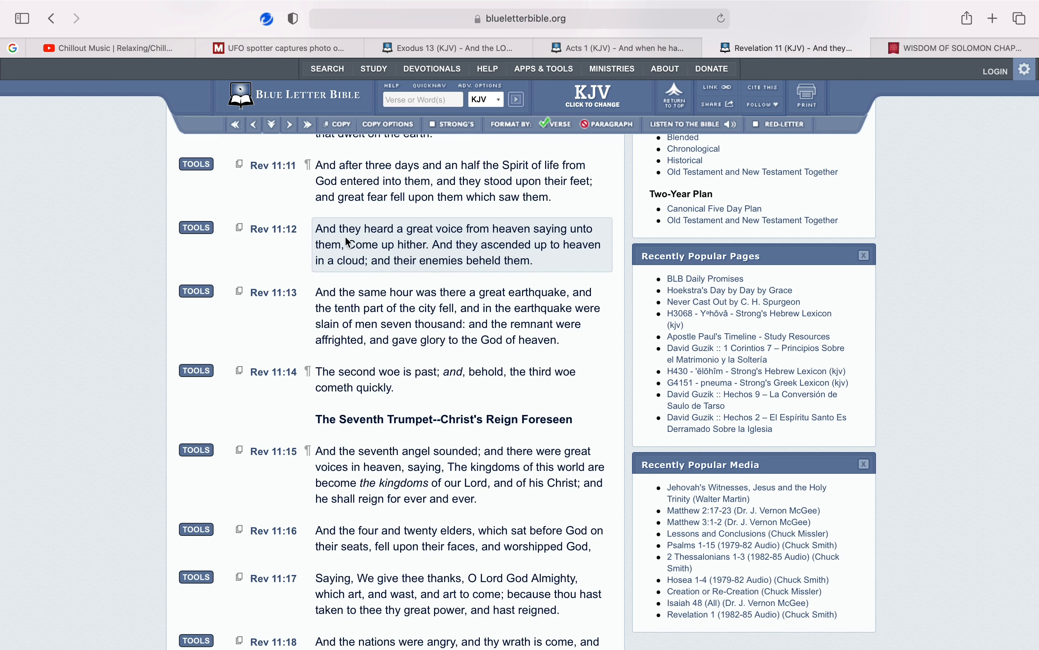
mouse_move(502, 239)
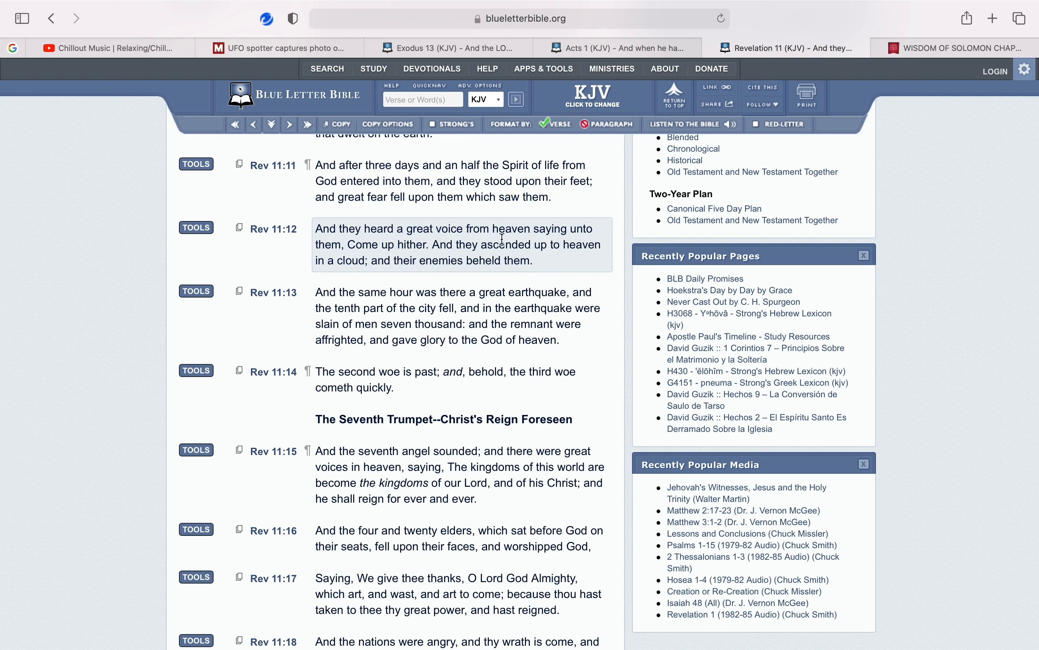
mouse_move(396, 262)
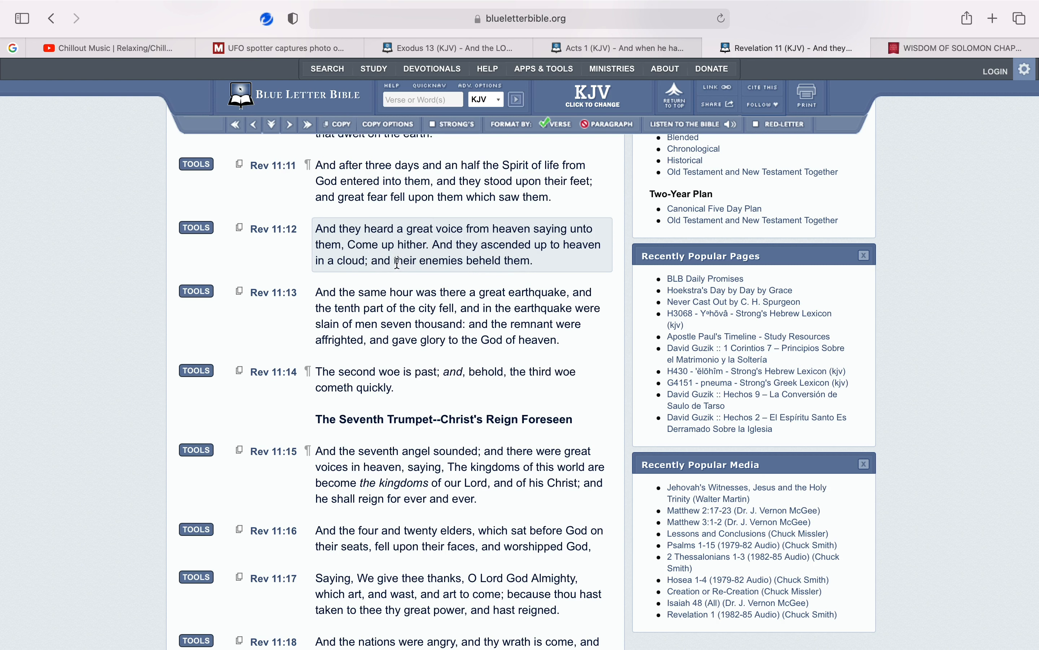
mouse_move(422, 231)
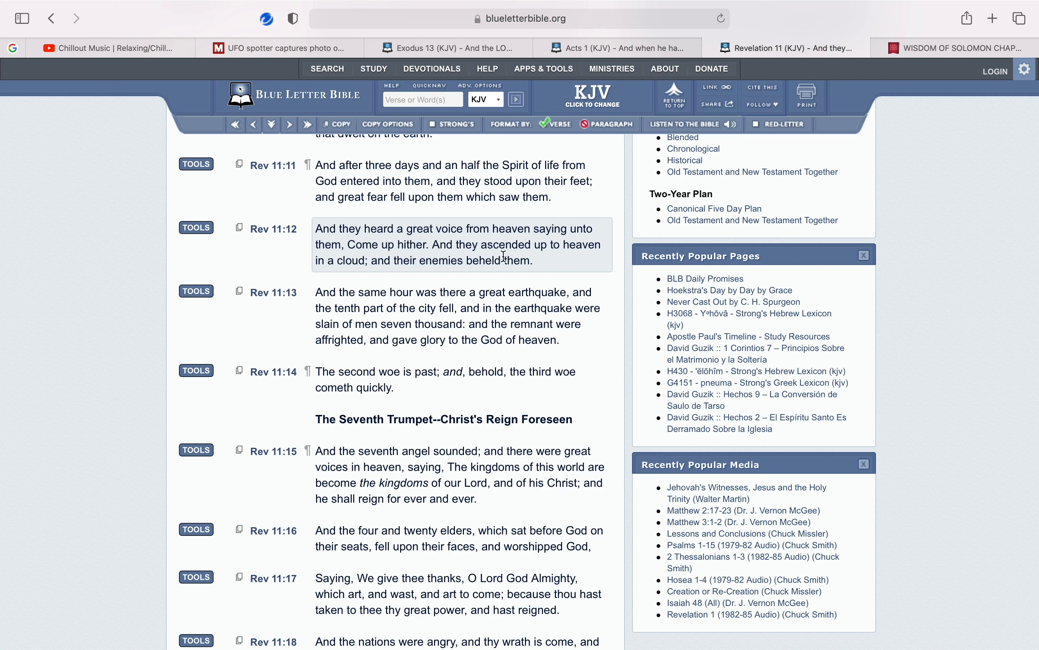
mouse_move(481, 240)
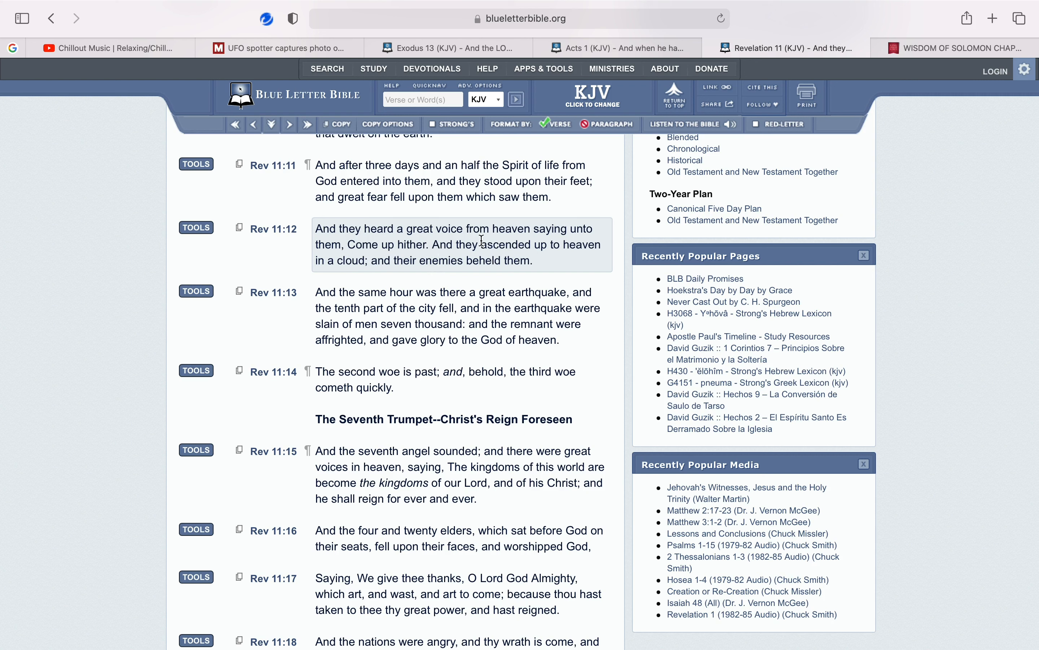
mouse_move(470, 260)
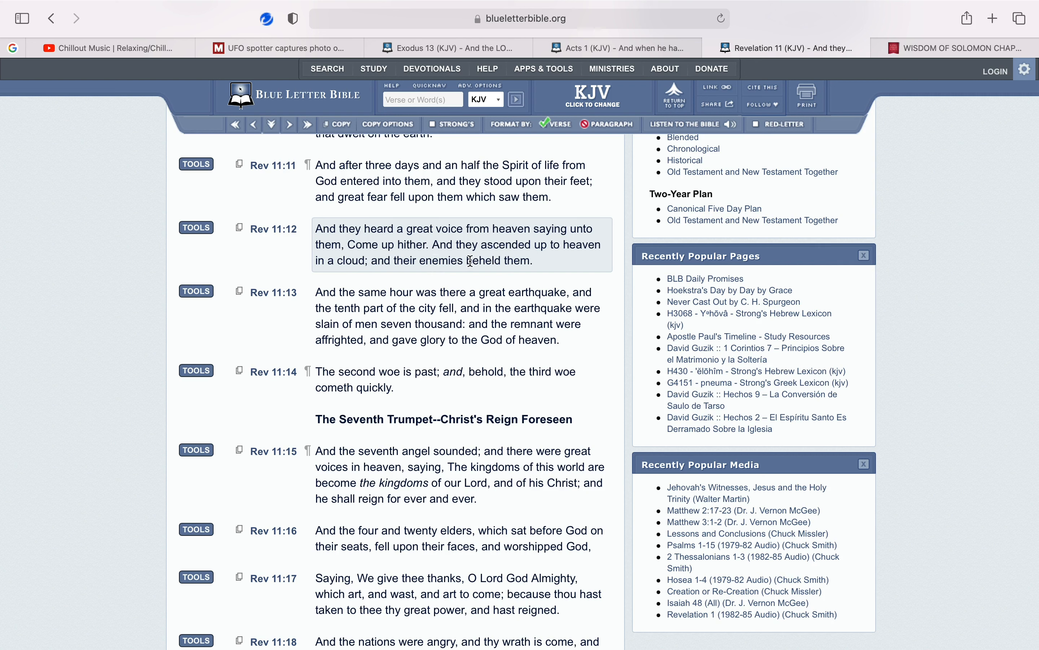
click(458, 316)
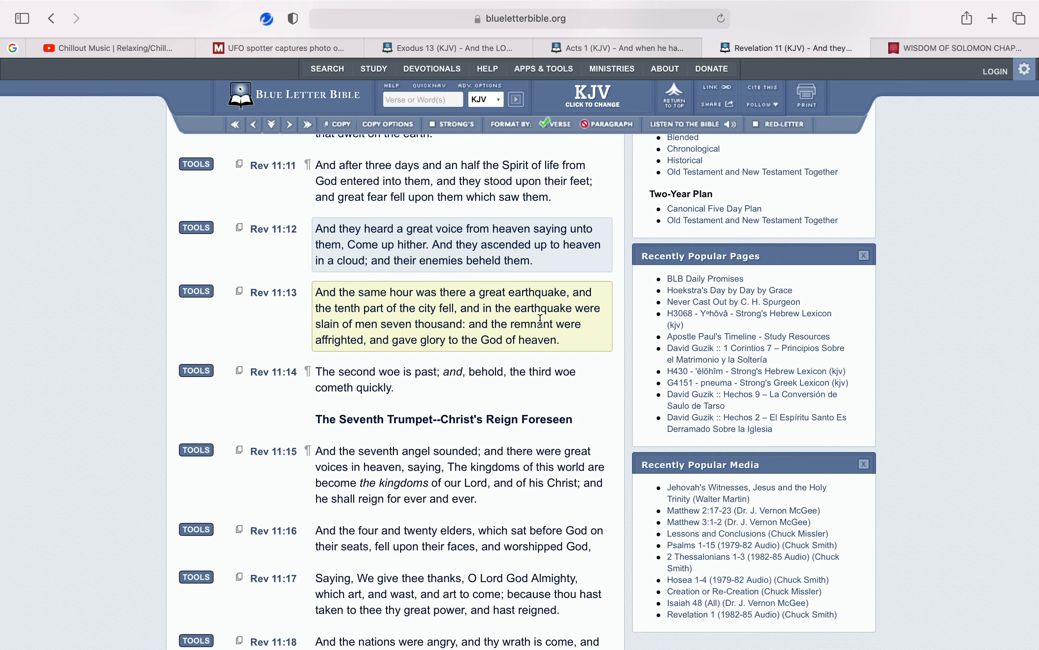
mouse_move(515, 336)
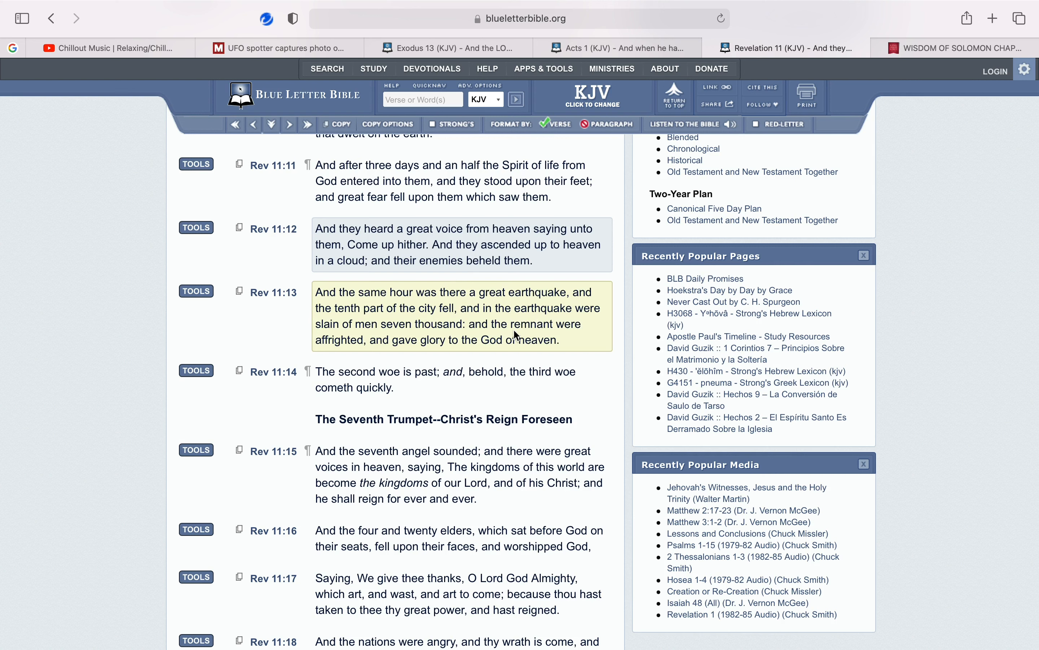
mouse_move(510, 330)
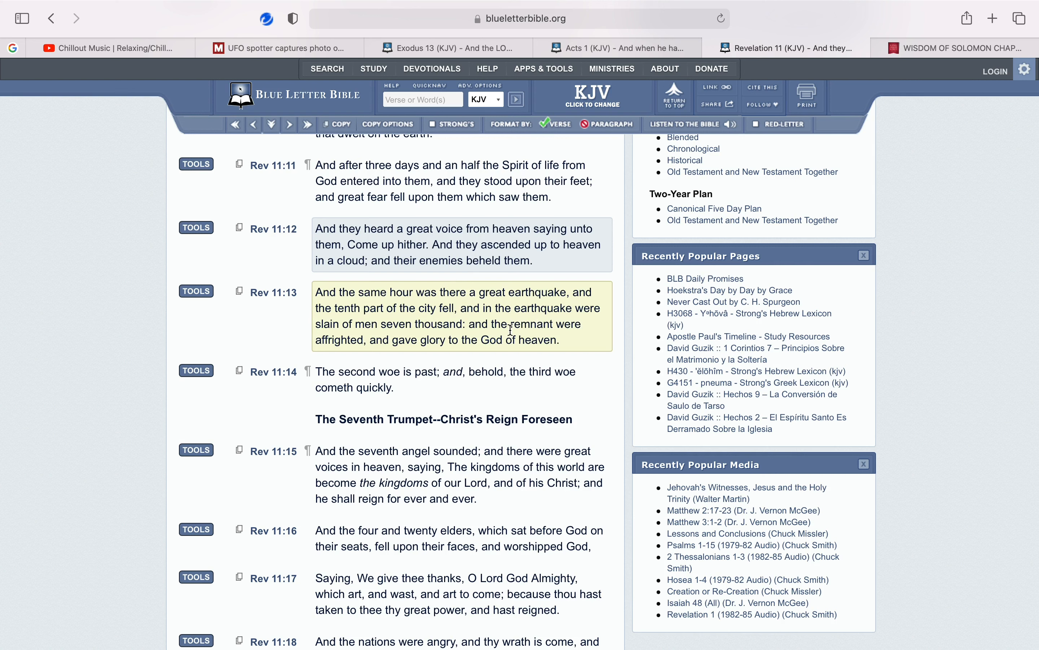
mouse_move(484, 329)
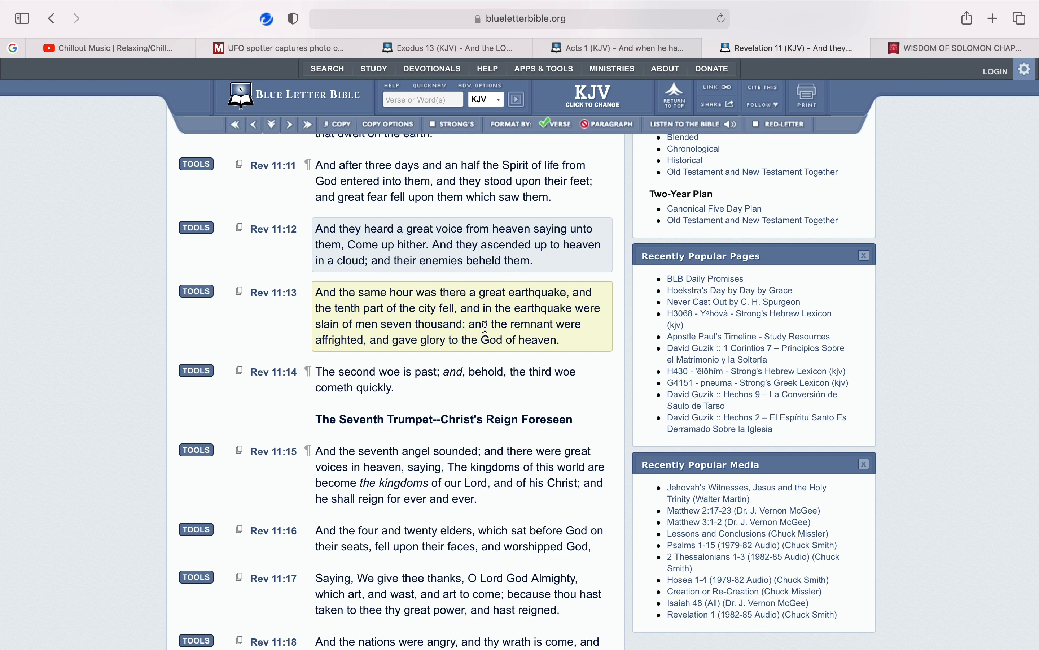
mouse_move(472, 307)
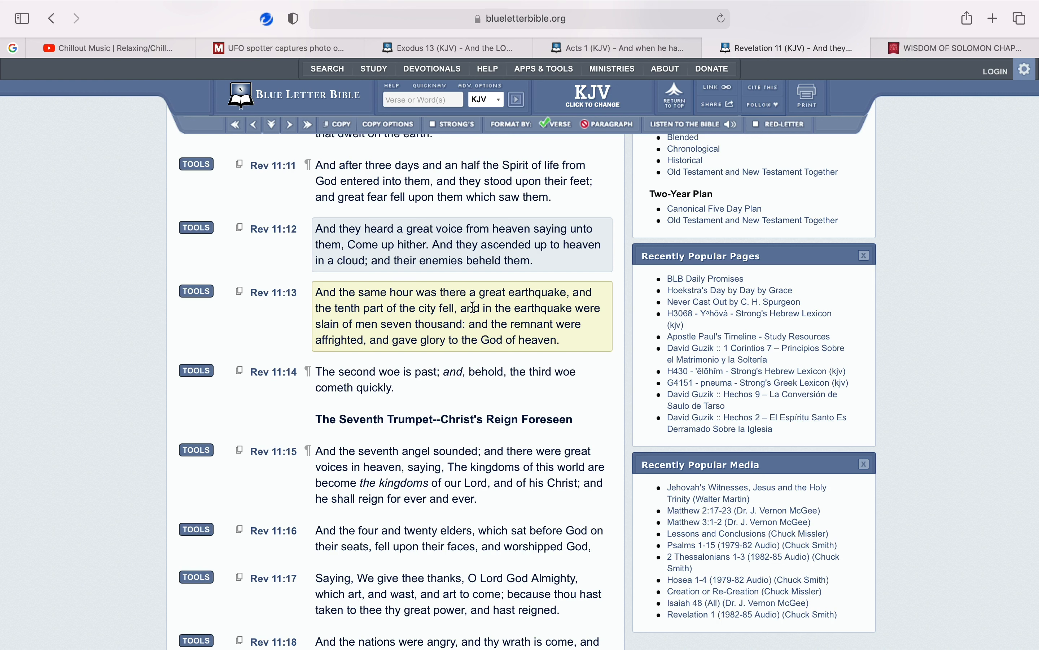
mouse_move(416, 303)
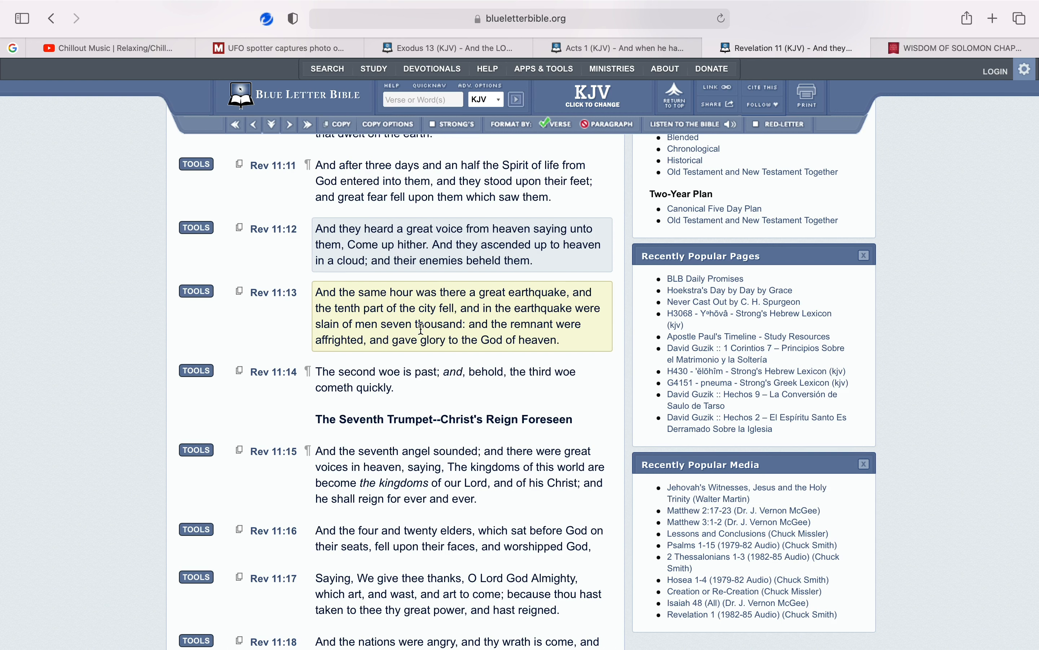
mouse_move(482, 299)
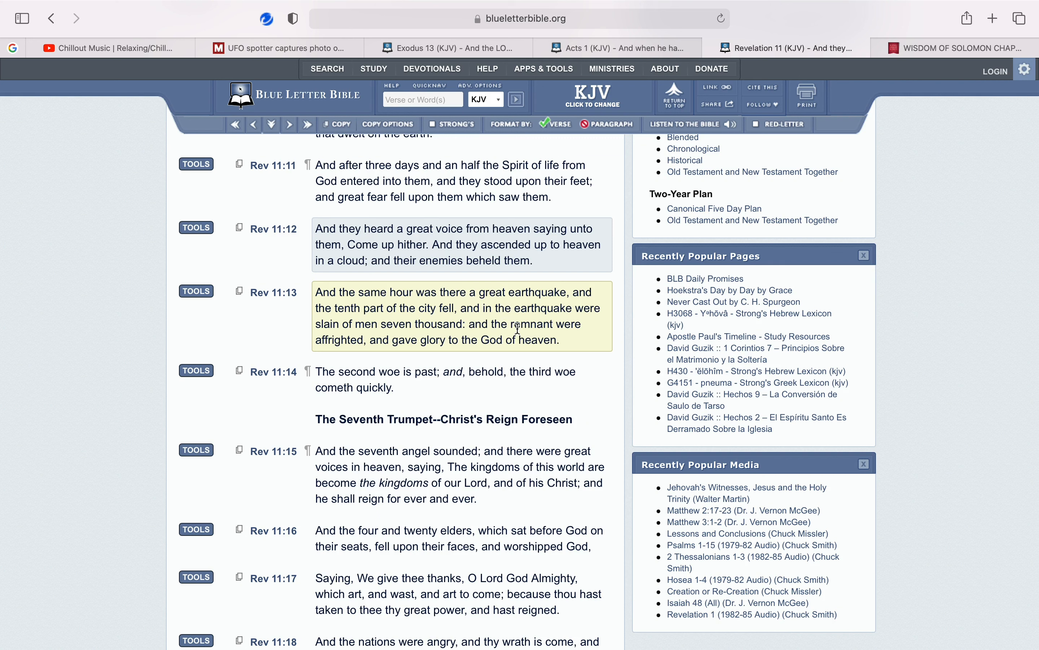
mouse_move(537, 312)
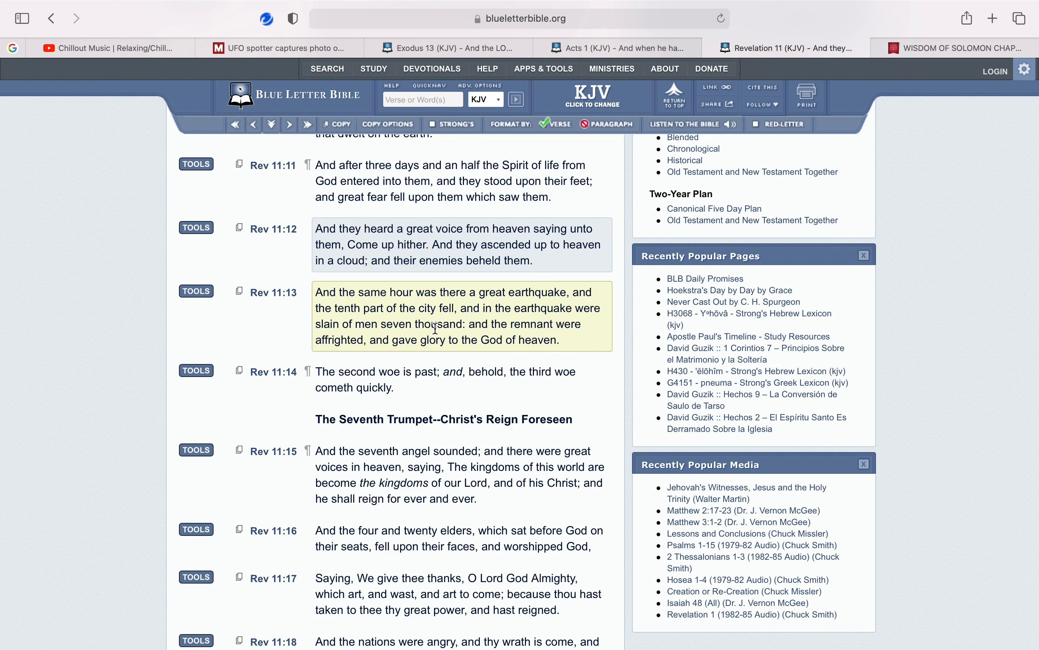
mouse_move(458, 327)
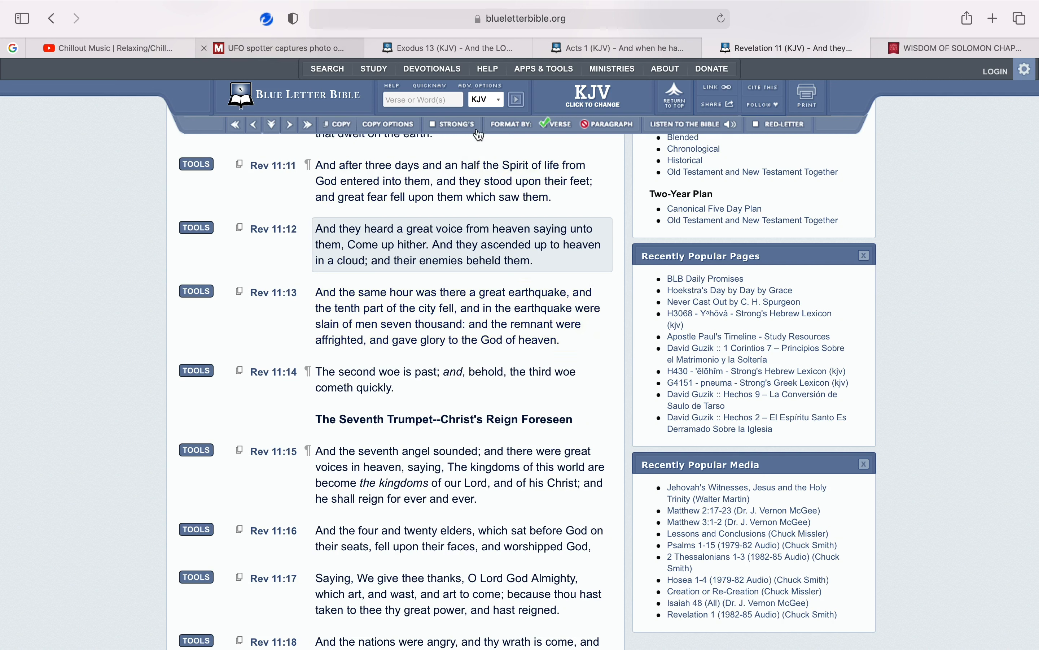
Return to the Mirror article at the disc-shaped object photo, caption and Karla Garcia's quote
click(279, 47)
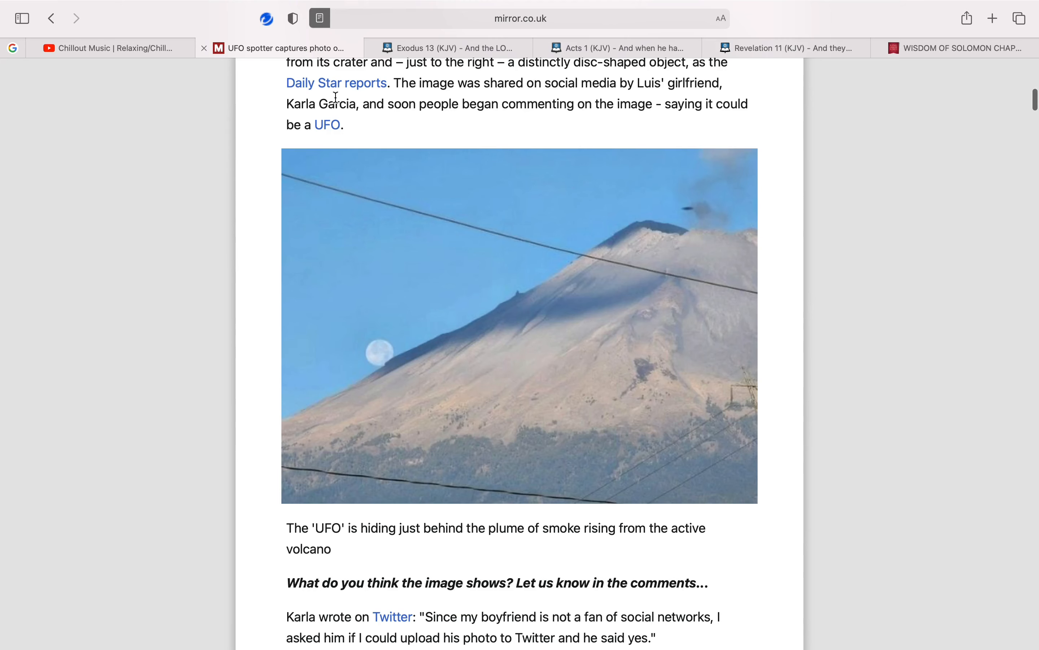
mouse_move(725, 281)
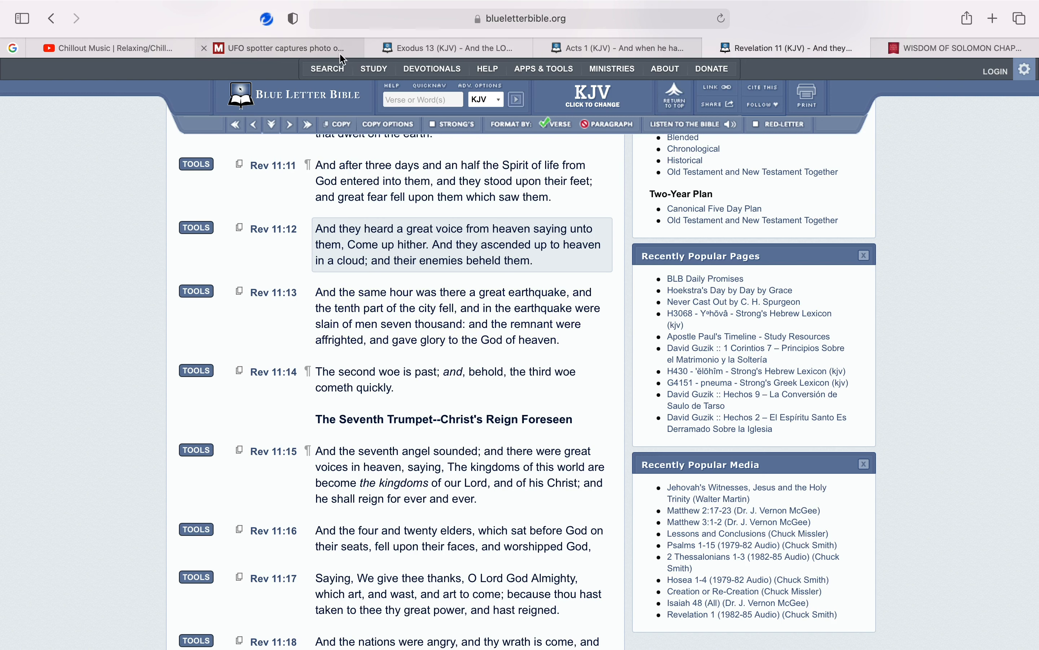
click(279, 48)
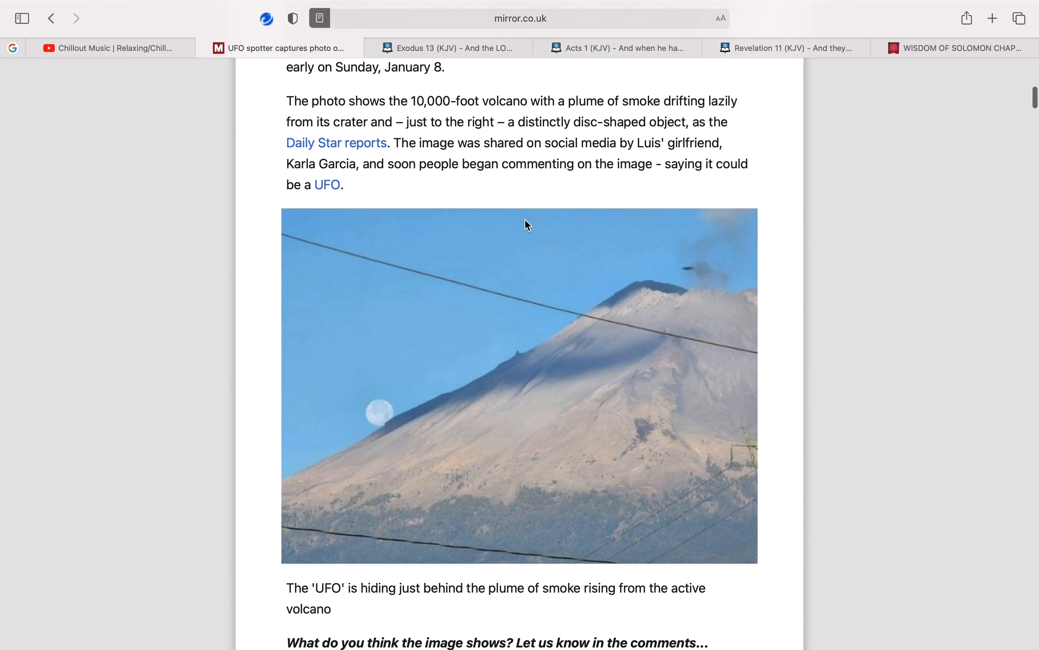
scroll(down, 3)
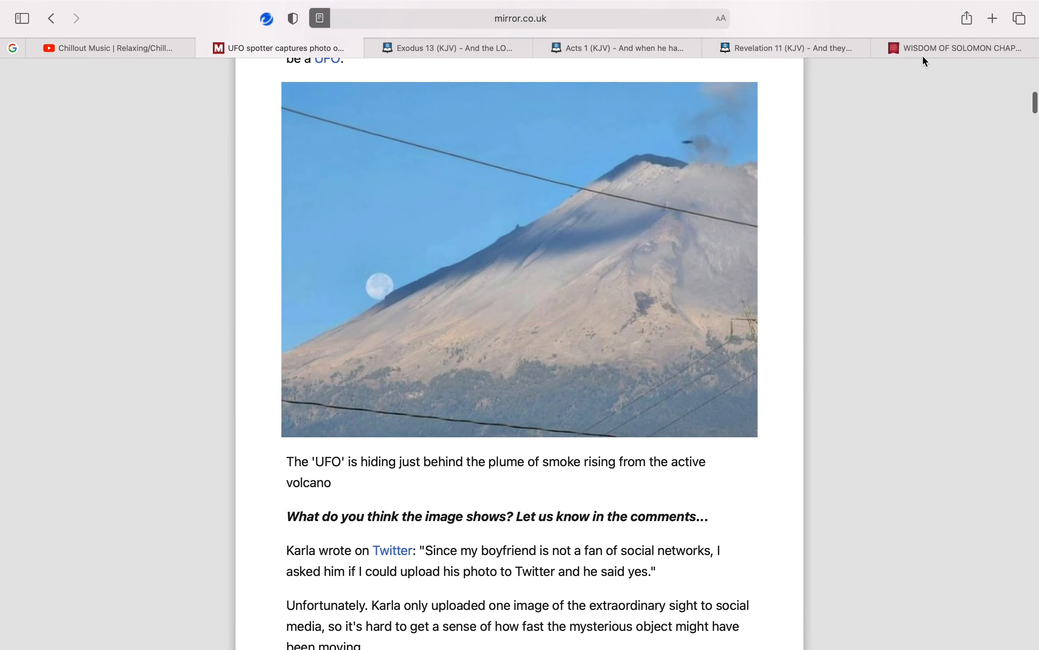
Read Wisdom of Solomon 5:2–3 on King James Bible Online, then return to Revelation 11
click(957, 48)
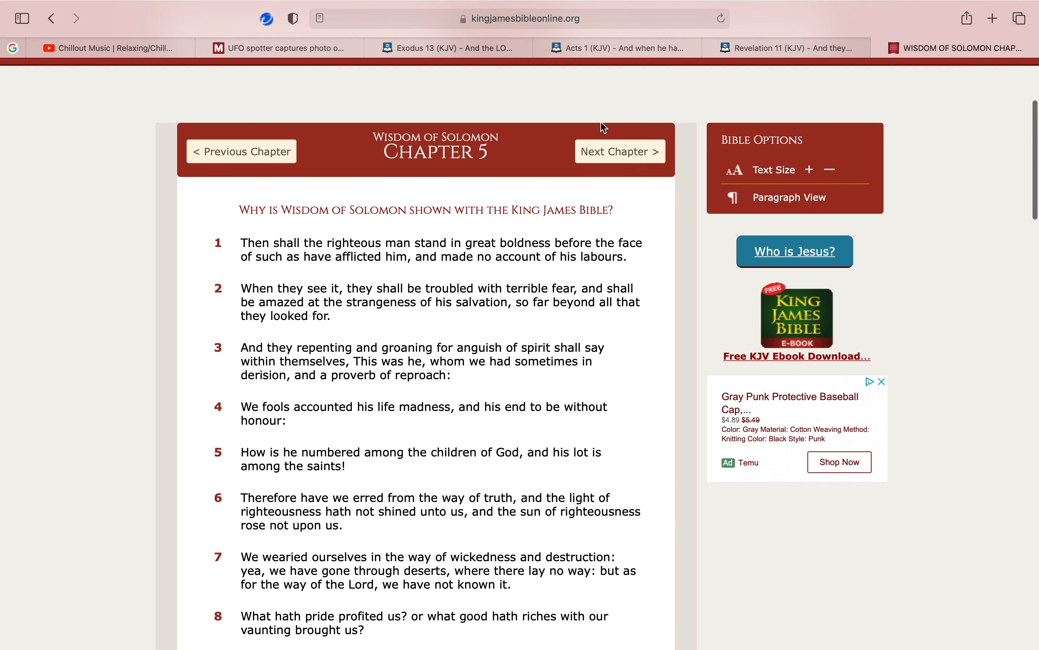
scroll(down, 3)
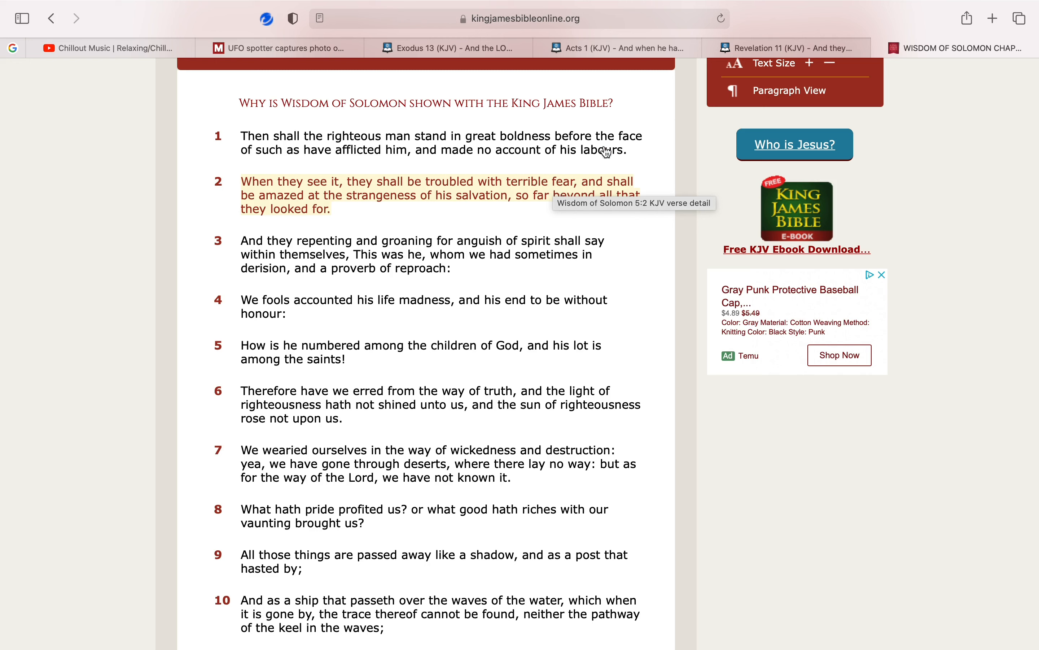
click(788, 47)
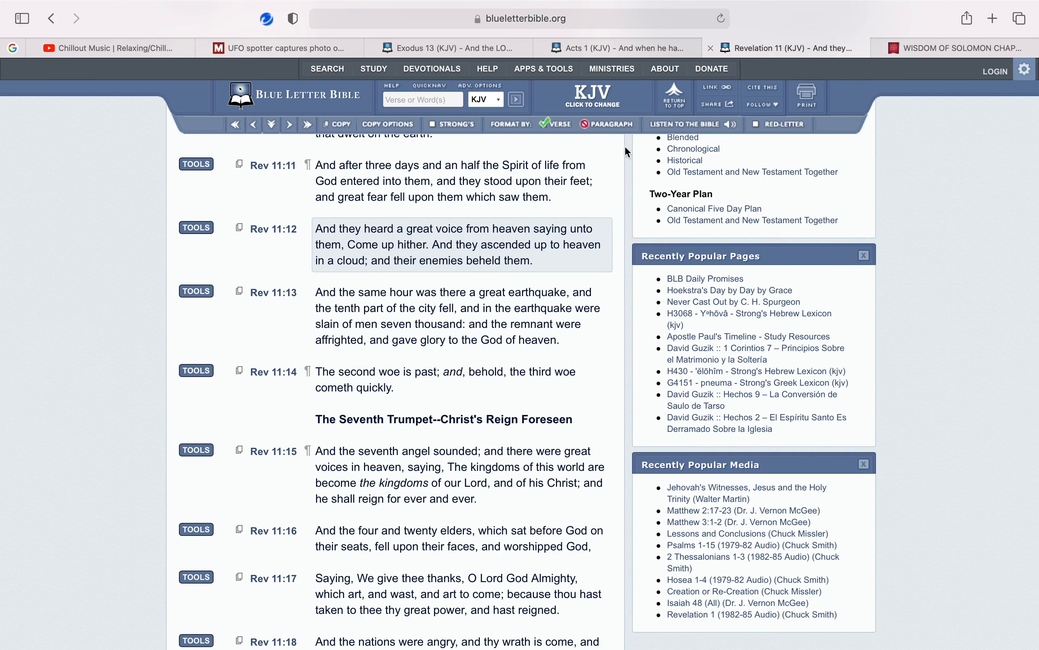
mouse_move(472, 240)
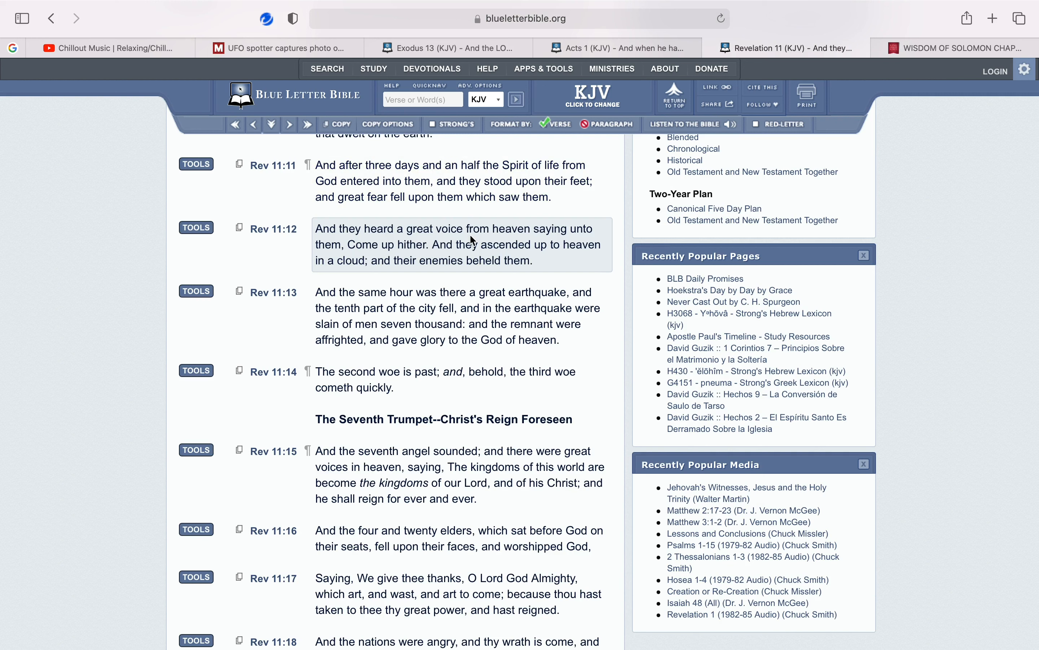
mouse_move(454, 241)
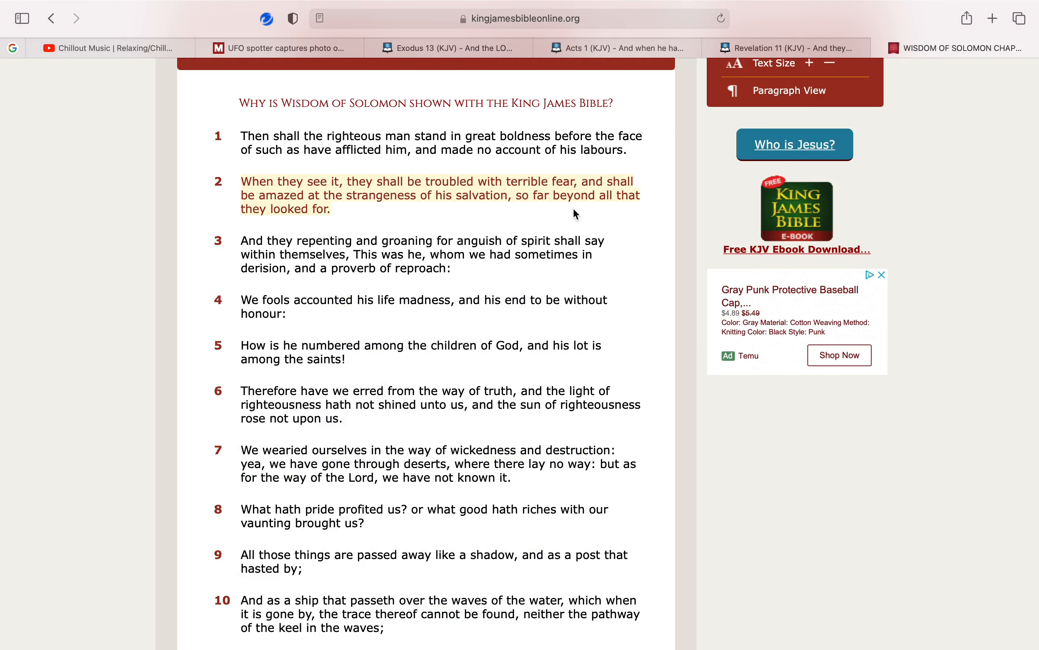
mouse_move(358, 248)
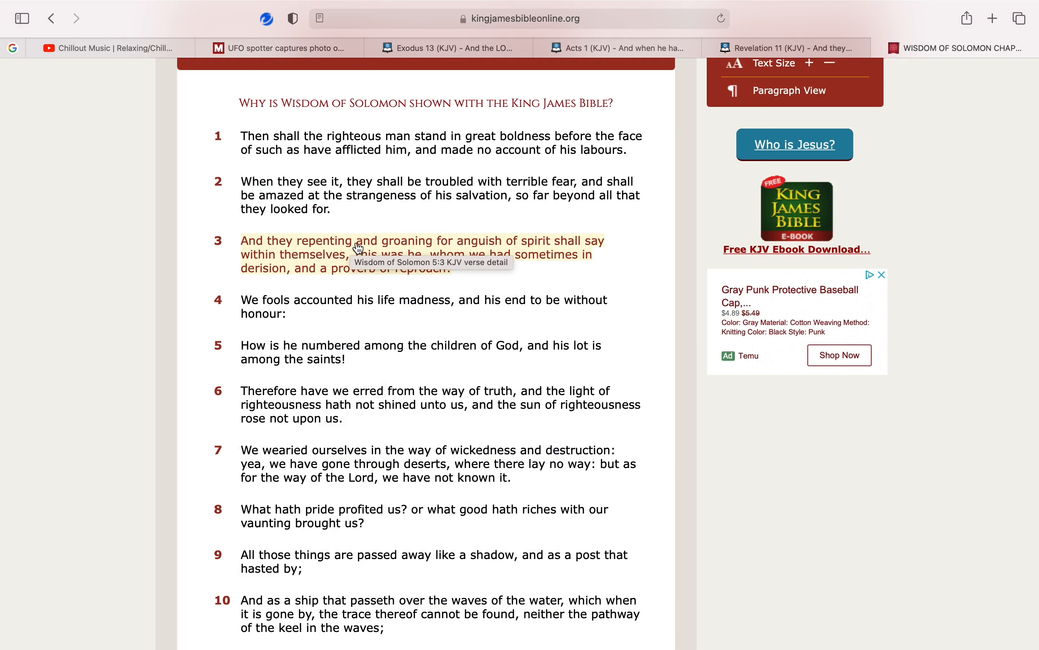
mouse_move(387, 253)
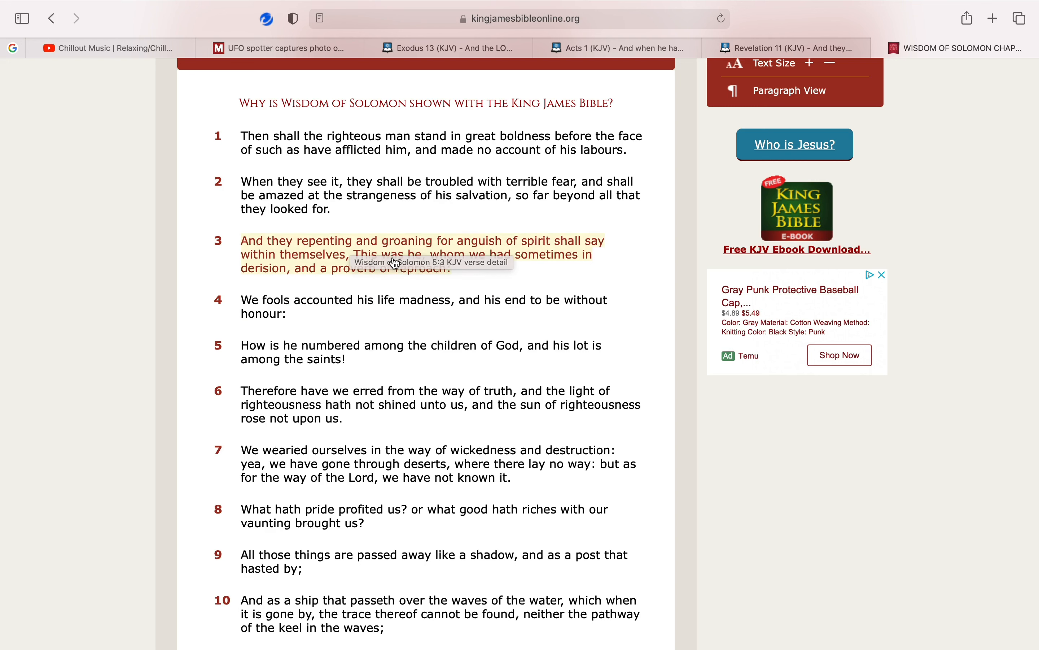
mouse_move(450, 272)
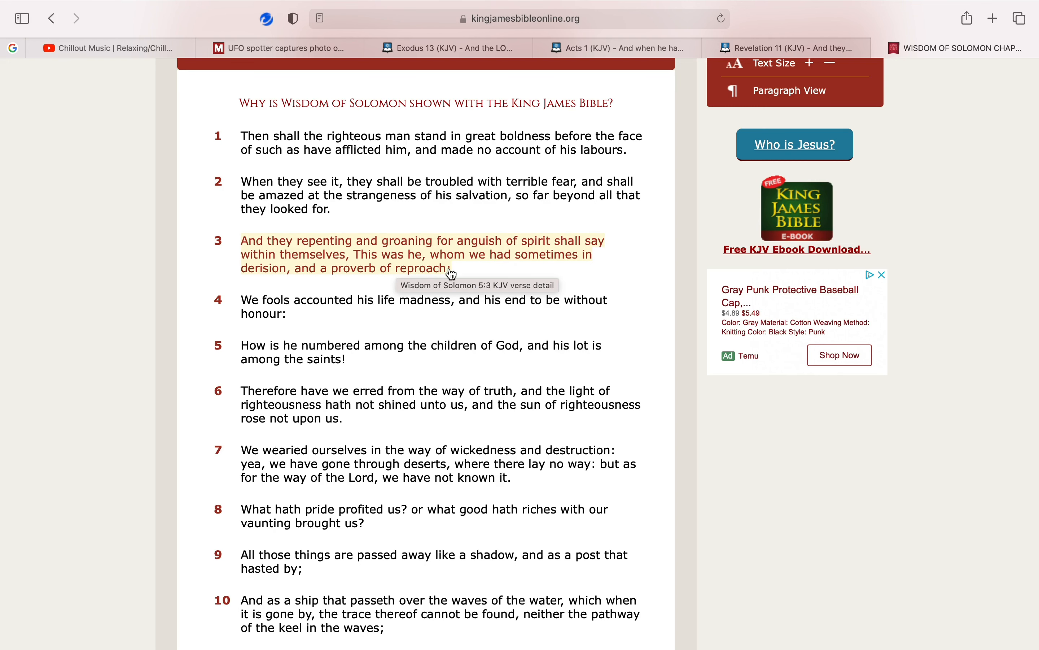
mouse_move(485, 265)
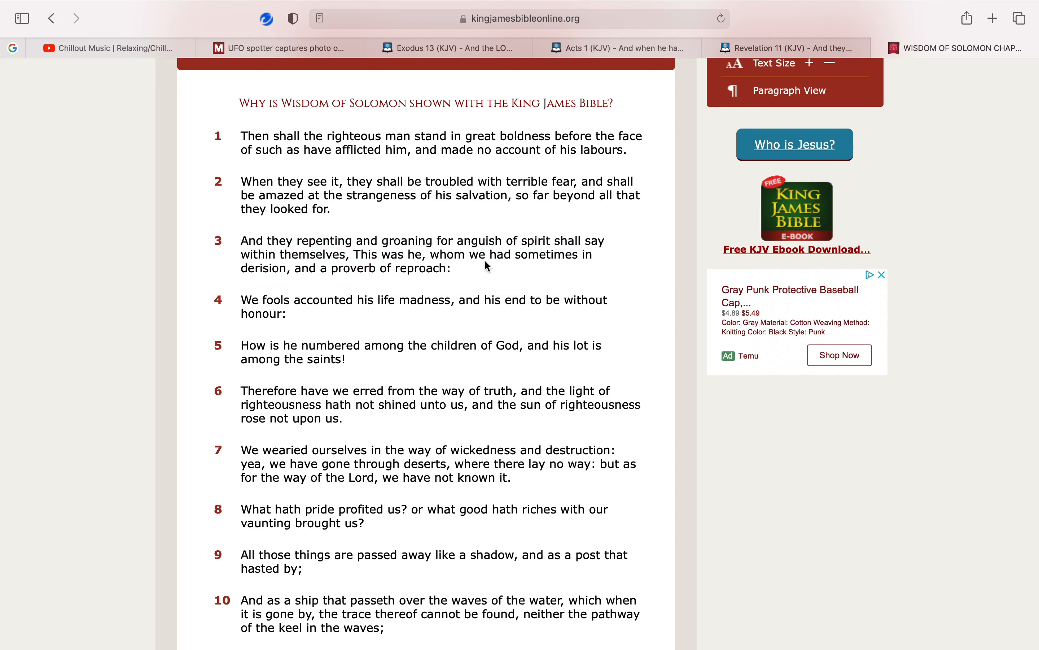
mouse_move(352, 278)
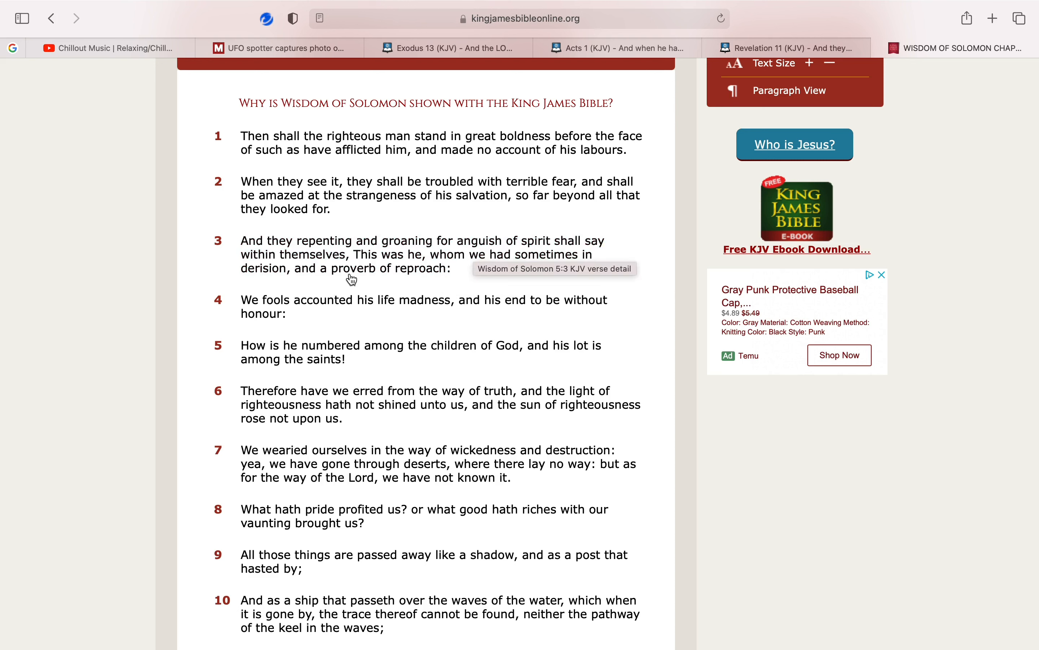
click(792, 47)
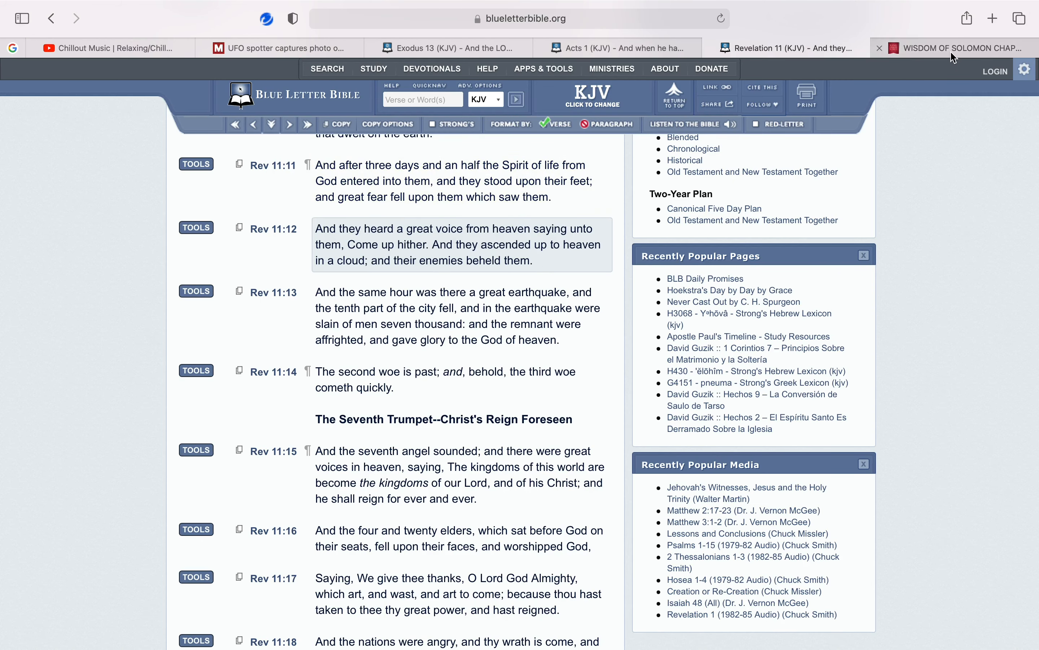
click(954, 47)
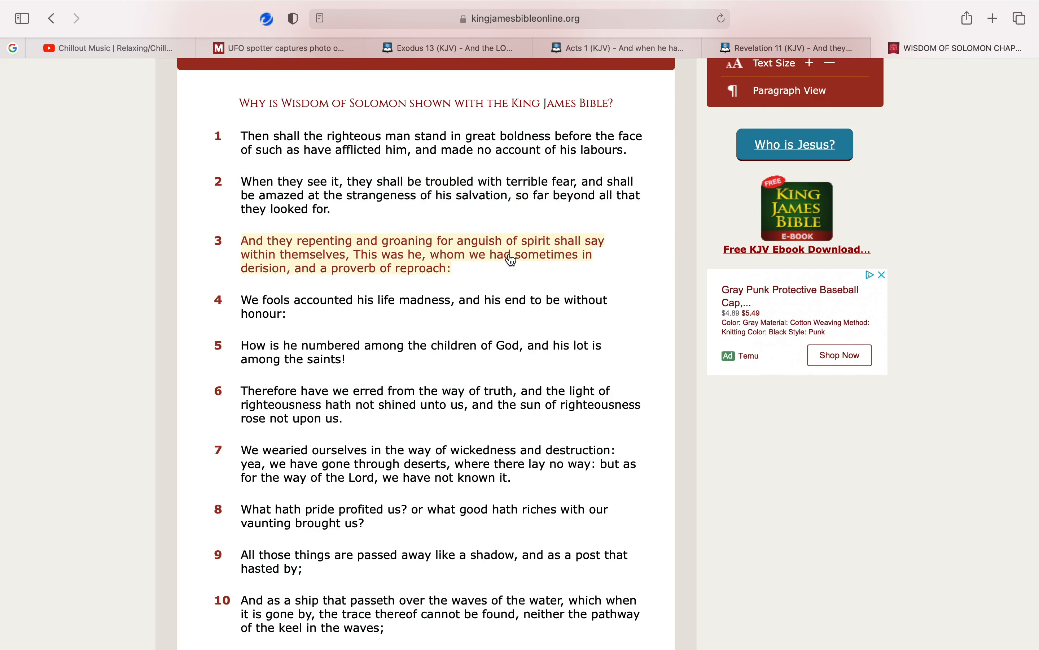
mouse_move(508, 257)
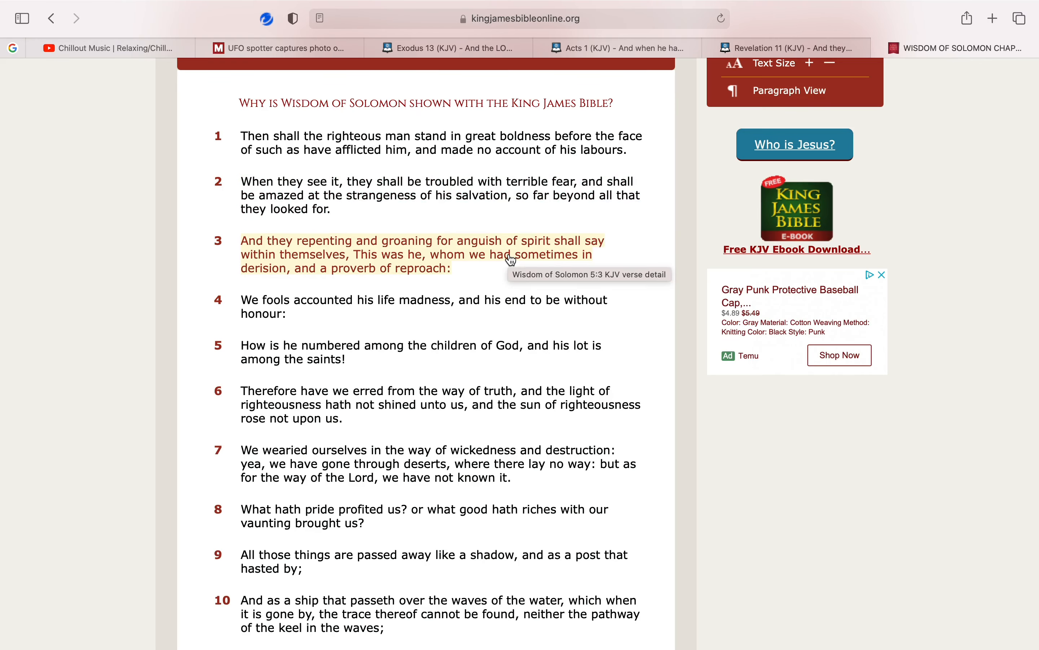
mouse_move(507, 263)
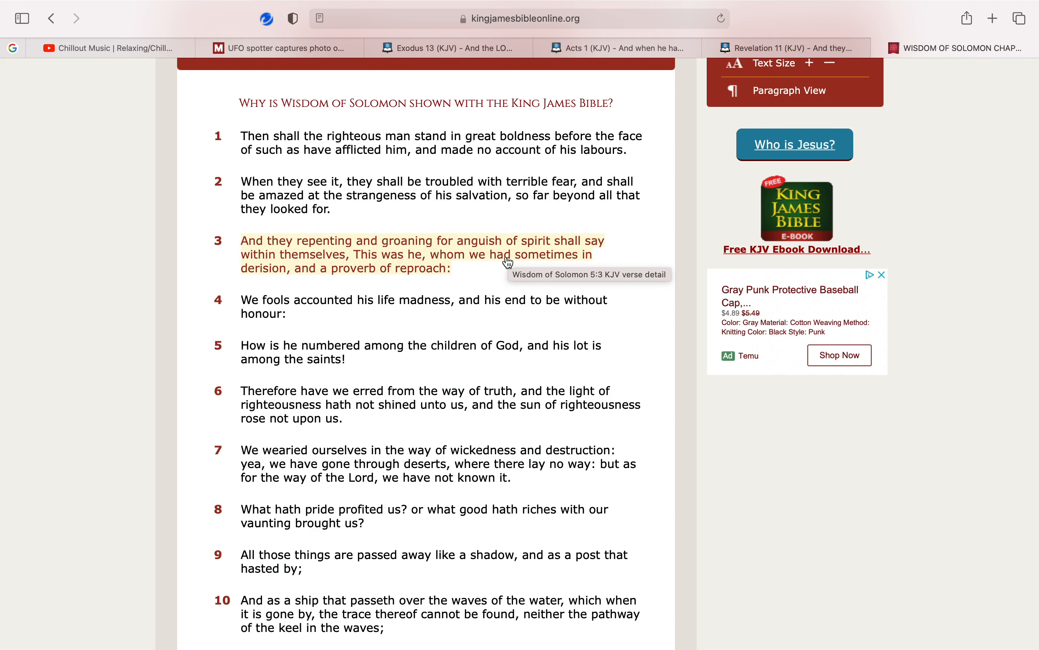
mouse_move(444, 270)
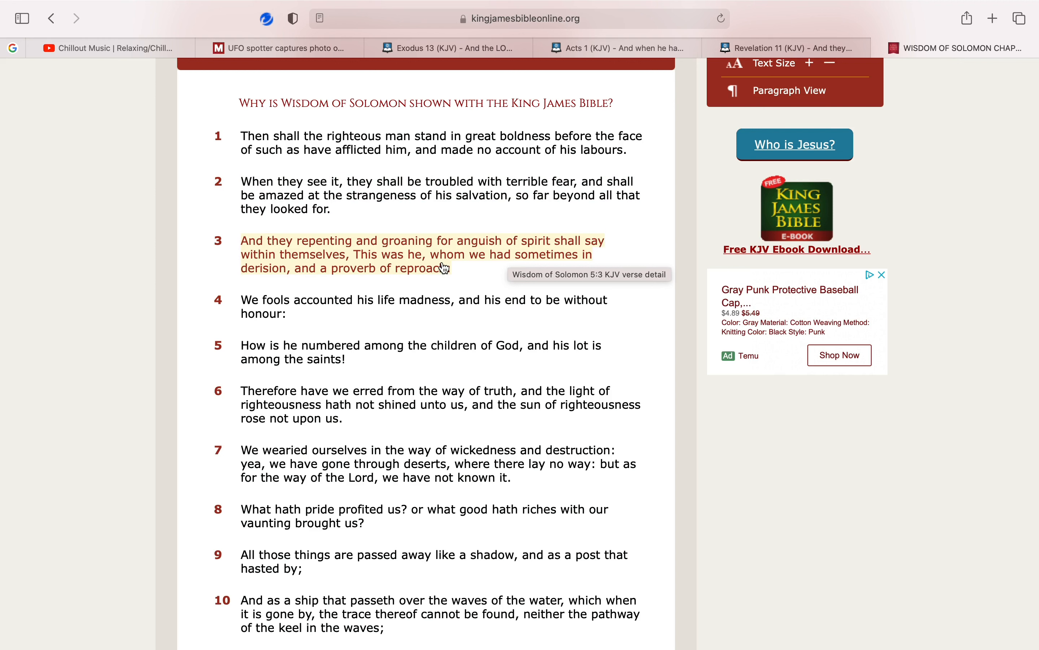
mouse_move(450, 267)
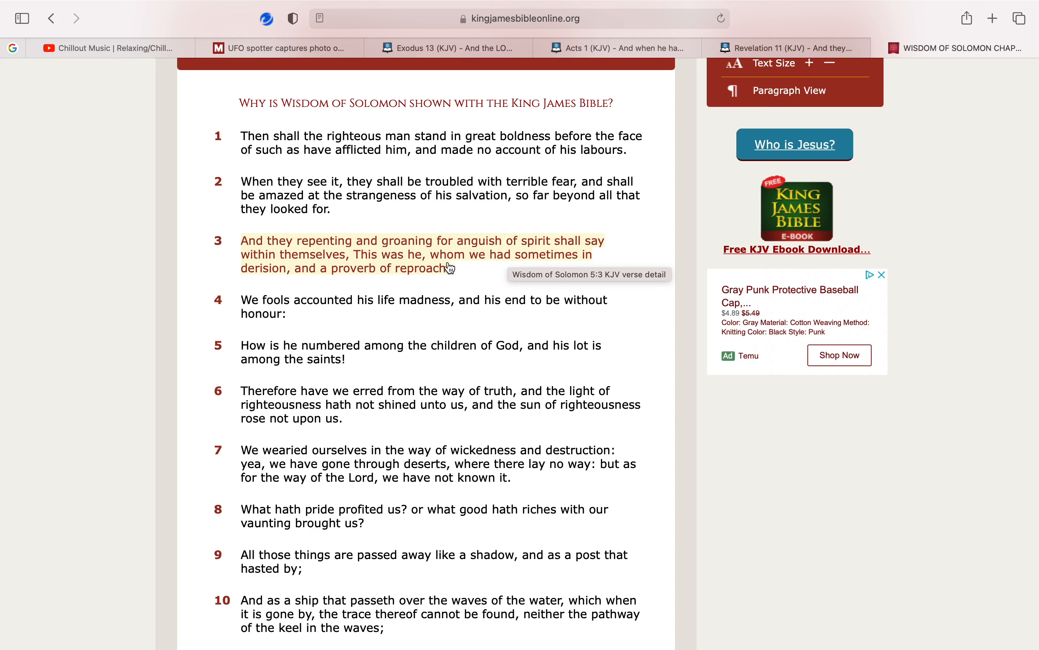
mouse_move(532, 252)
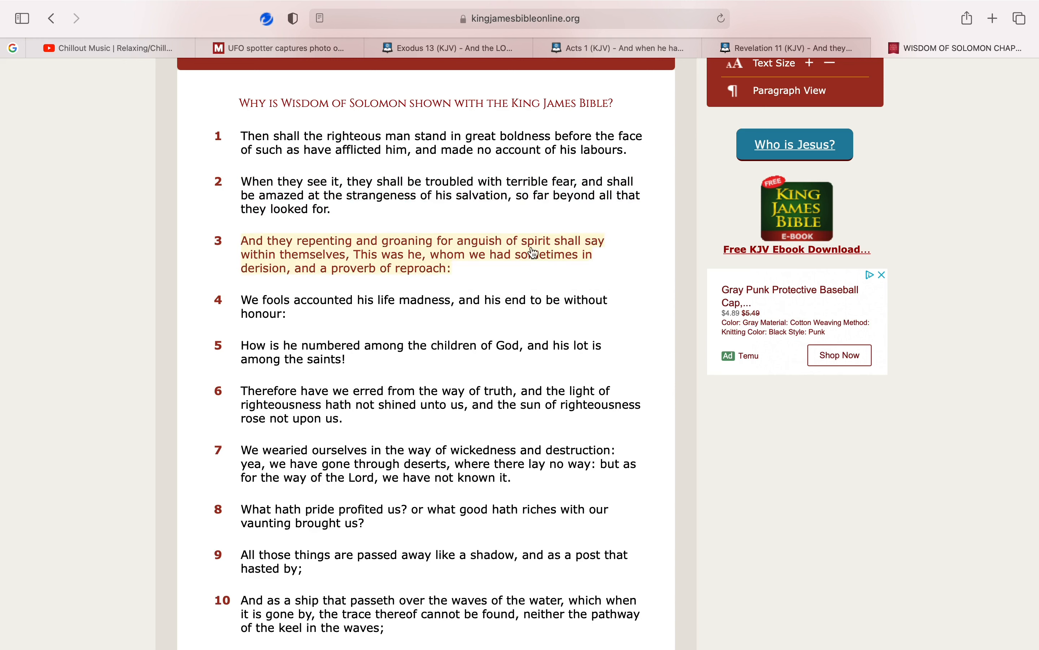
mouse_move(418, 248)
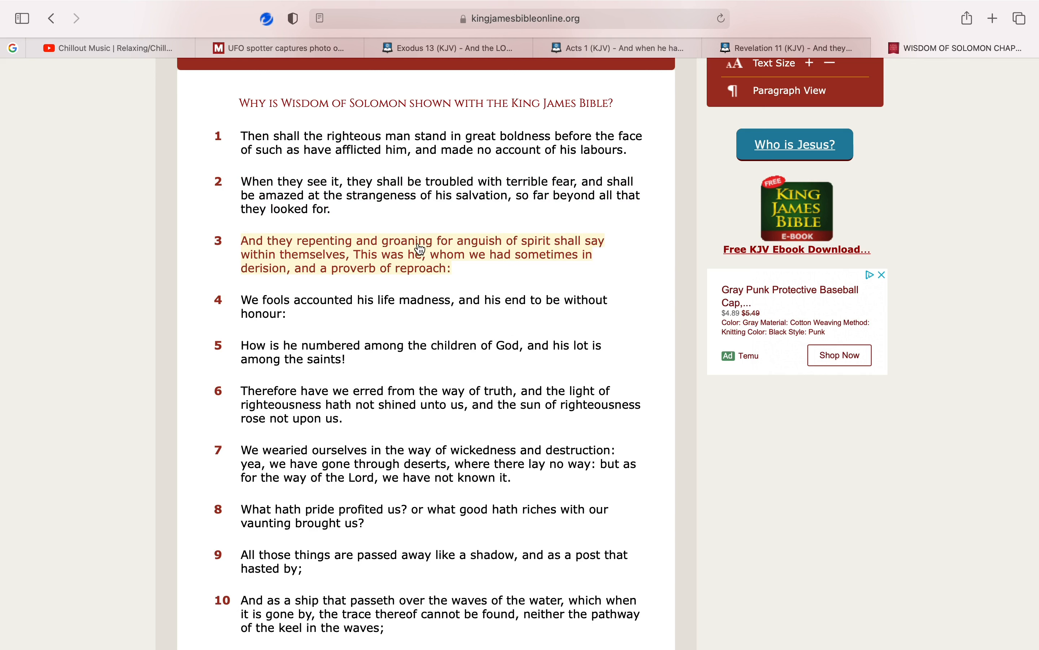
mouse_move(380, 306)
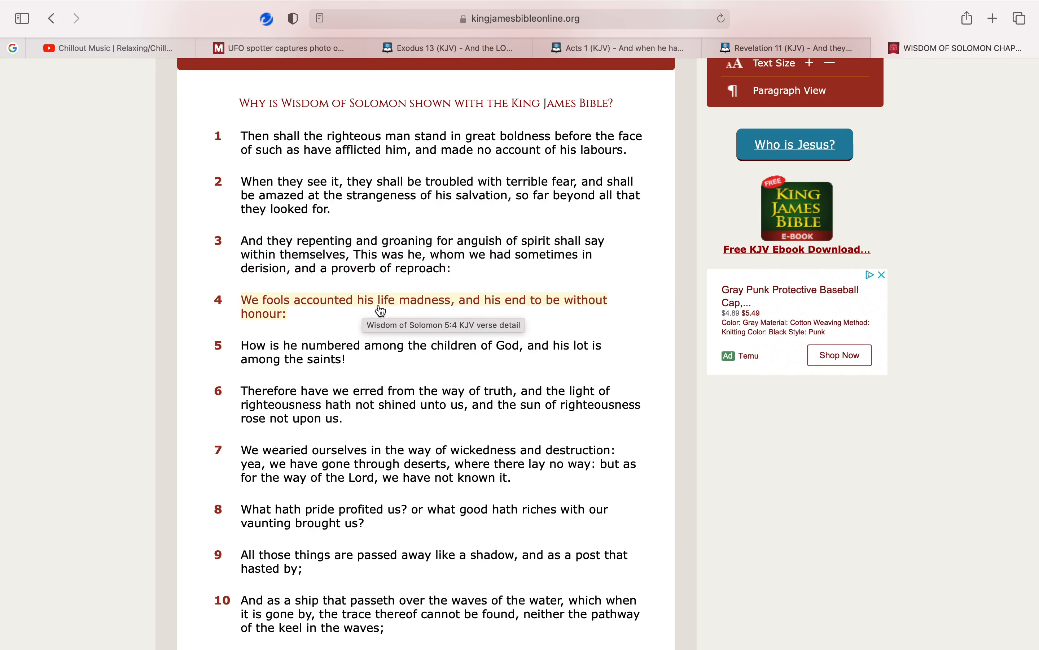
mouse_move(510, 315)
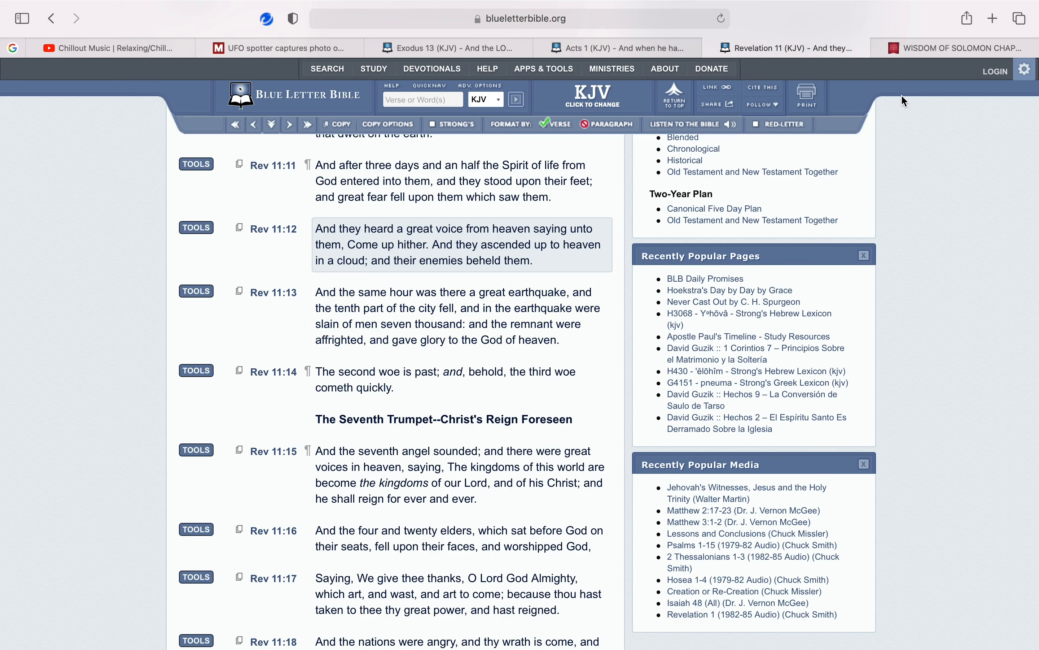
Pass through the Wisdom of Solomon 5 tab, then settle on the mirror.co.uk UFO volcano article's photo and opening paragraphs
click(958, 47)
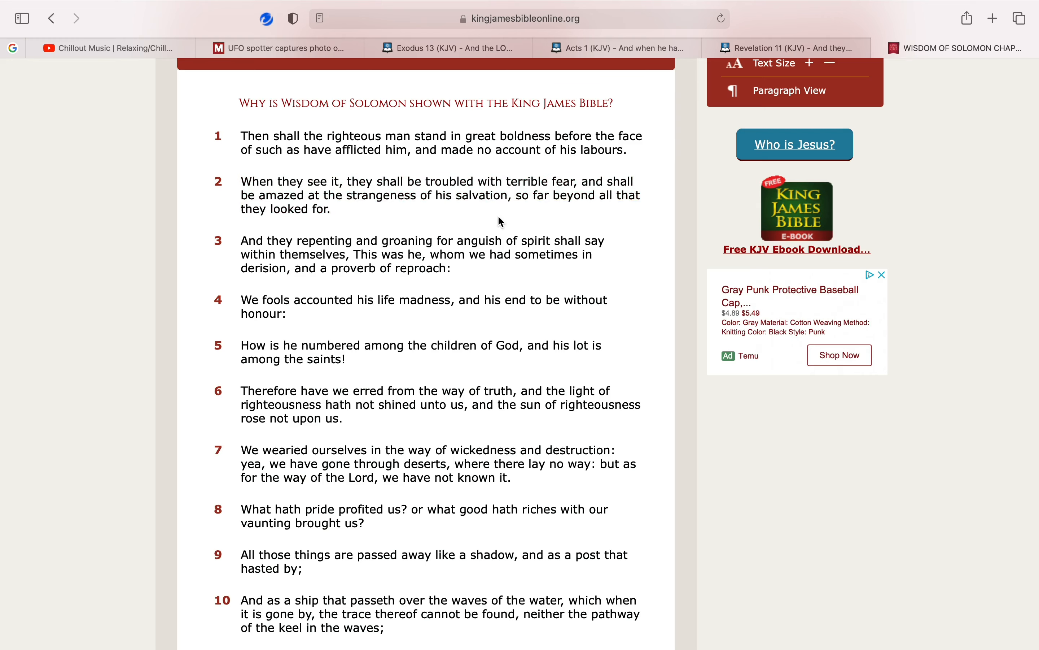
scroll(down, 3)
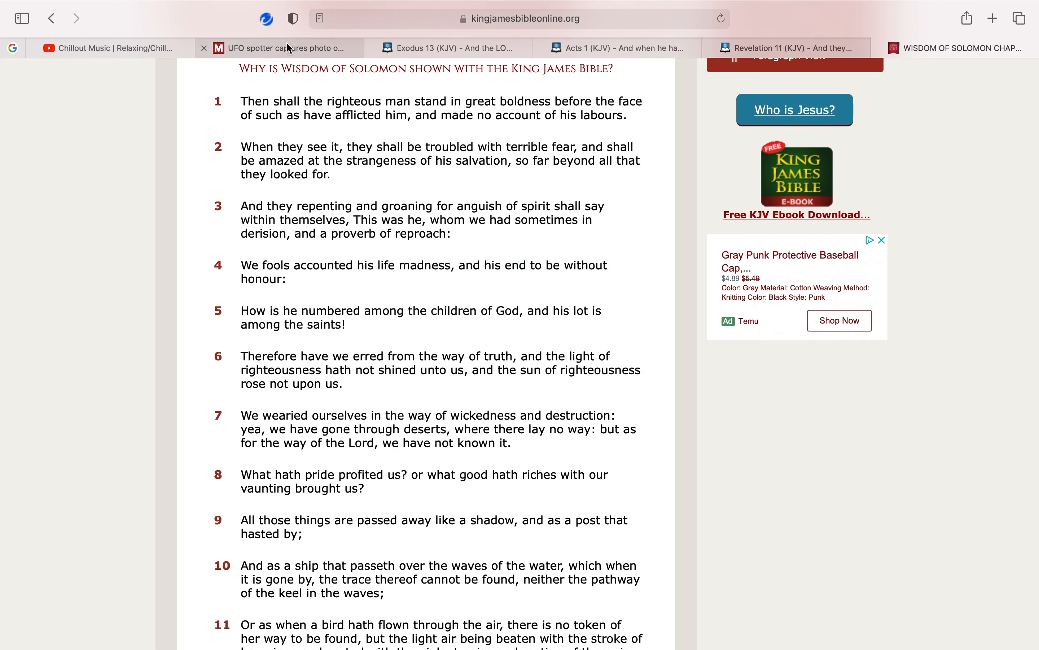
click(279, 48)
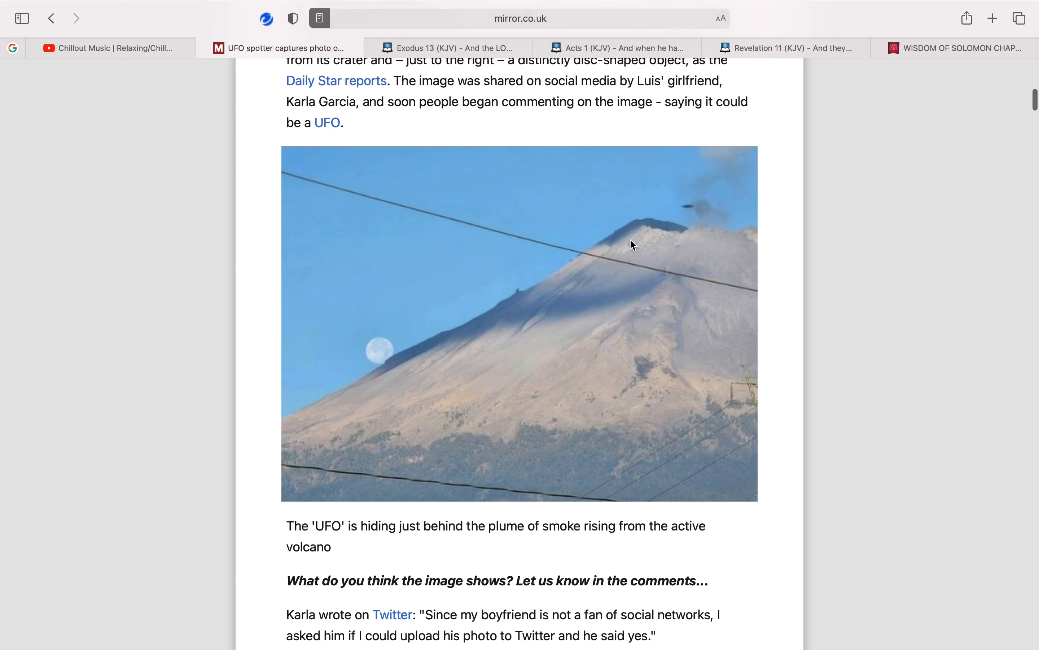
scroll(down, 3)
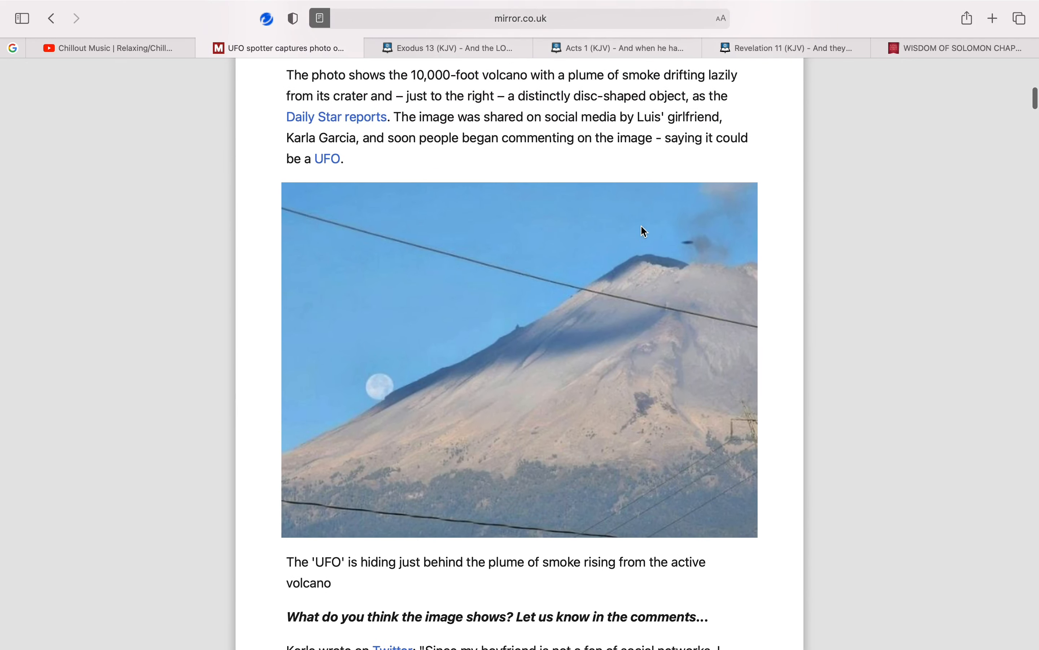
mouse_move(613, 232)
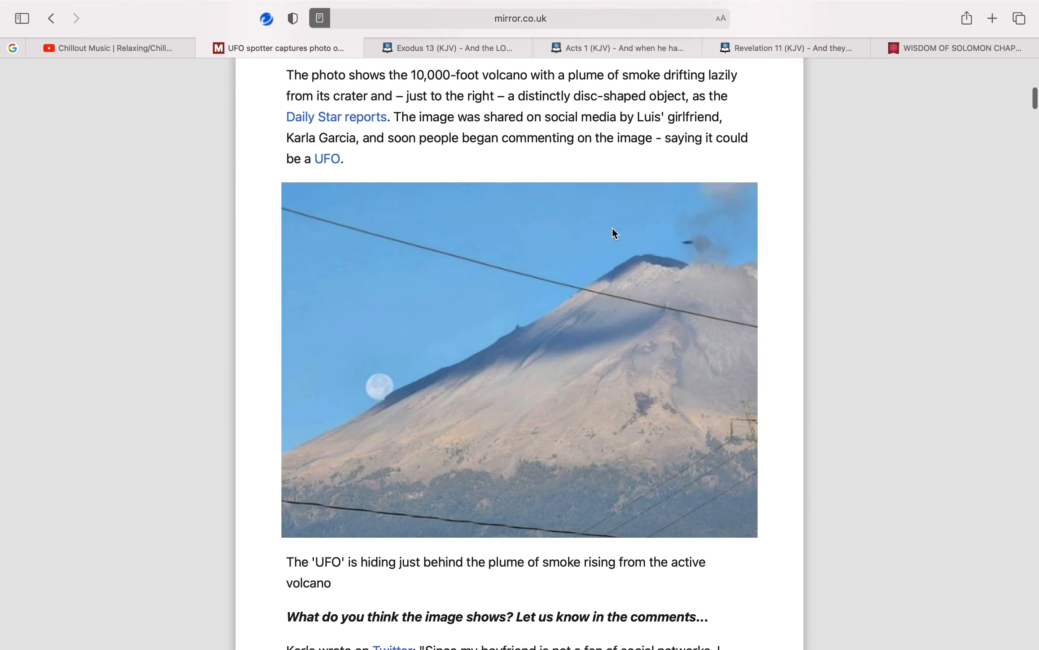
scroll(down, 3)
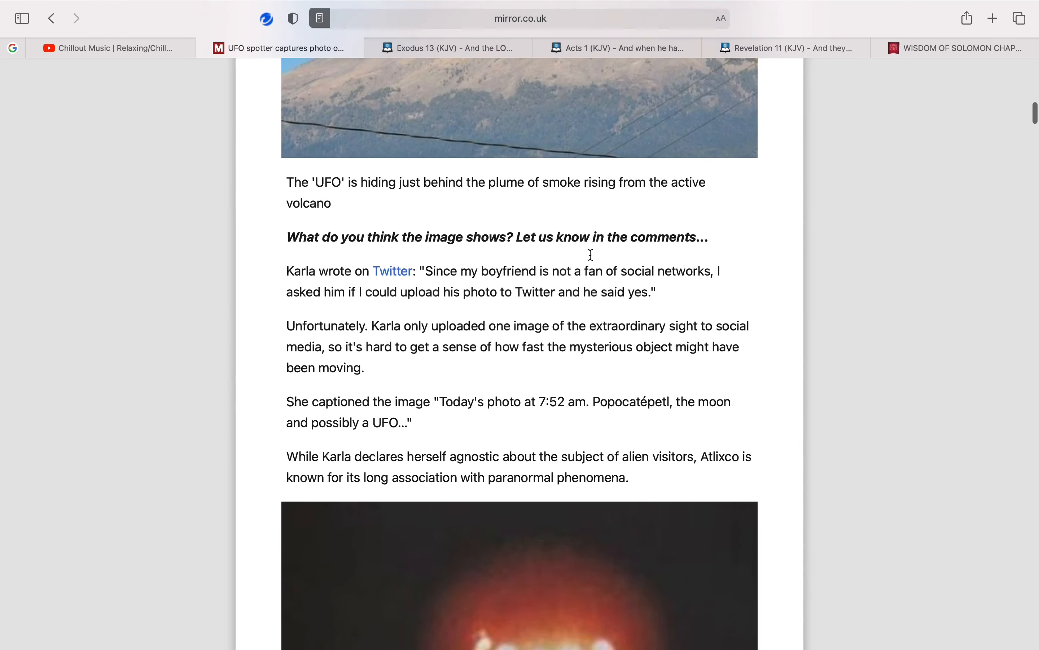
scroll(down, 3)
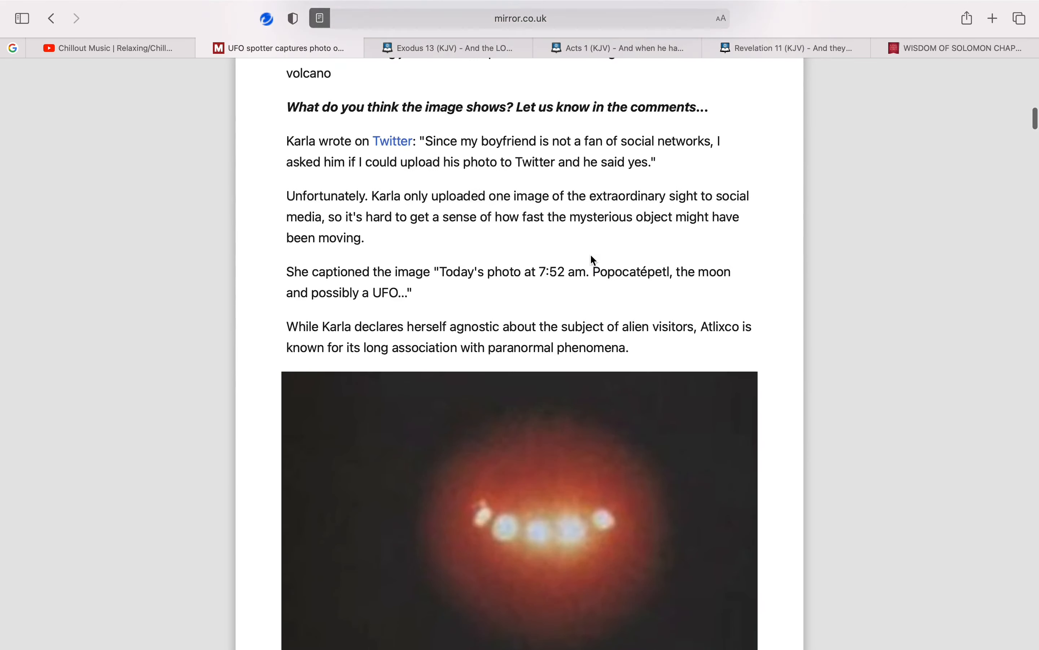
scroll(up, 3)
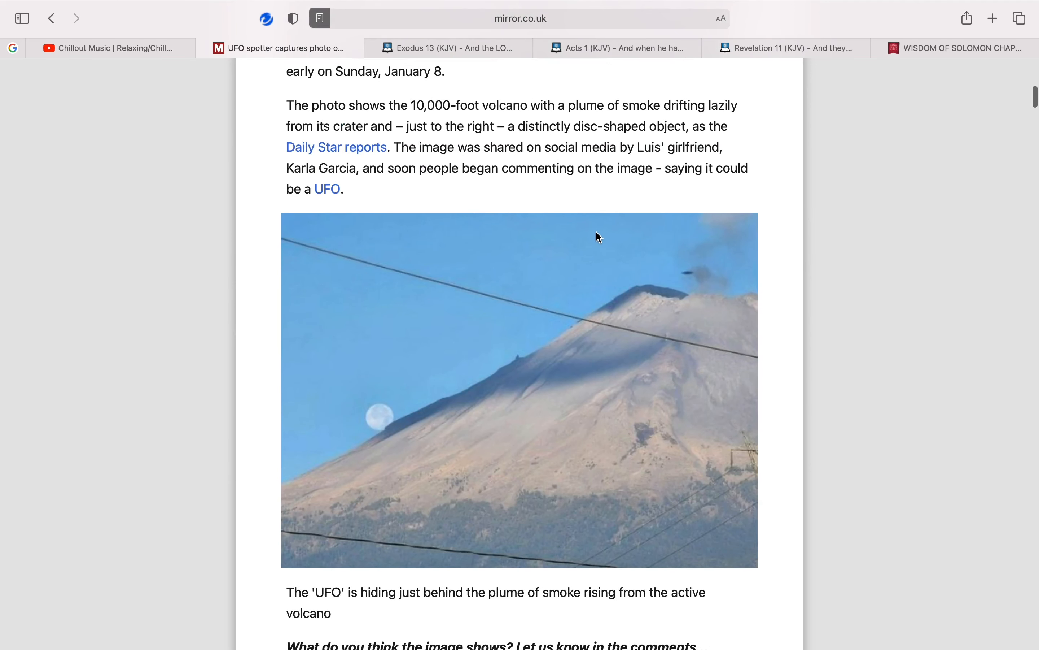
mouse_move(606, 244)
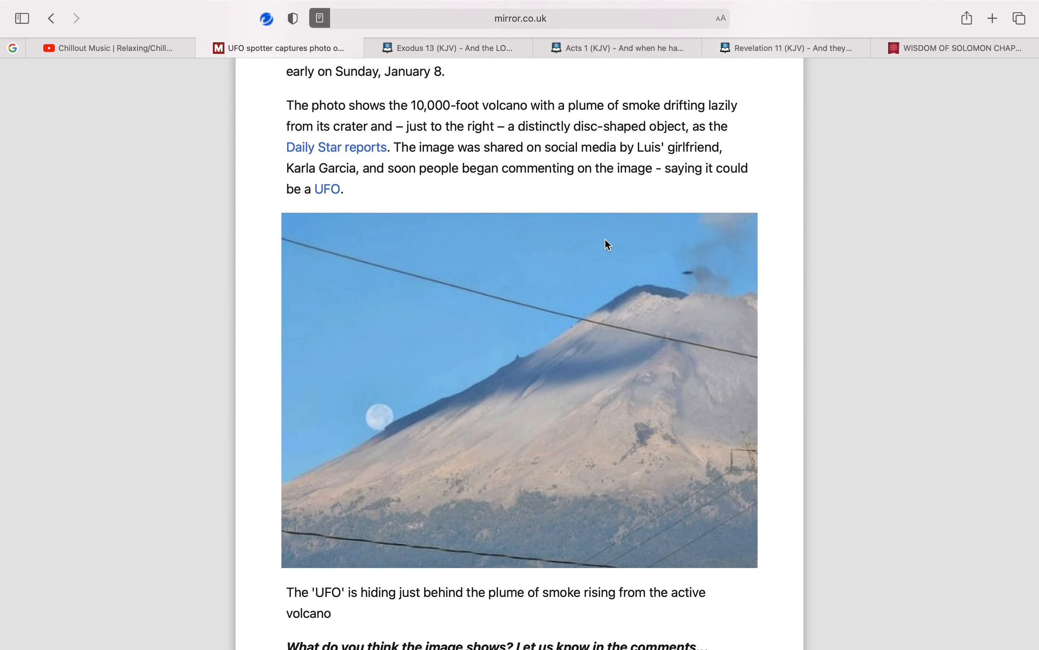